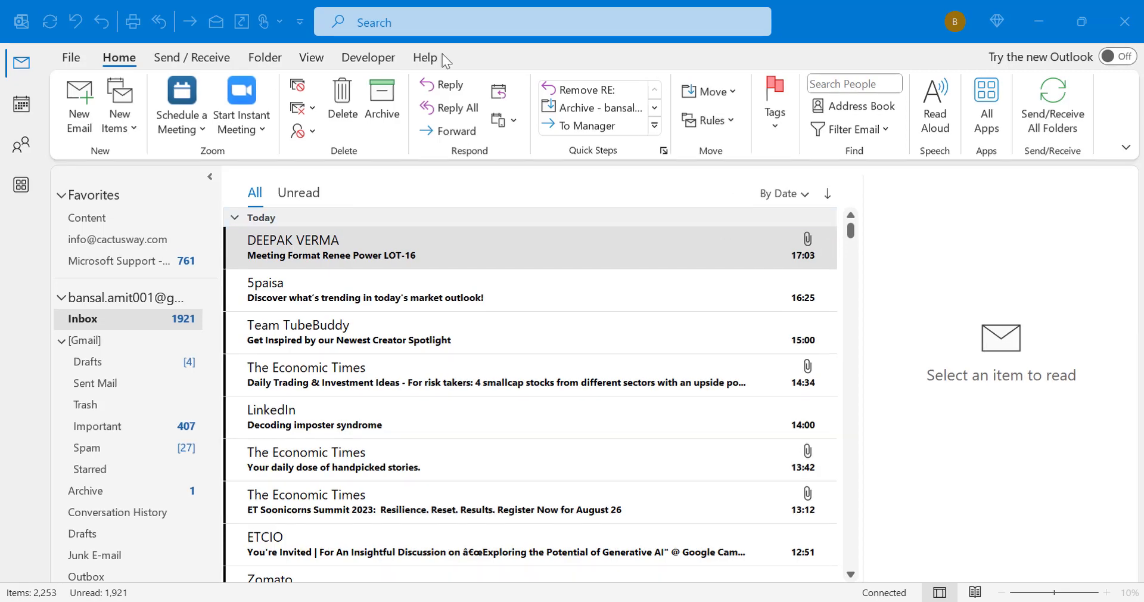
- Show the Open & Export page in Outlook's File backstage view
{"action": "left_click", "coordinate": [71, 57]}
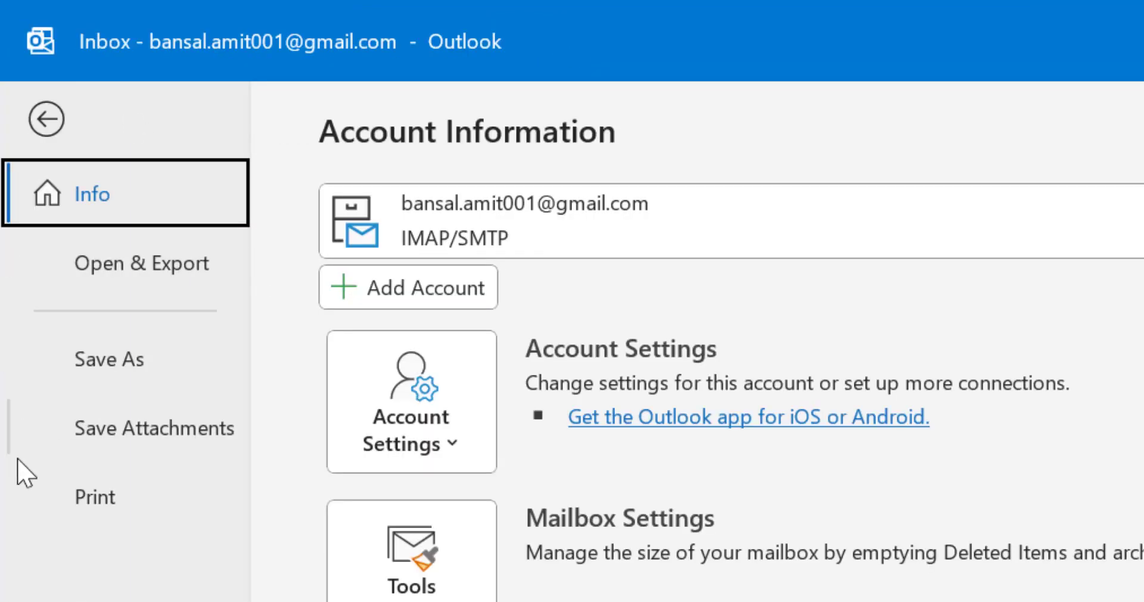
{"action": "mouse_move", "coordinate": [129, 283]}
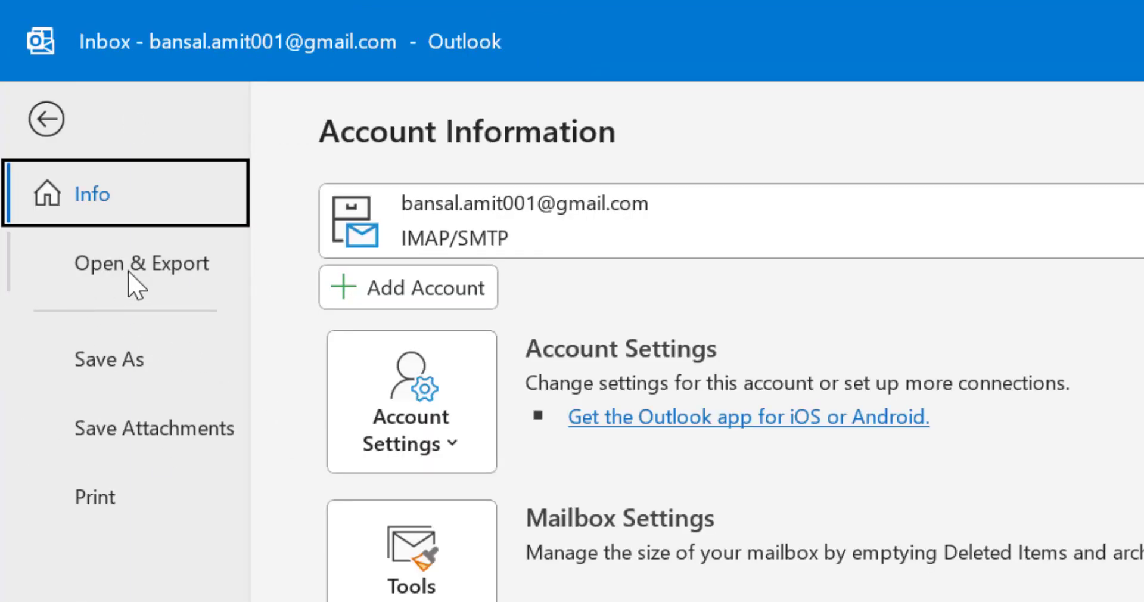
{"action": "left_click", "coordinate": [141, 263]}
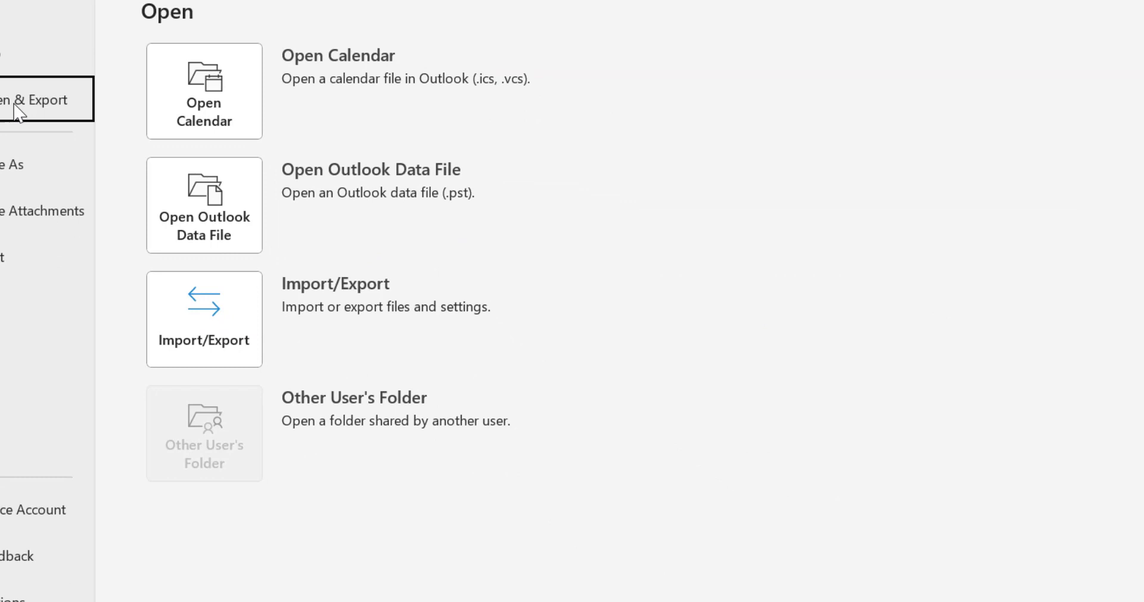
{"action": "mouse_move", "coordinate": [608, 228]}
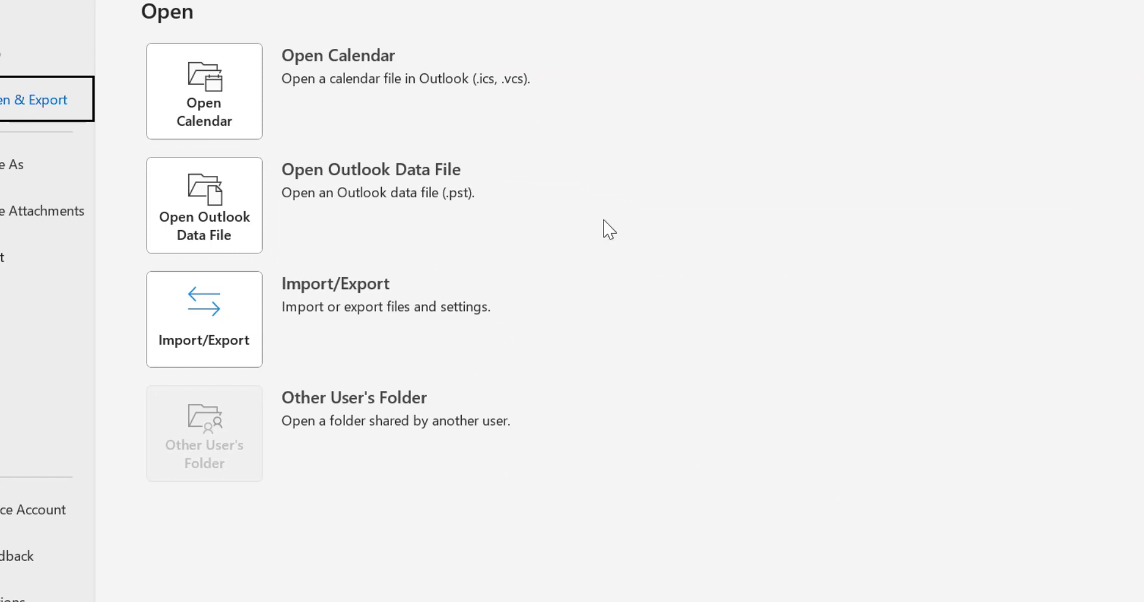
{"action": "mouse_move", "coordinate": [242, 345]}
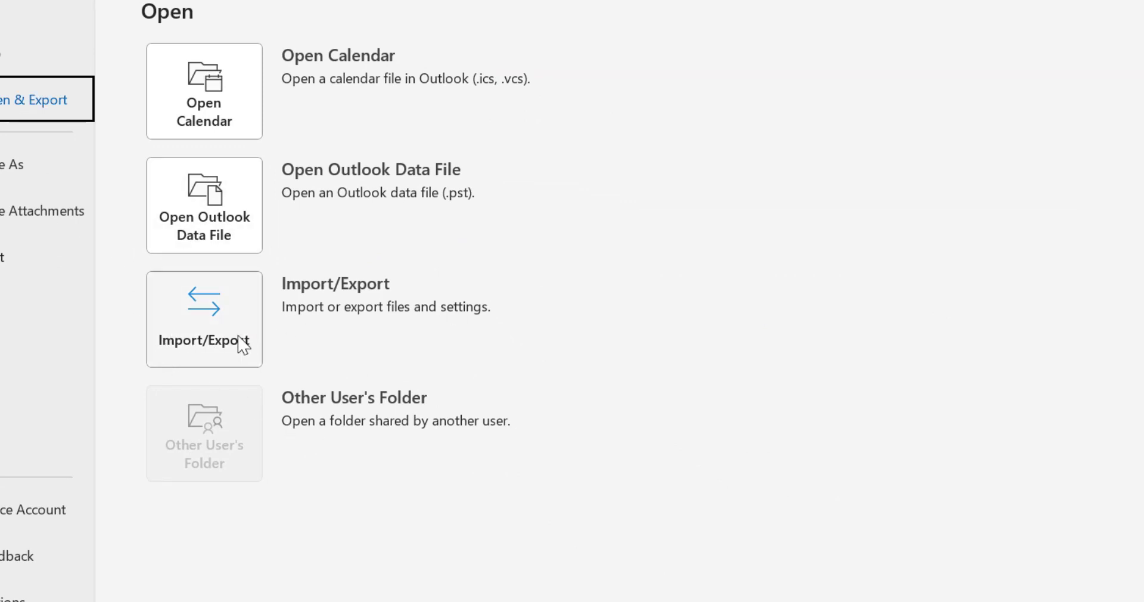
- Launch the Import and Export Wizard and move its window further left
{"action": "left_click", "coordinate": [204, 319]}
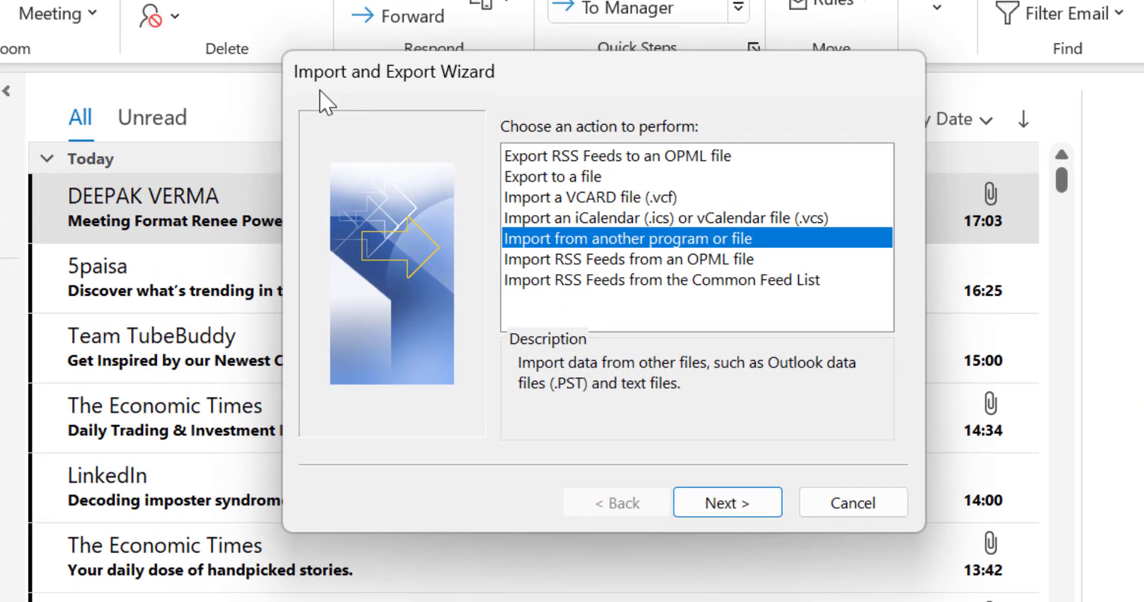
{"action": "mouse_move", "coordinate": [591, 98]}
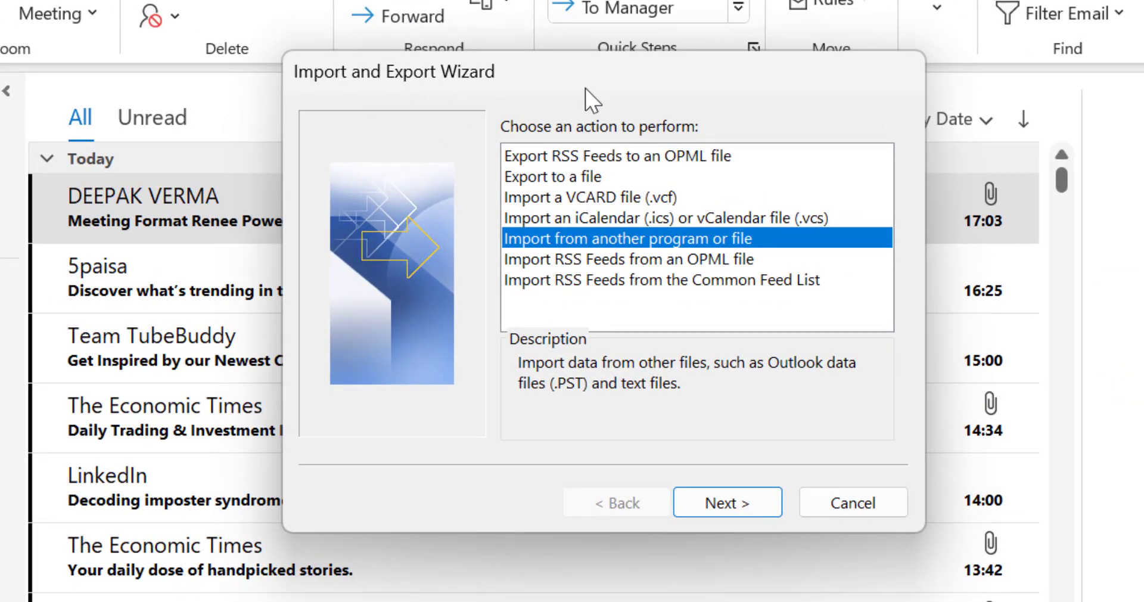
{"action": "left_click_drag", "start_coordinate": [601, 72], "coordinate": [474, 55]}
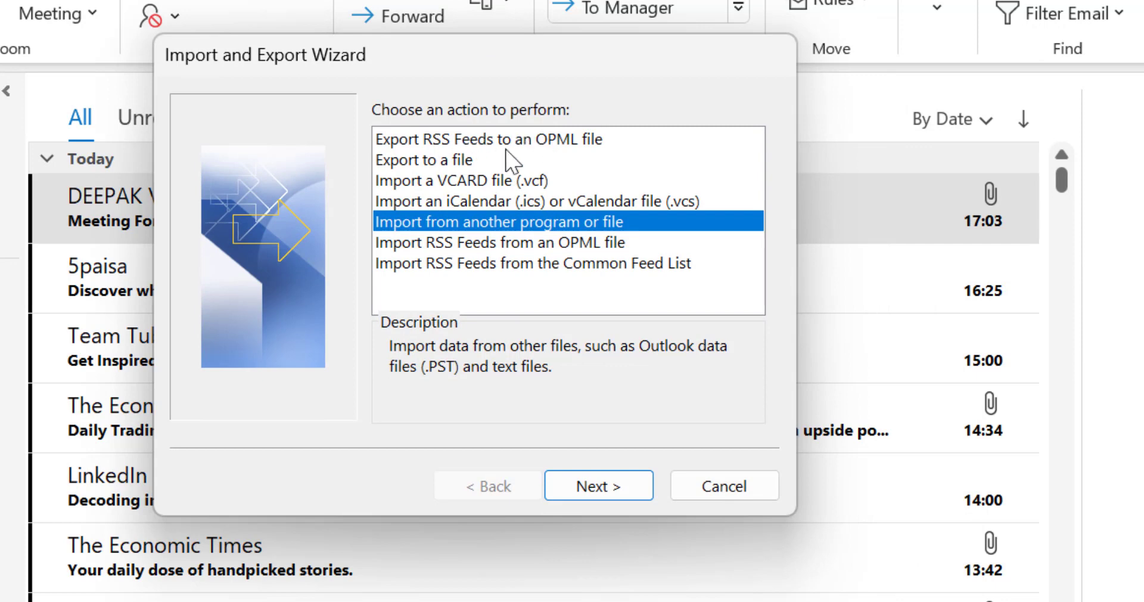
{"action": "mouse_move", "coordinate": [513, 163]}
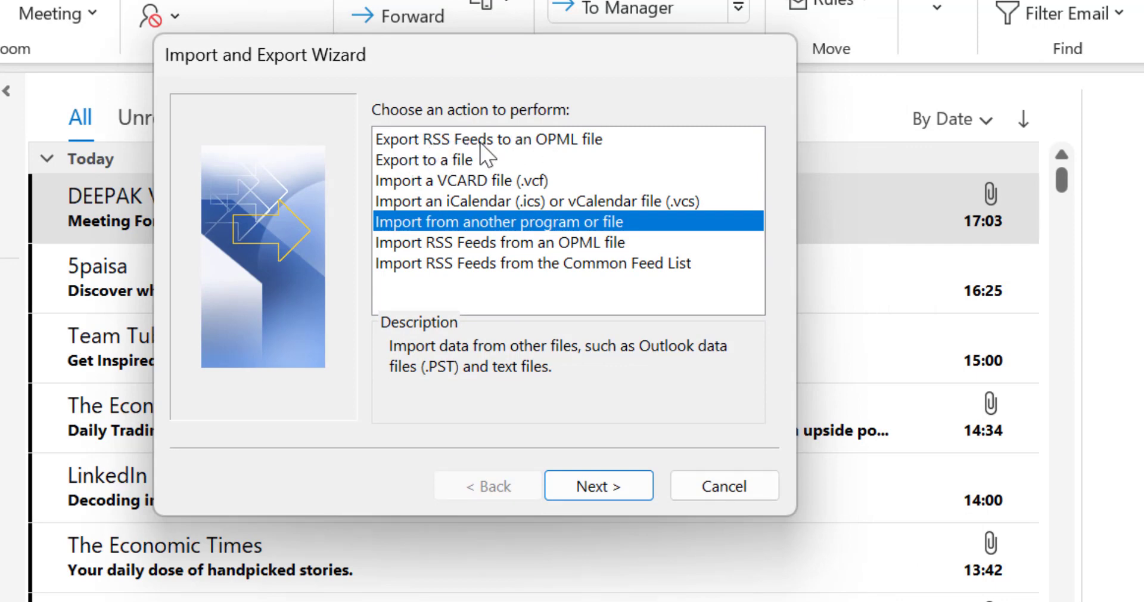
{"action": "mouse_move", "coordinate": [549, 161]}
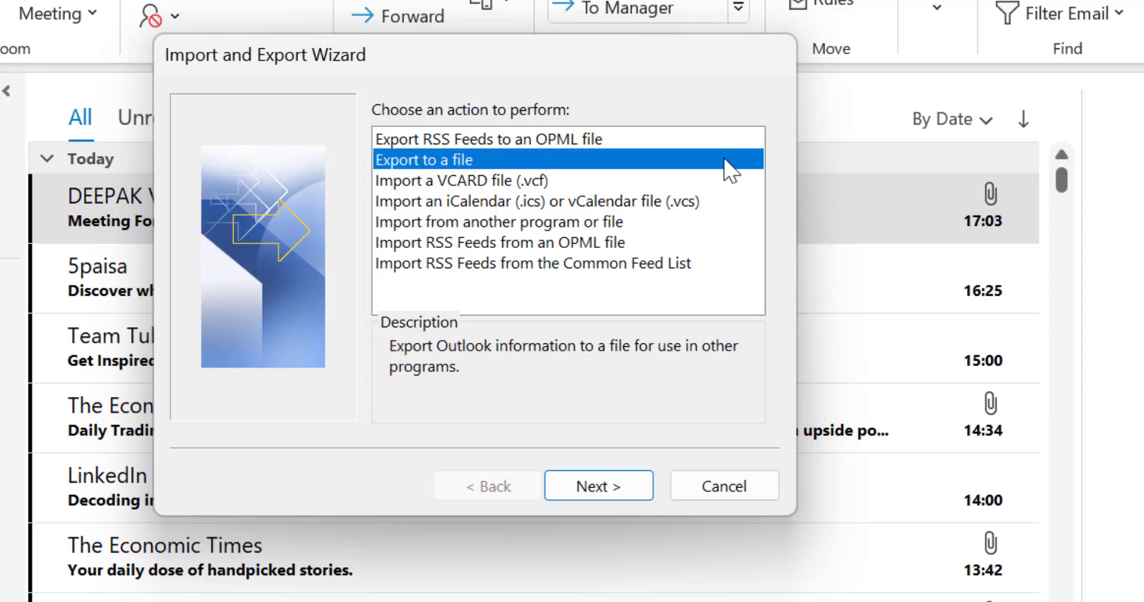
{"action": "mouse_move", "coordinate": [476, 197]}
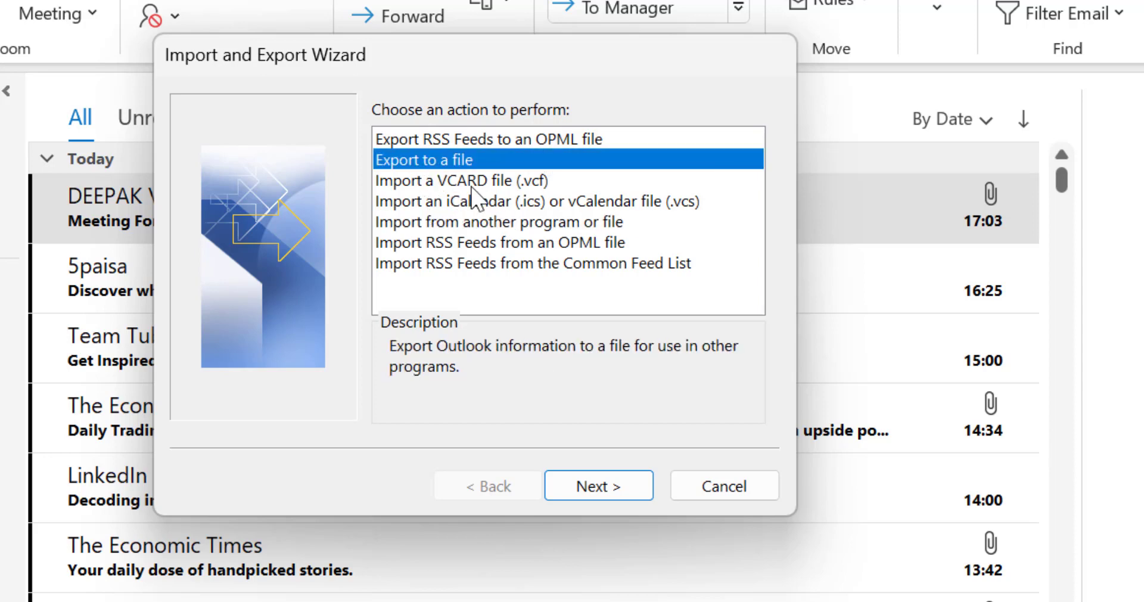
{"action": "mouse_move", "coordinate": [434, 222]}
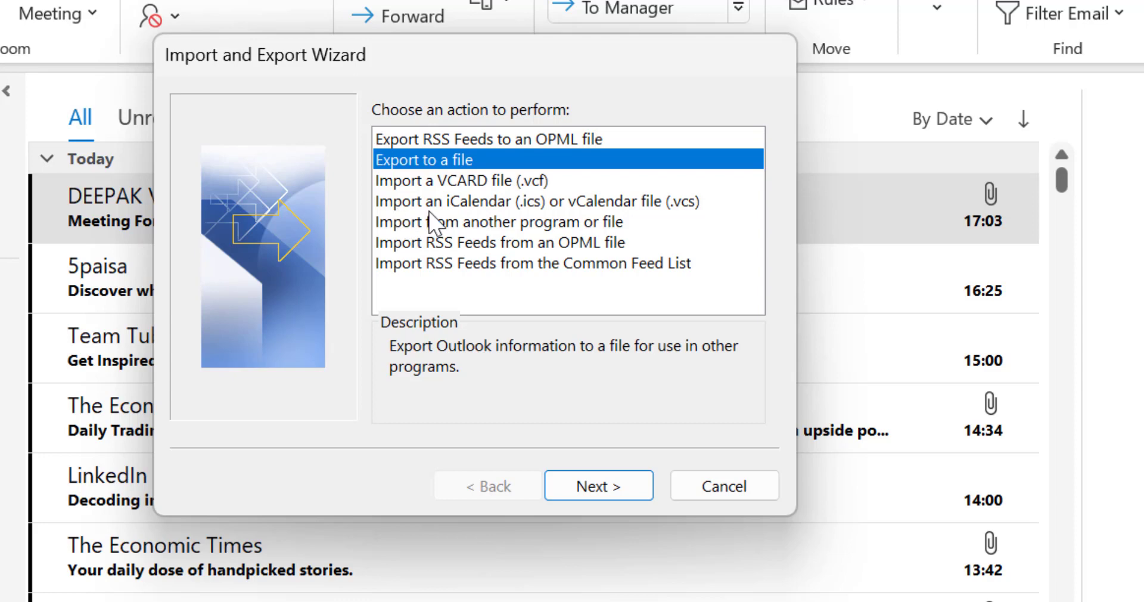
{"action": "mouse_move", "coordinate": [529, 230]}
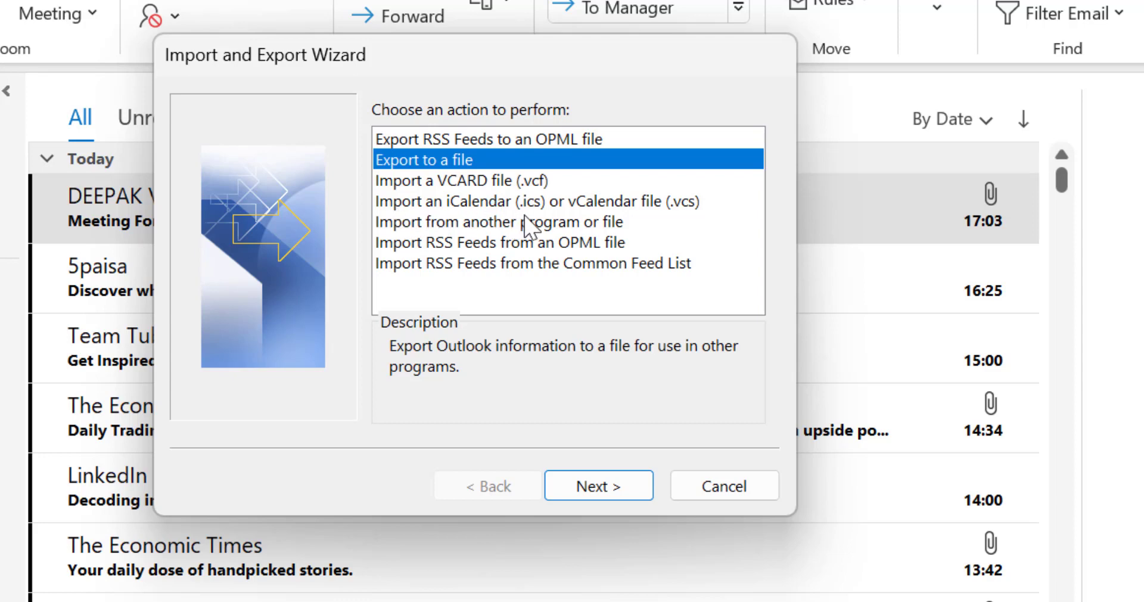
{"action": "mouse_move", "coordinate": [403, 261]}
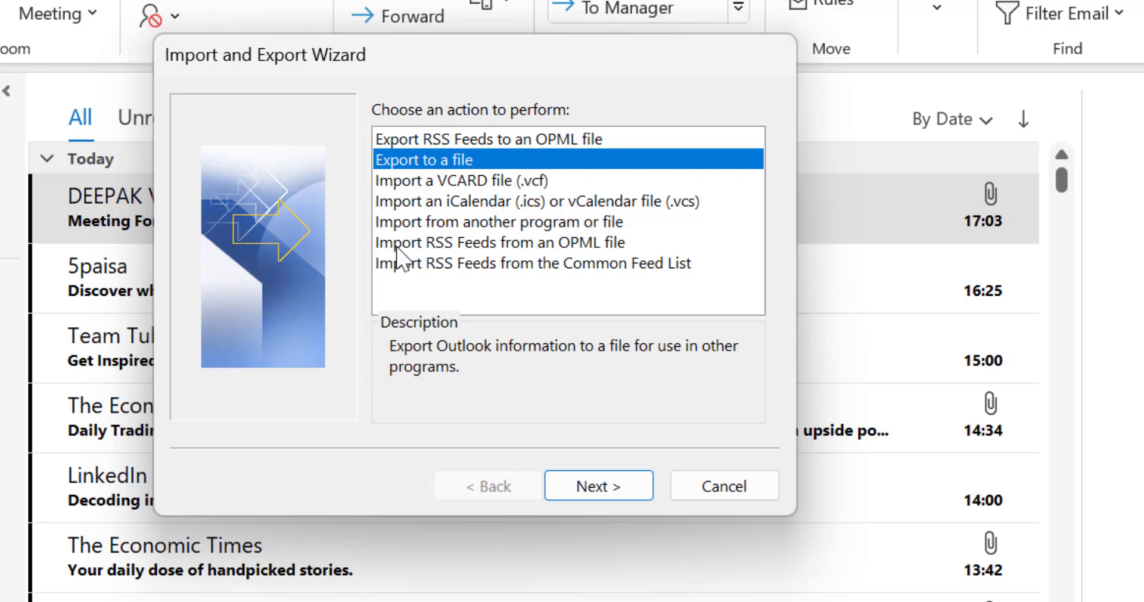
{"action": "mouse_move", "coordinate": [541, 244]}
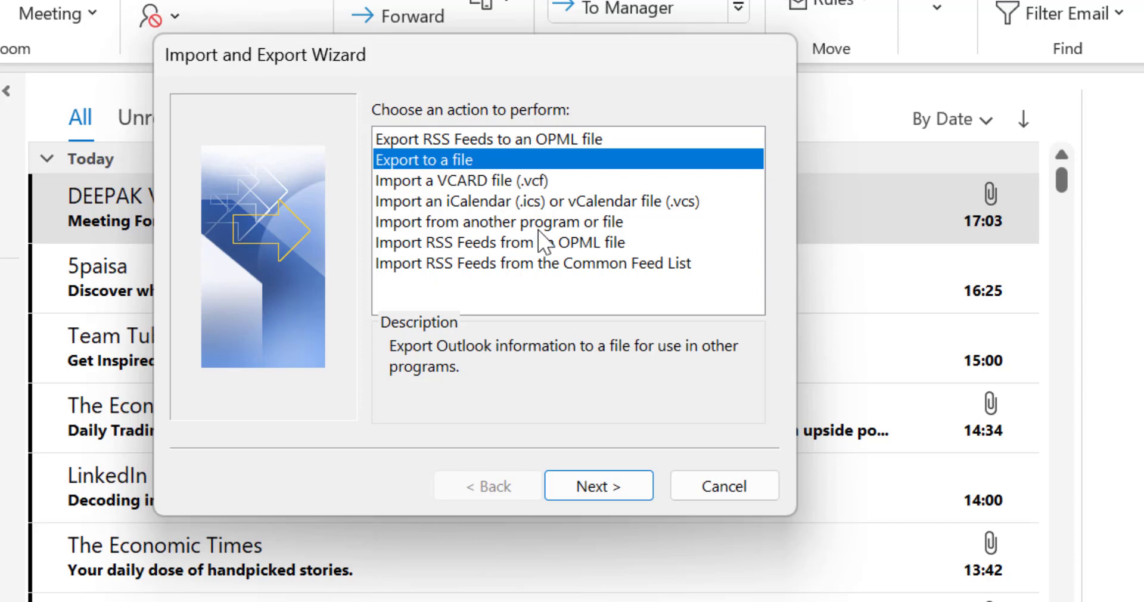
{"action": "mouse_move", "coordinate": [435, 260]}
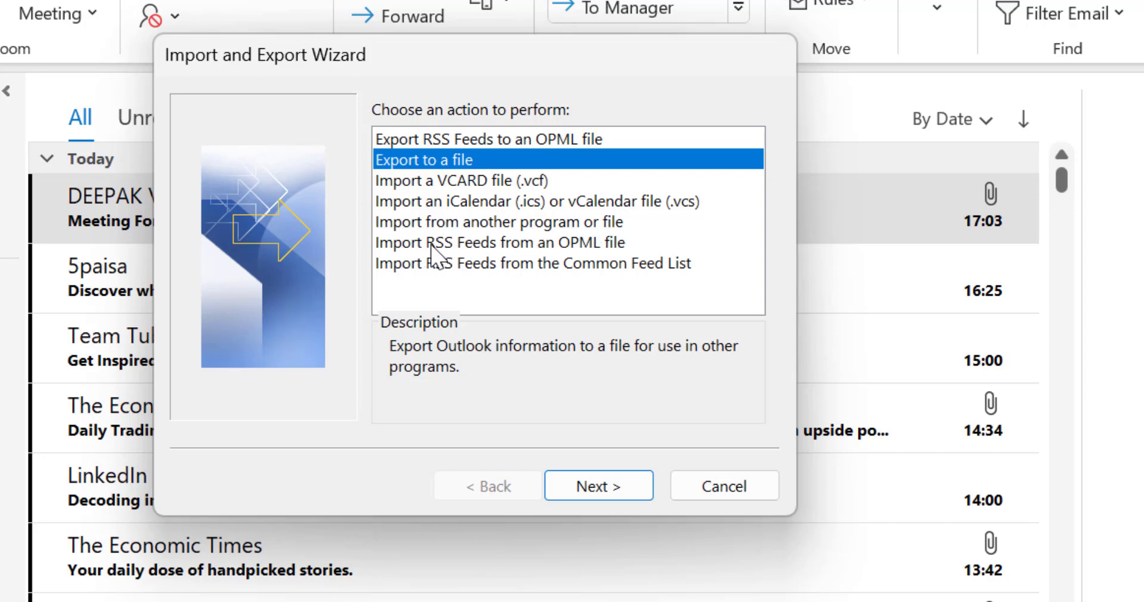
{"action": "mouse_move", "coordinate": [547, 259]}
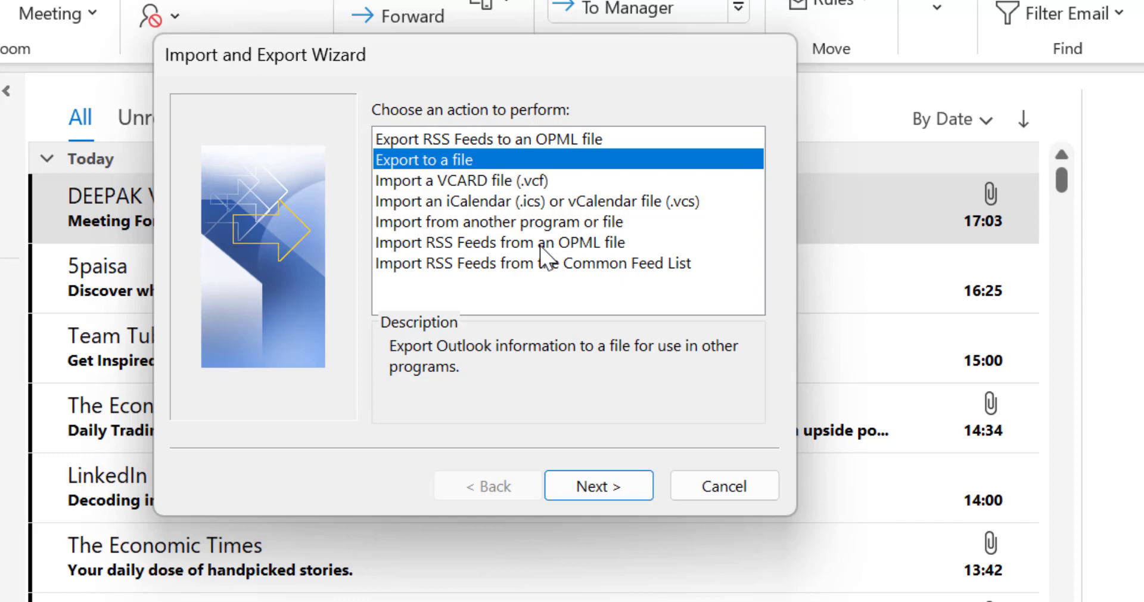
{"action": "mouse_move", "coordinate": [393, 283]}
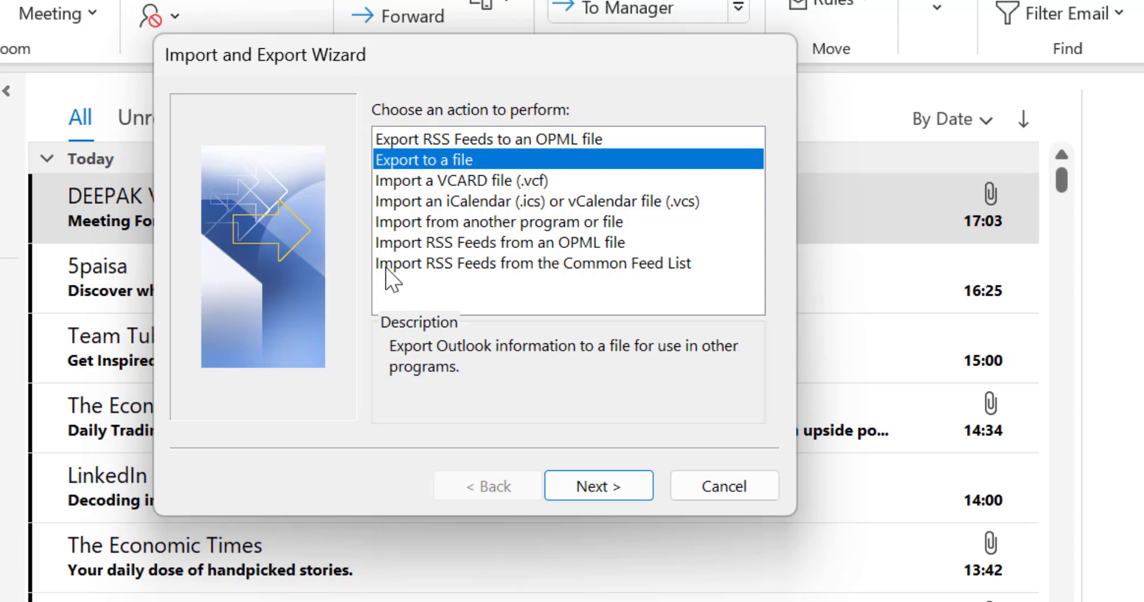
{"action": "mouse_move", "coordinate": [535, 287]}
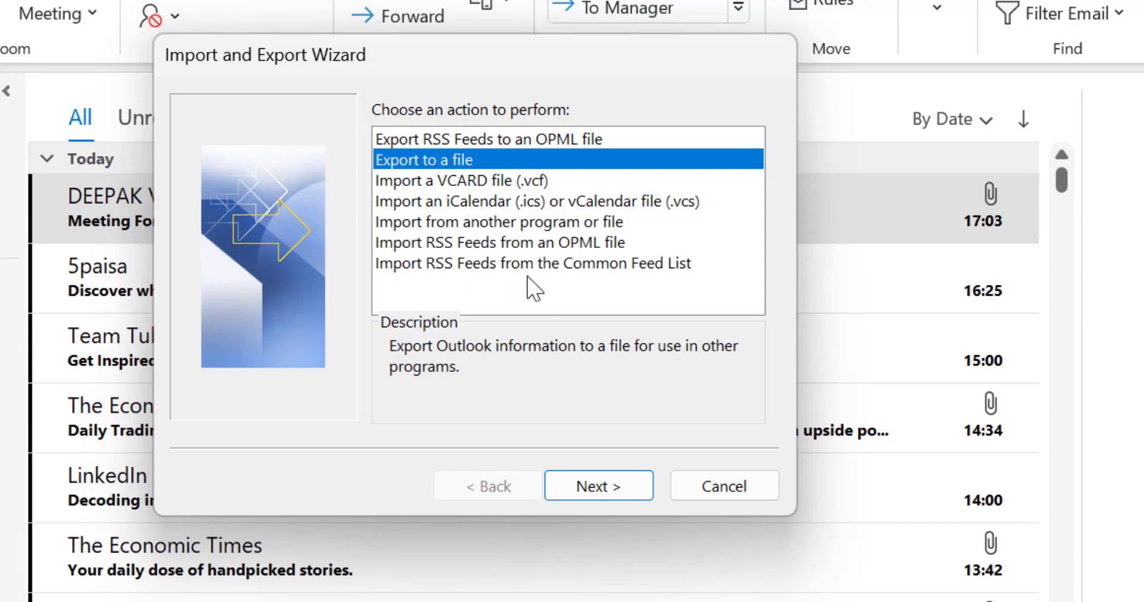
{"action": "mouse_move", "coordinate": [733, 295]}
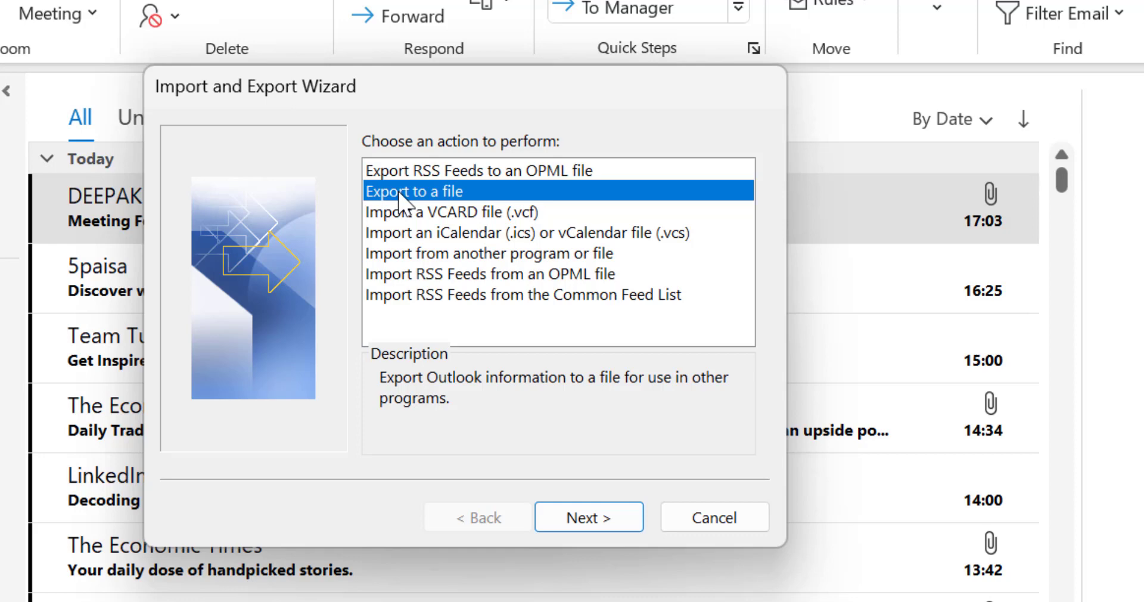
{"action": "mouse_move", "coordinate": [544, 483]}
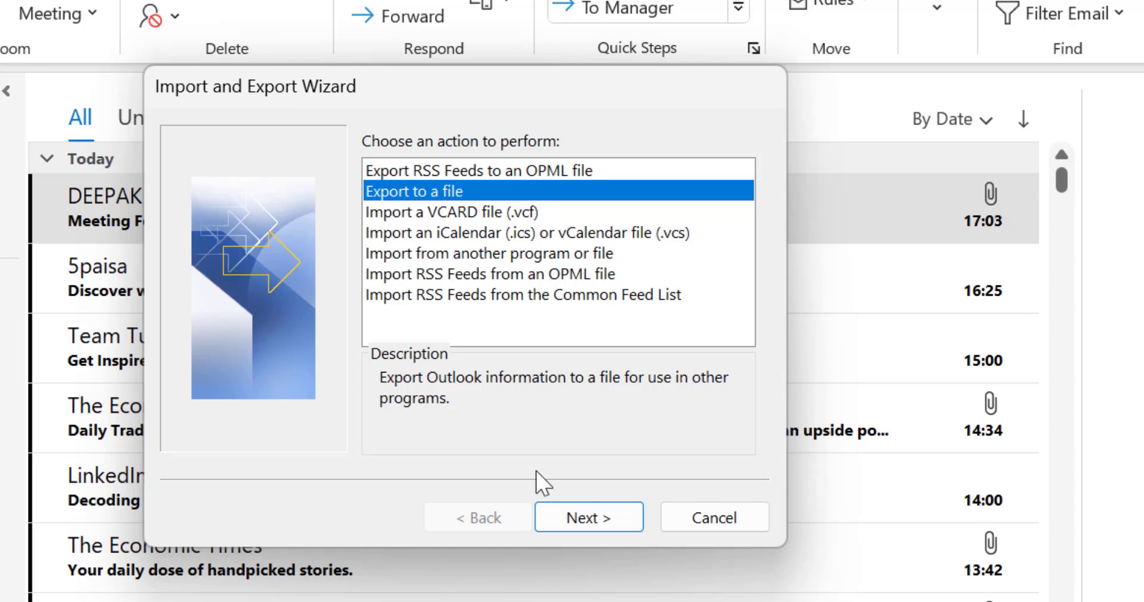
- Advance to the Export to a File step with Comma Separated Values as the type
{"action": "left_click", "coordinate": [588, 517]}
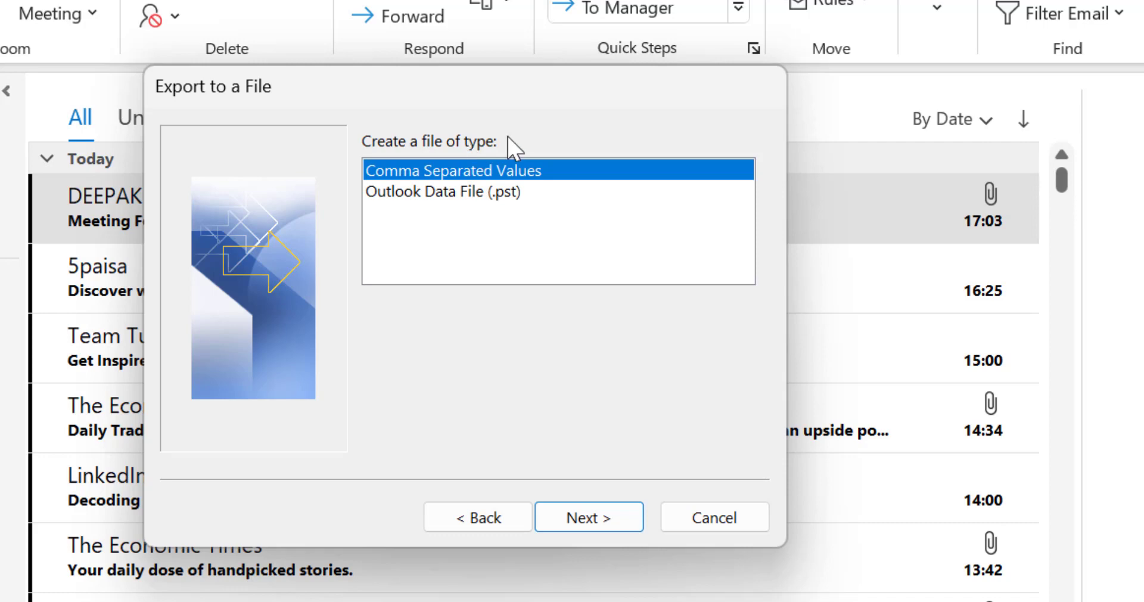
{"action": "mouse_move", "coordinate": [410, 191]}
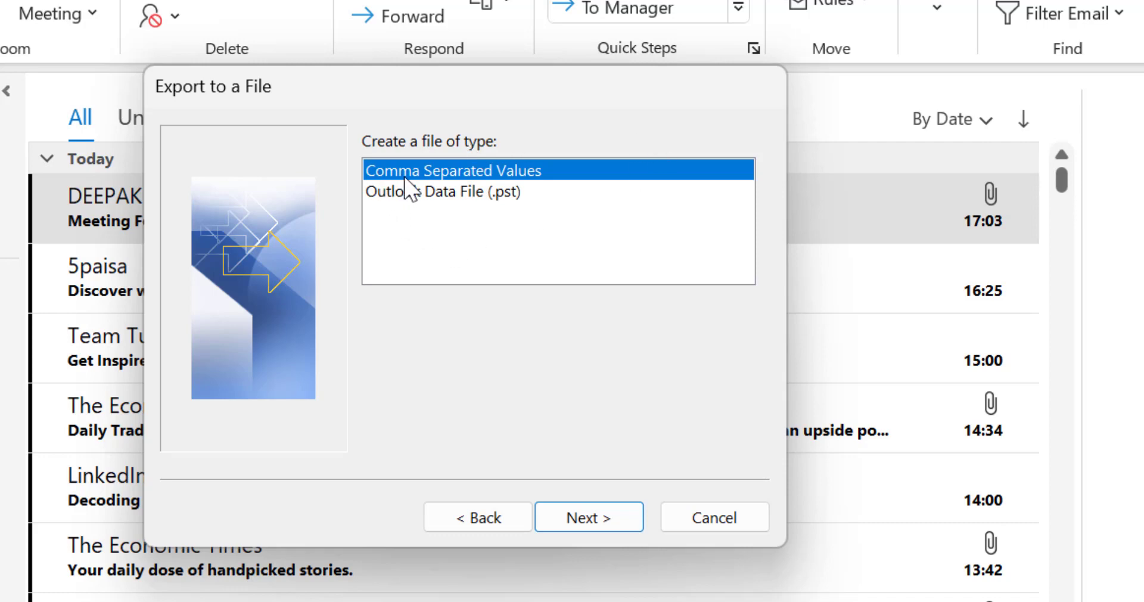
{"action": "mouse_move", "coordinate": [381, 230]}
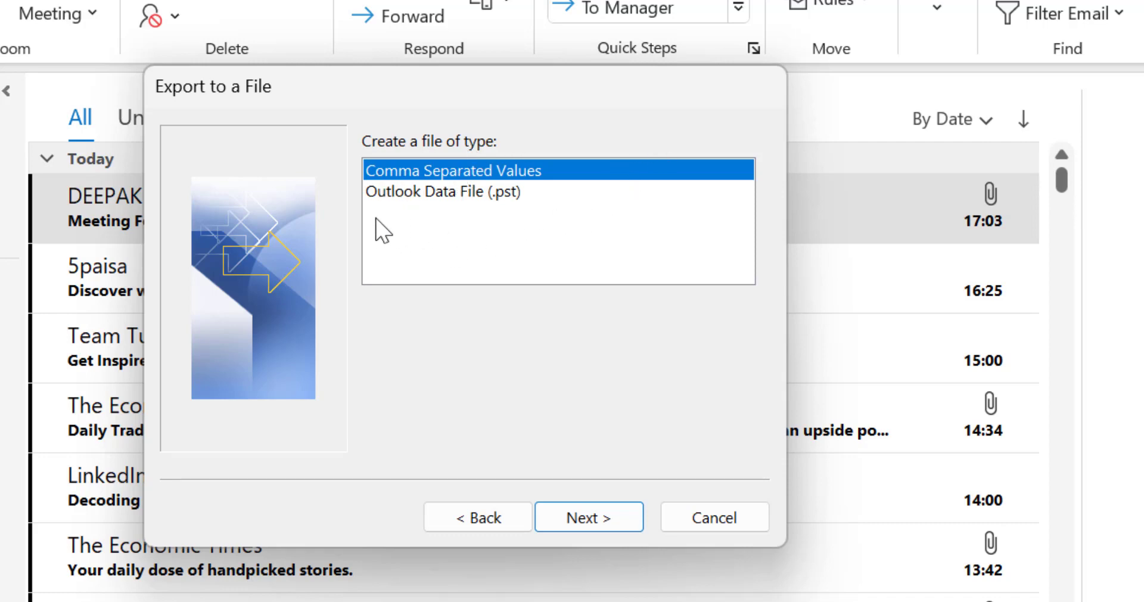
{"action": "mouse_move", "coordinate": [391, 153]}
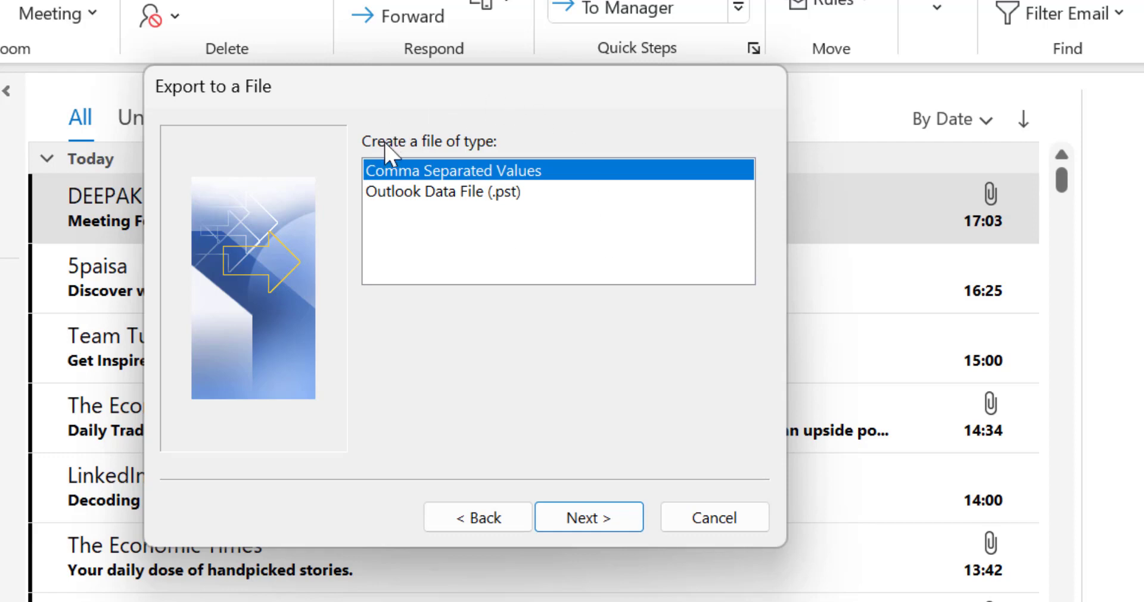
{"action": "mouse_move", "coordinate": [508, 174]}
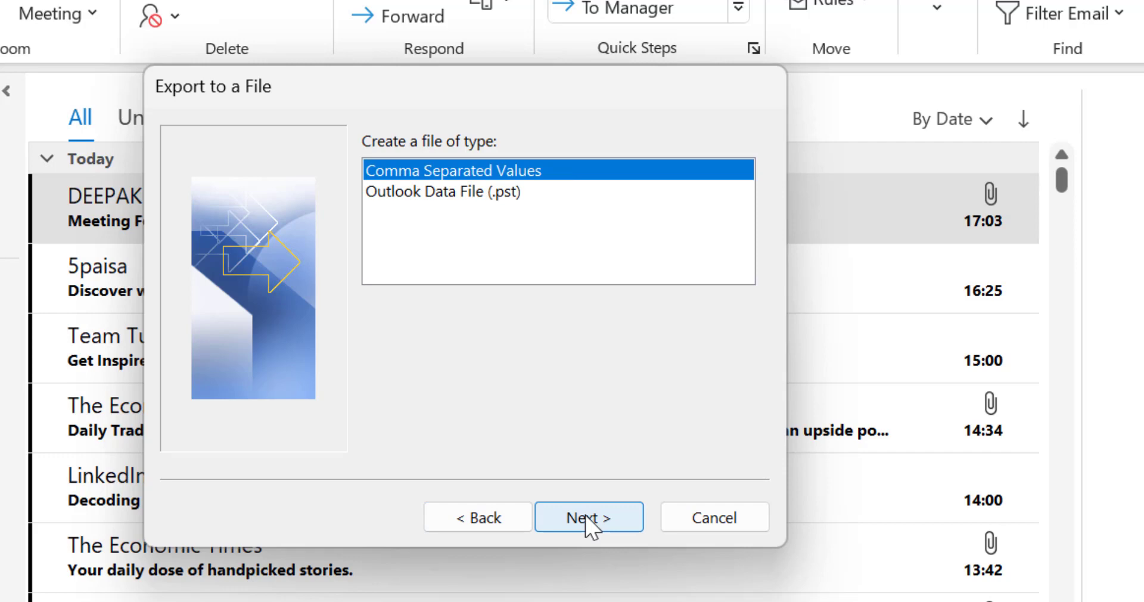
- Move to the folder step and collapse the first account, outlook.com and Archives trees
{"action": "left_click", "coordinate": [588, 518]}
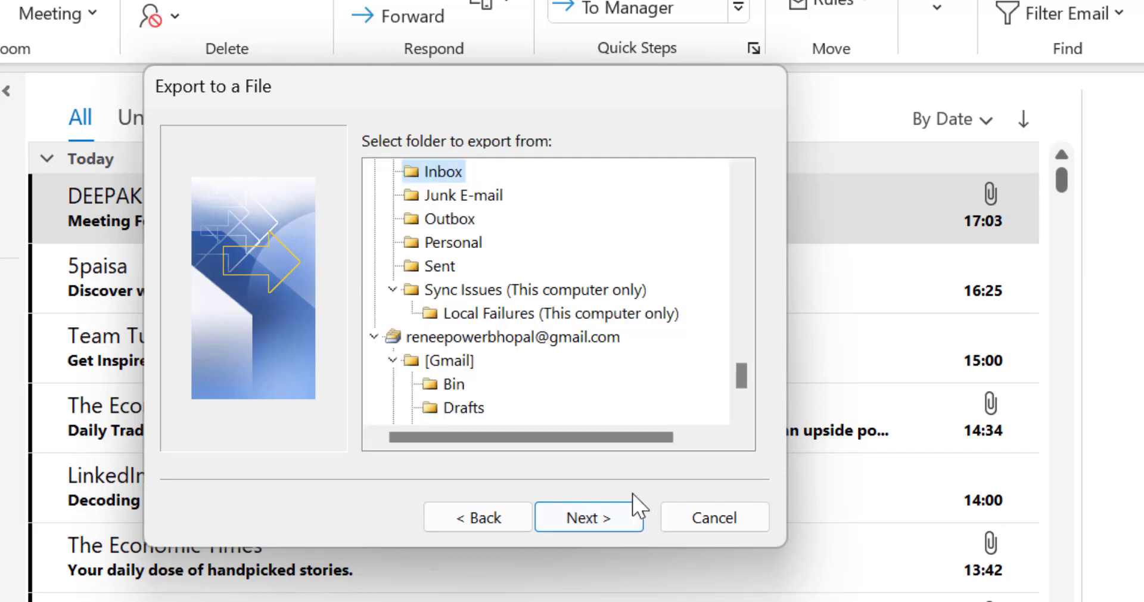
{"action": "scroll", "scroll_direction": "down", "scroll_amount": 3}
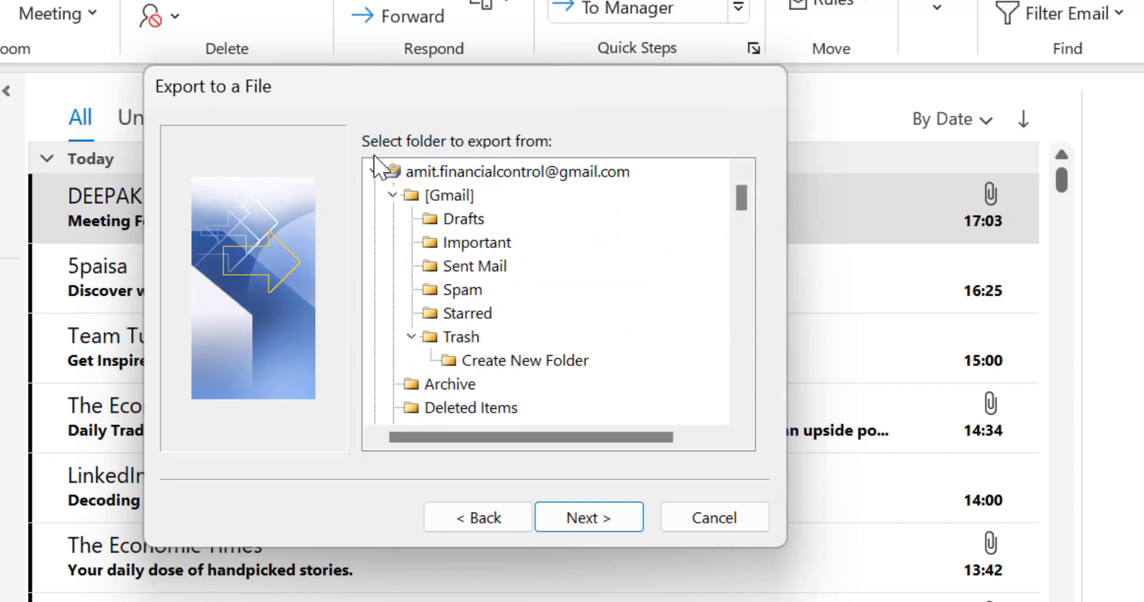
{"action": "mouse_move", "coordinate": [558, 150]}
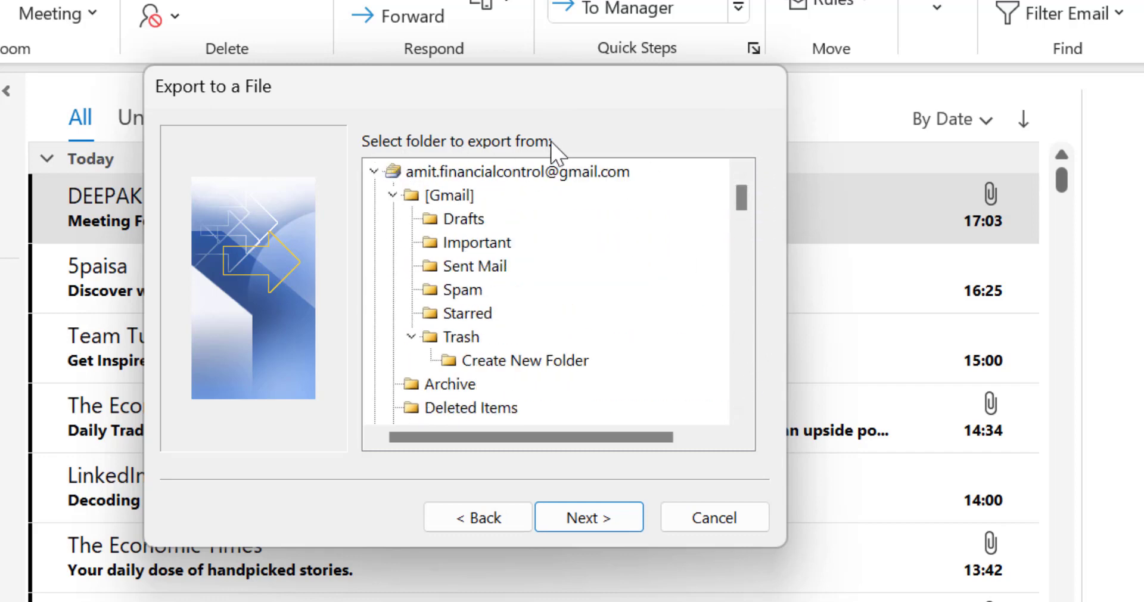
{"action": "mouse_move", "coordinate": [540, 222]}
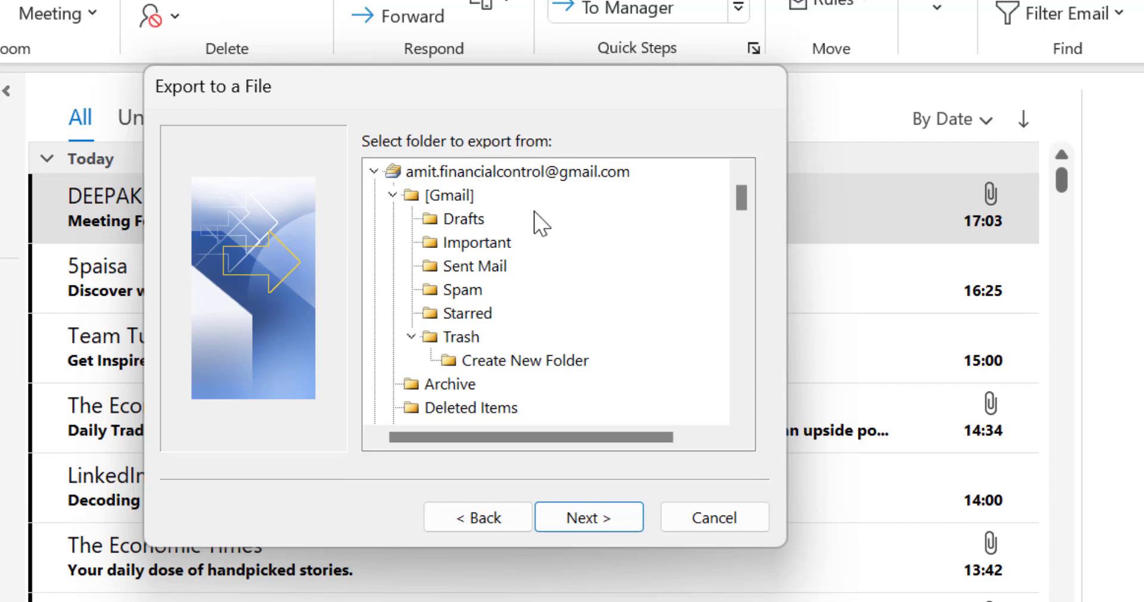
{"action": "mouse_move", "coordinate": [597, 305]}
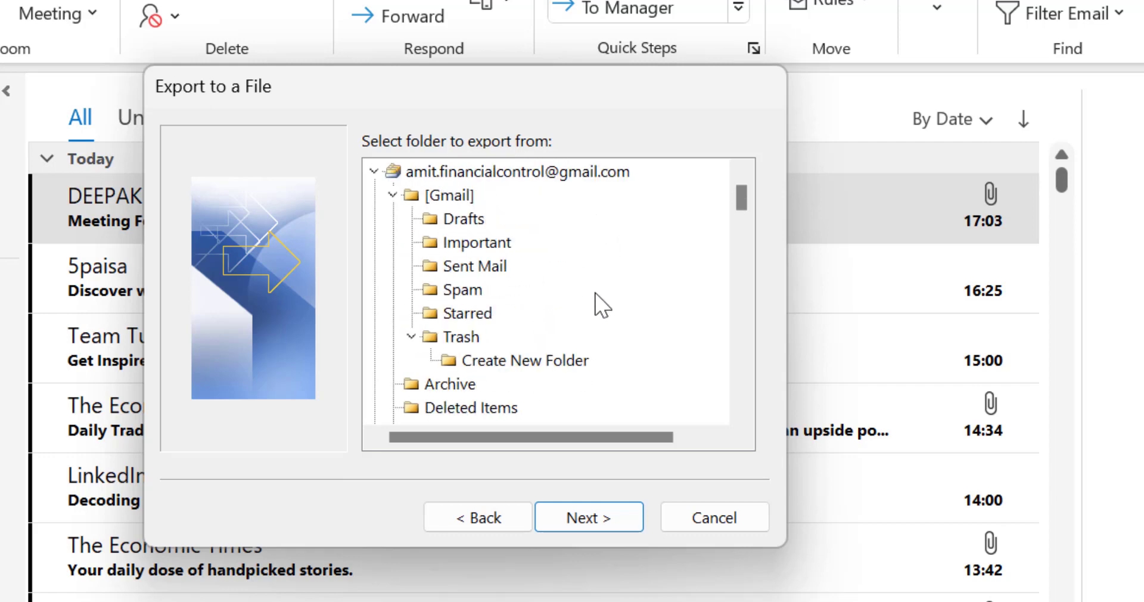
{"action": "mouse_move", "coordinate": [474, 211]}
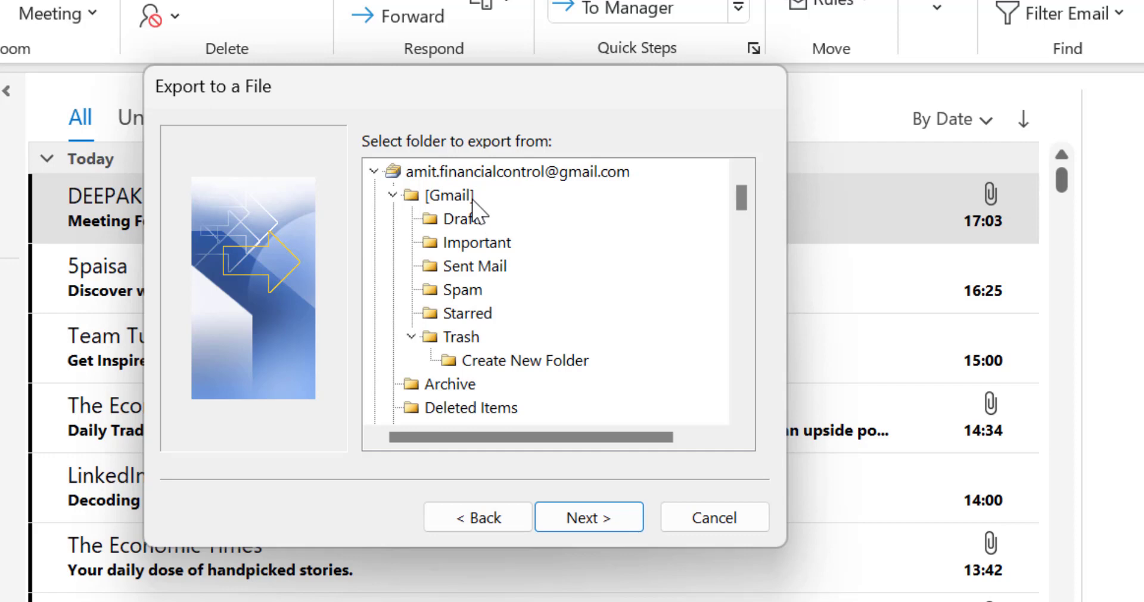
{"action": "mouse_move", "coordinate": [533, 263]}
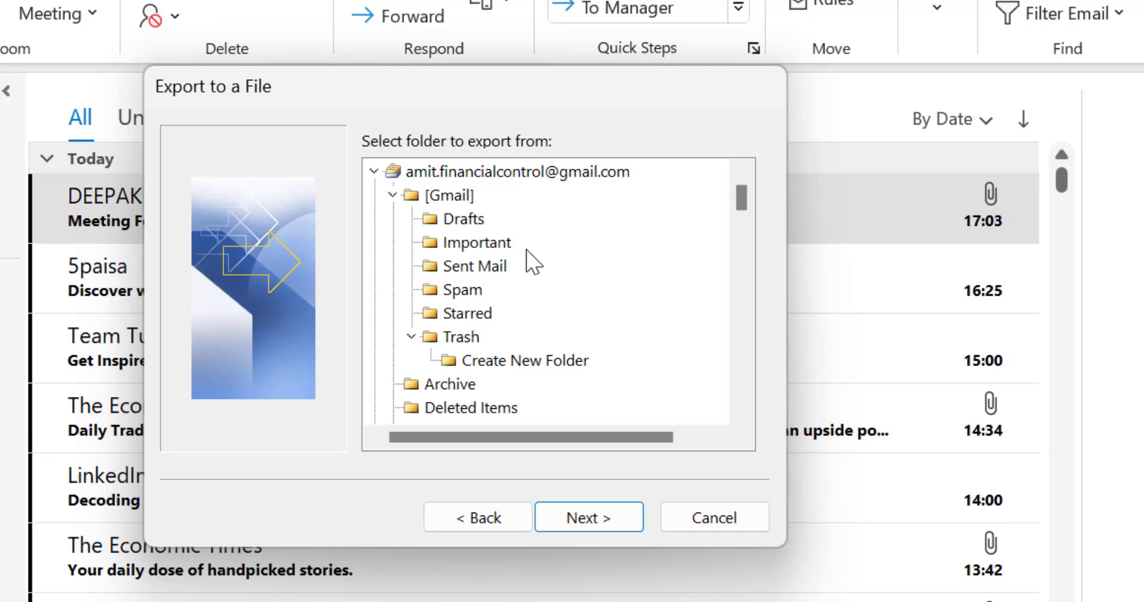
{"action": "mouse_move", "coordinate": [391, 190]}
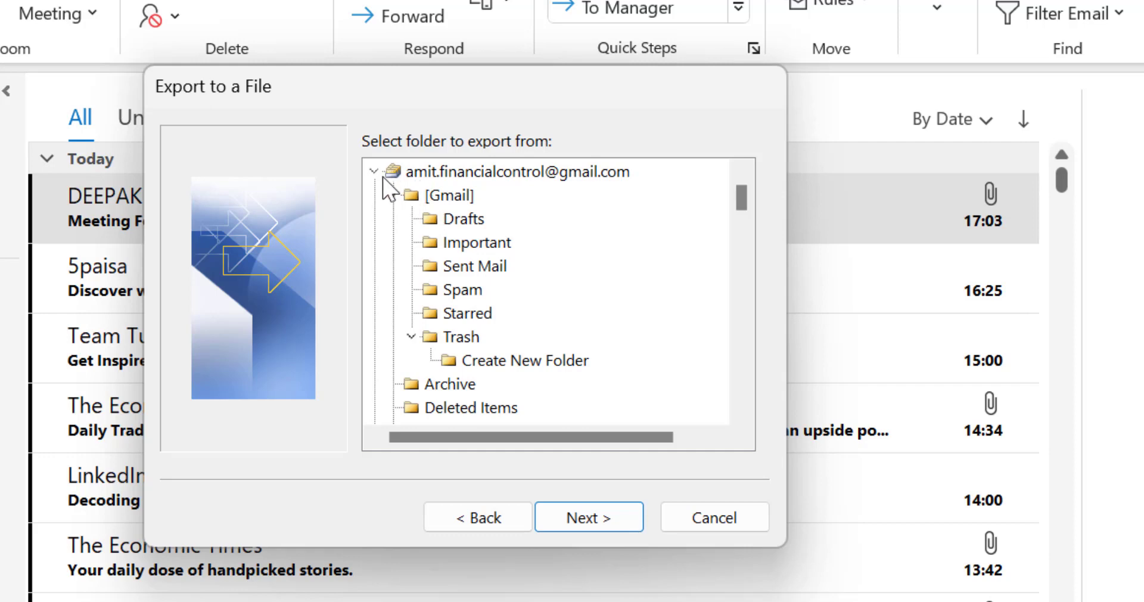
{"action": "left_click", "coordinate": [374, 171]}
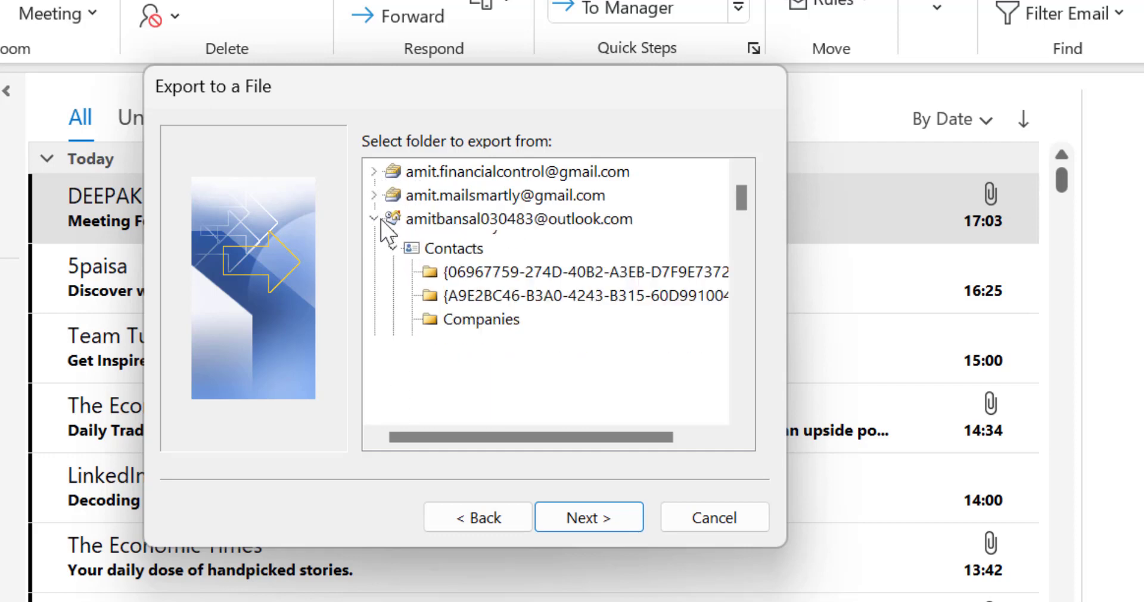
{"action": "left_click", "coordinate": [374, 219]}
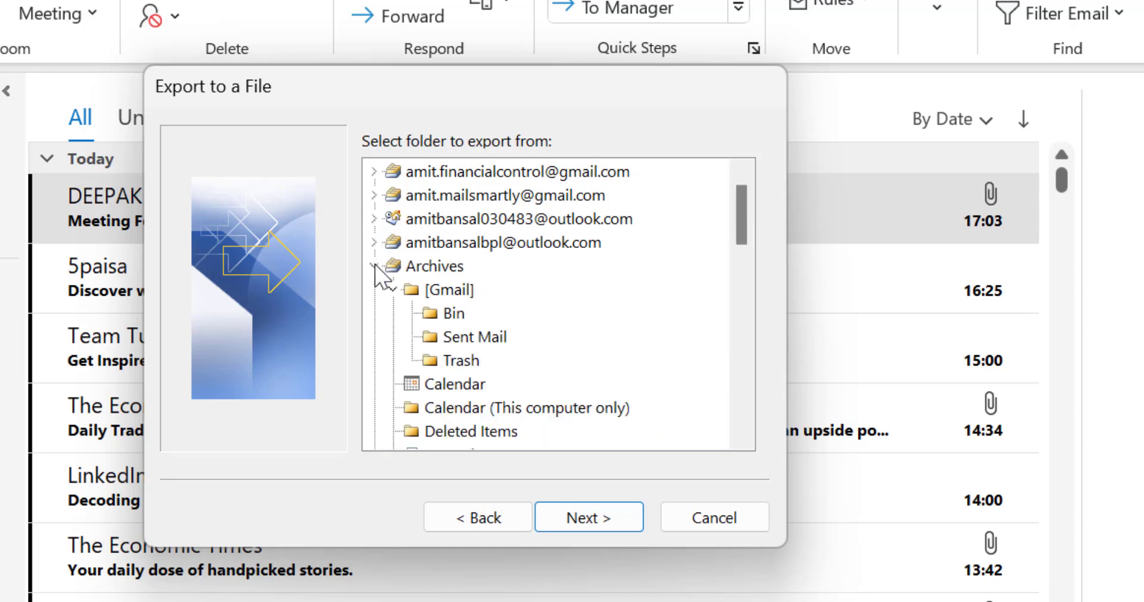
{"action": "left_click", "coordinate": [375, 266]}
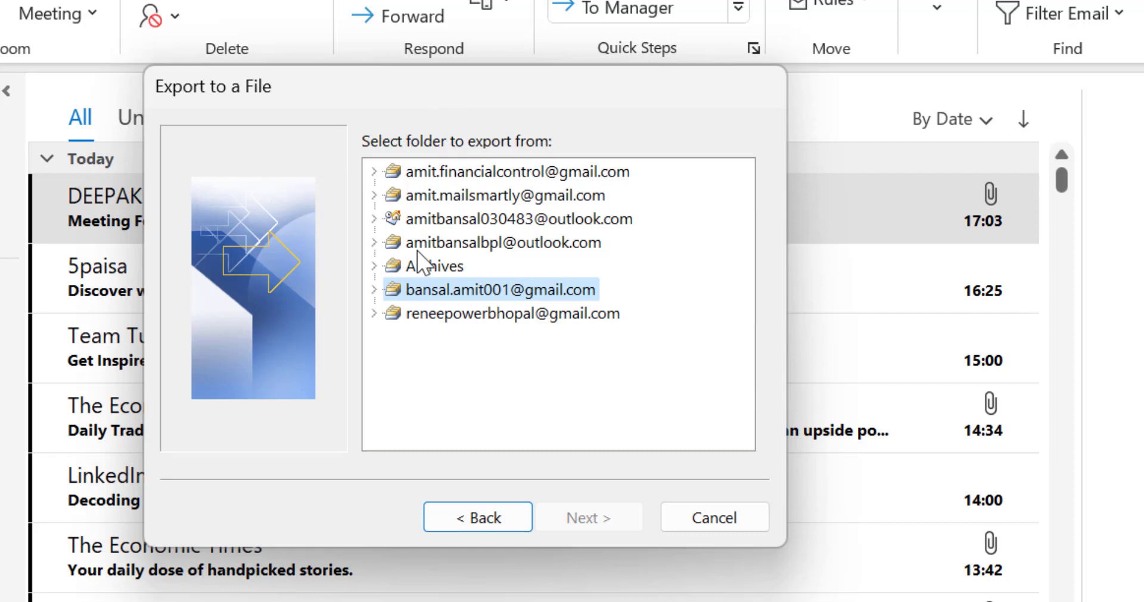
{"action": "mouse_move", "coordinate": [438, 263]}
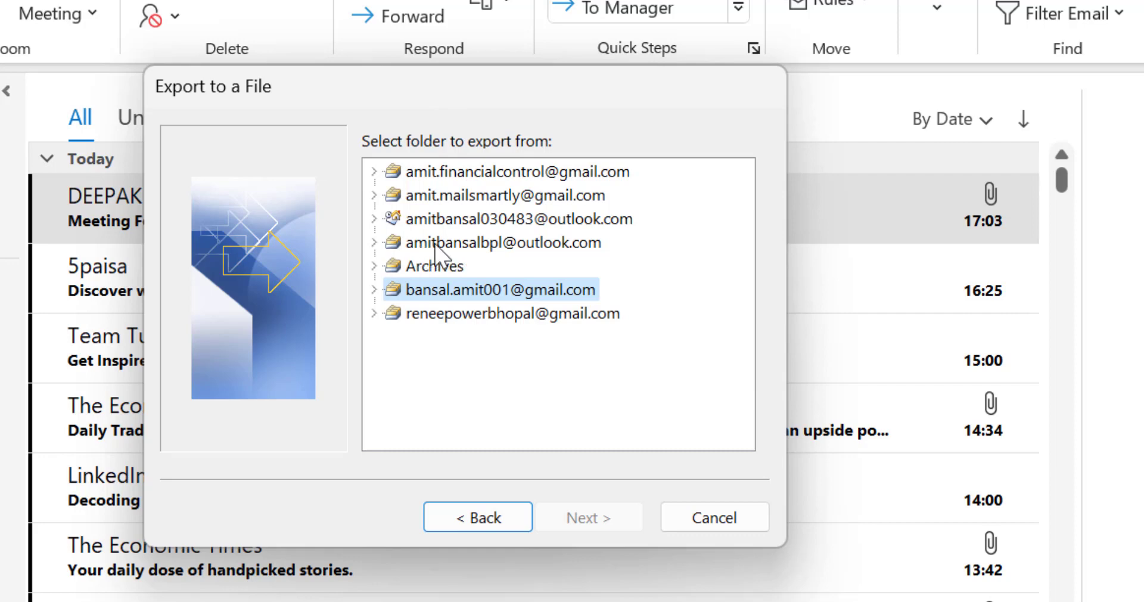
- Expand the other outlook.com account and select its Contacts folder for export
{"action": "left_click", "coordinate": [500, 241]}
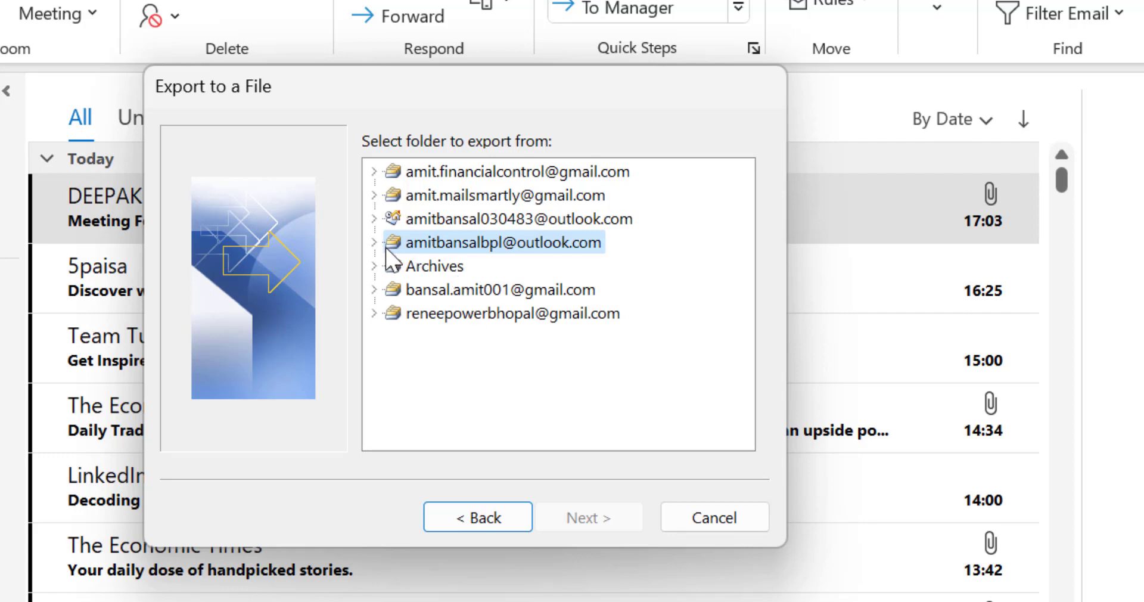
{"action": "left_click", "coordinate": [374, 242]}
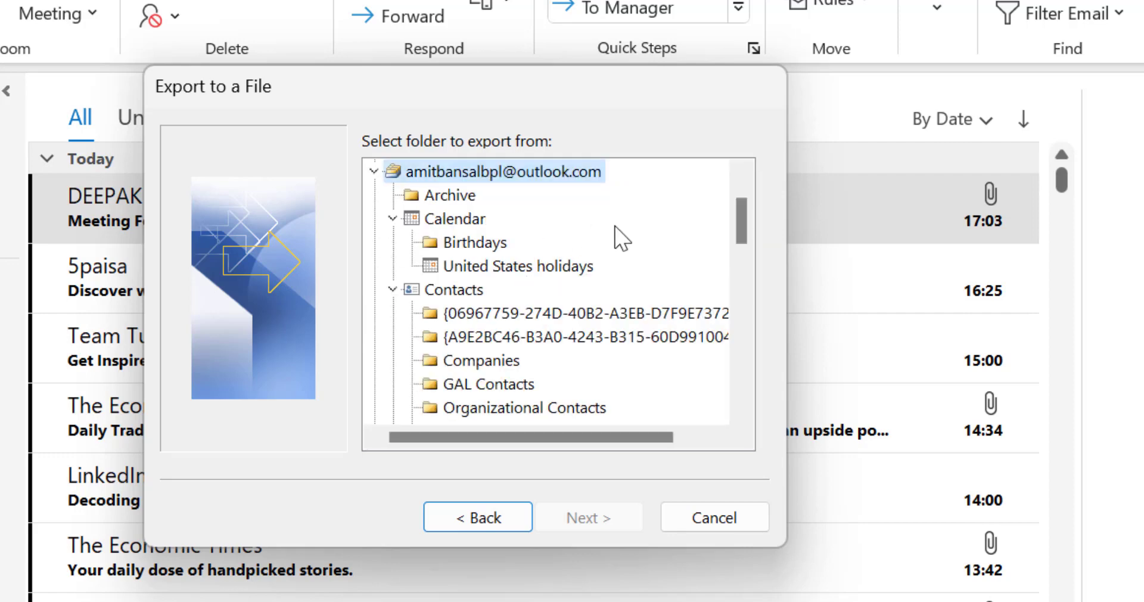
{"action": "scroll", "scroll_direction": "down", "scroll_amount": 3}
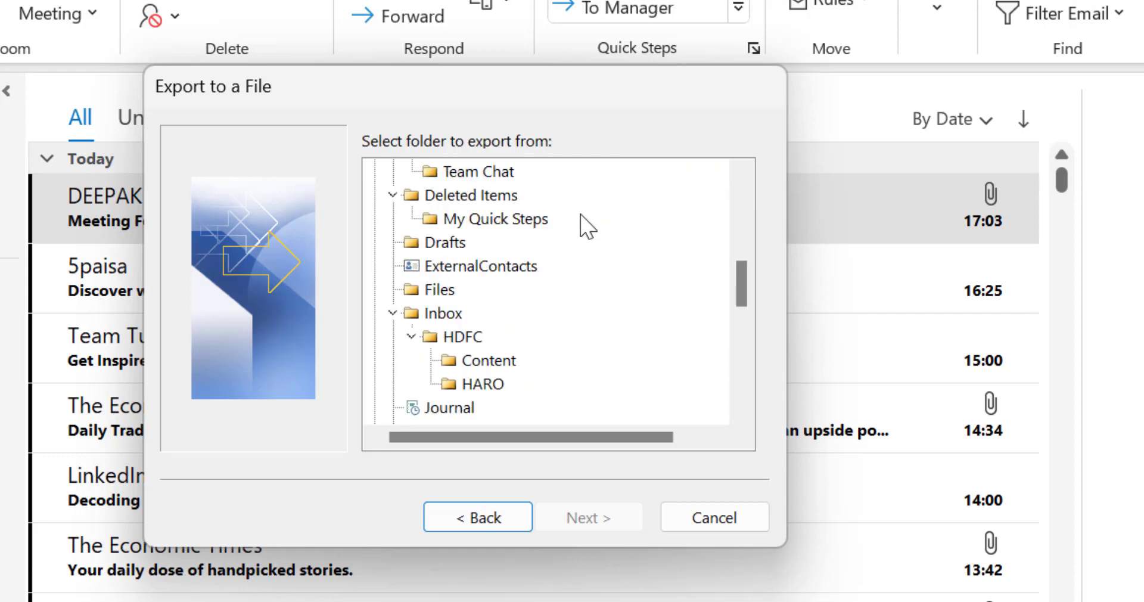
{"action": "scroll", "scroll_direction": "down", "scroll_amount": 3}
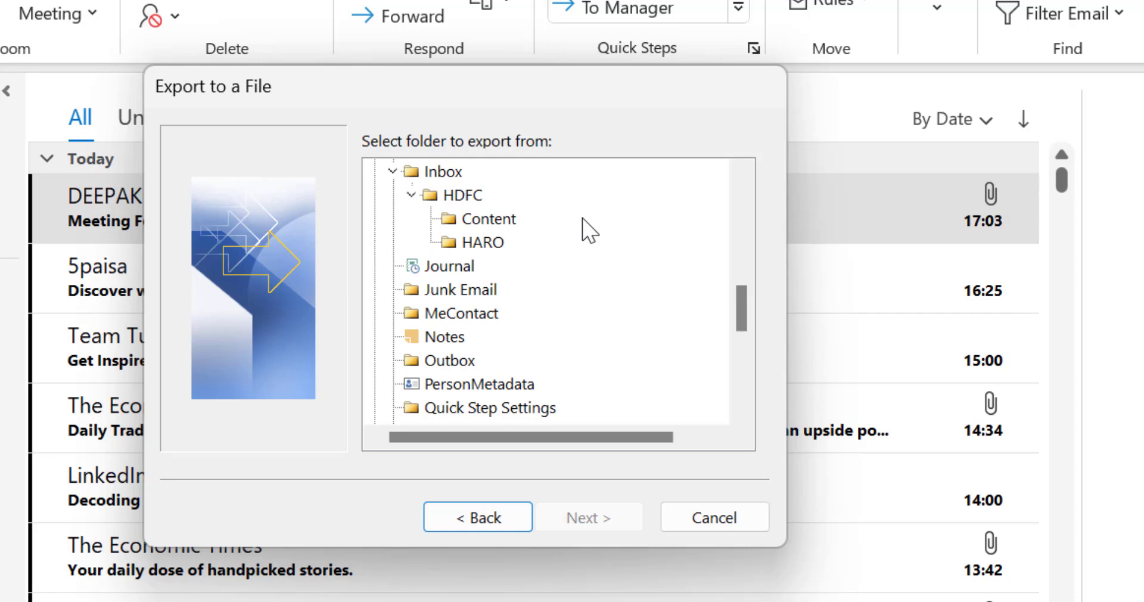
{"action": "scroll", "scroll_direction": "down", "scroll_amount": 3}
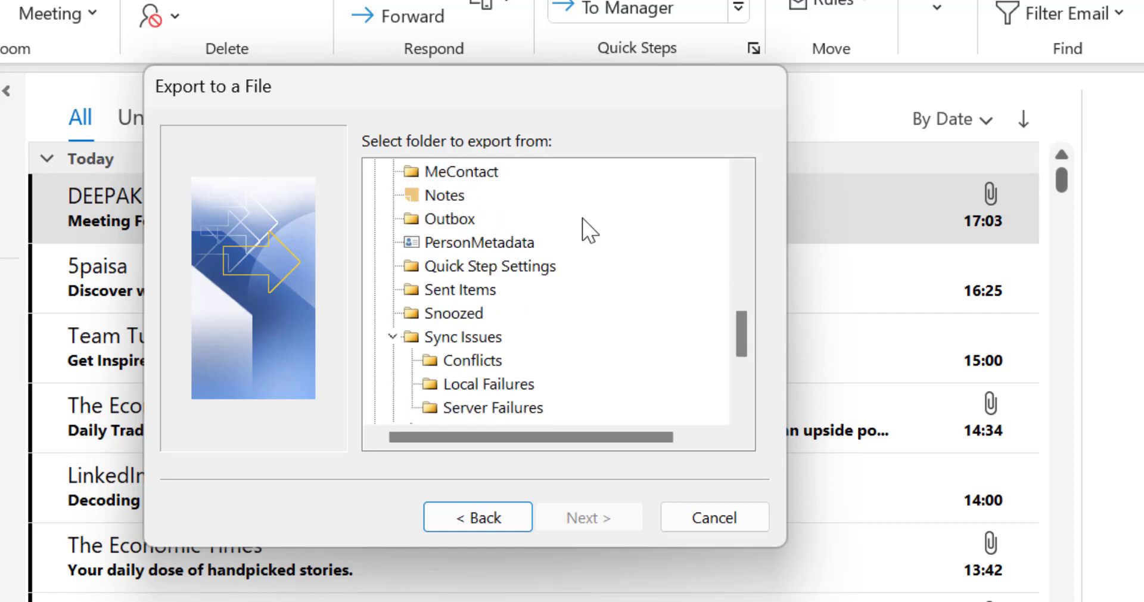
{"action": "scroll", "scroll_direction": "down", "scroll_amount": 3}
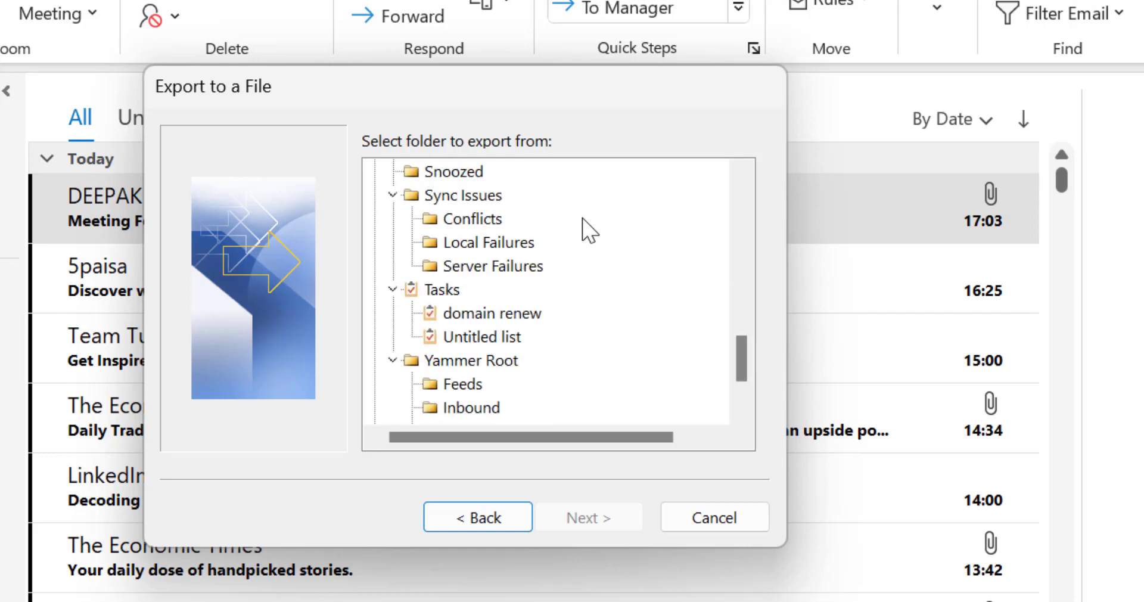
{"action": "scroll", "scroll_direction": "up", "scroll_amount": 3}
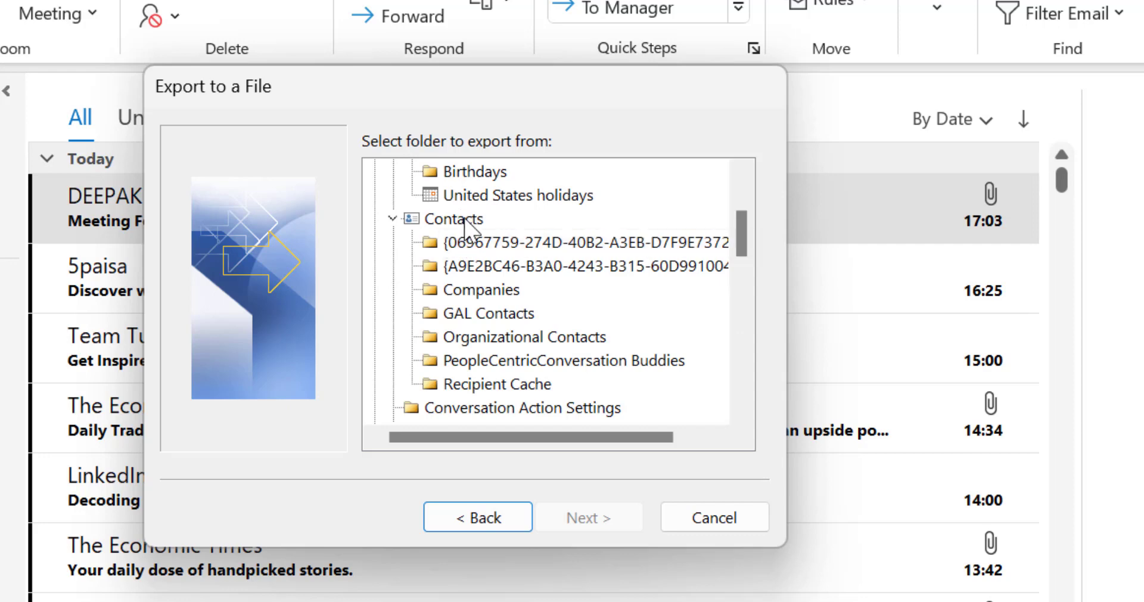
{"action": "left_click", "coordinate": [459, 218]}
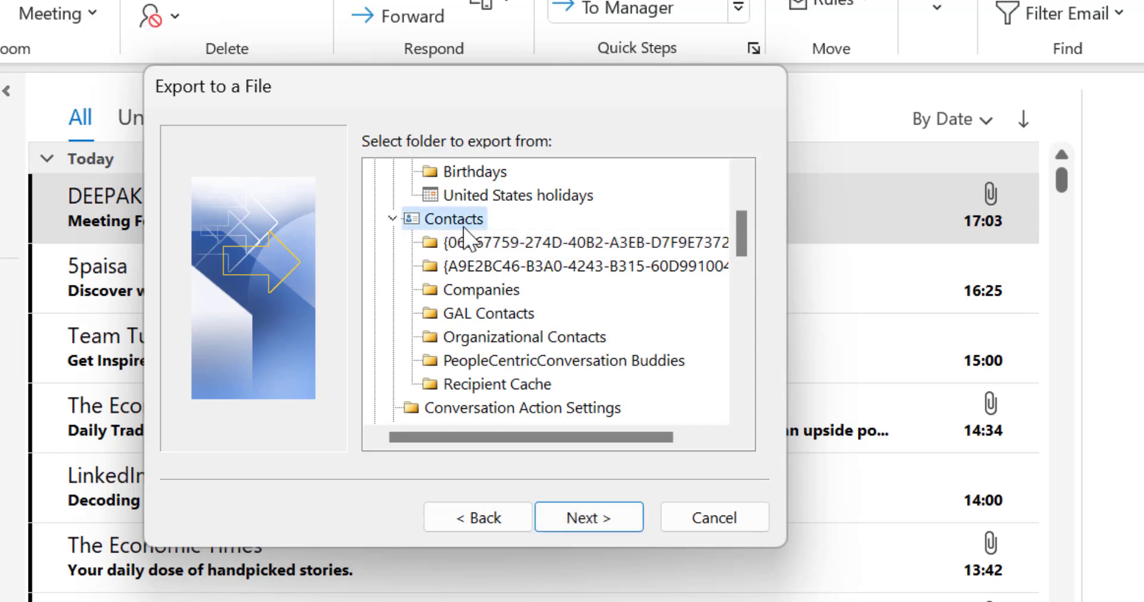
{"action": "mouse_move", "coordinate": [401, 277]}
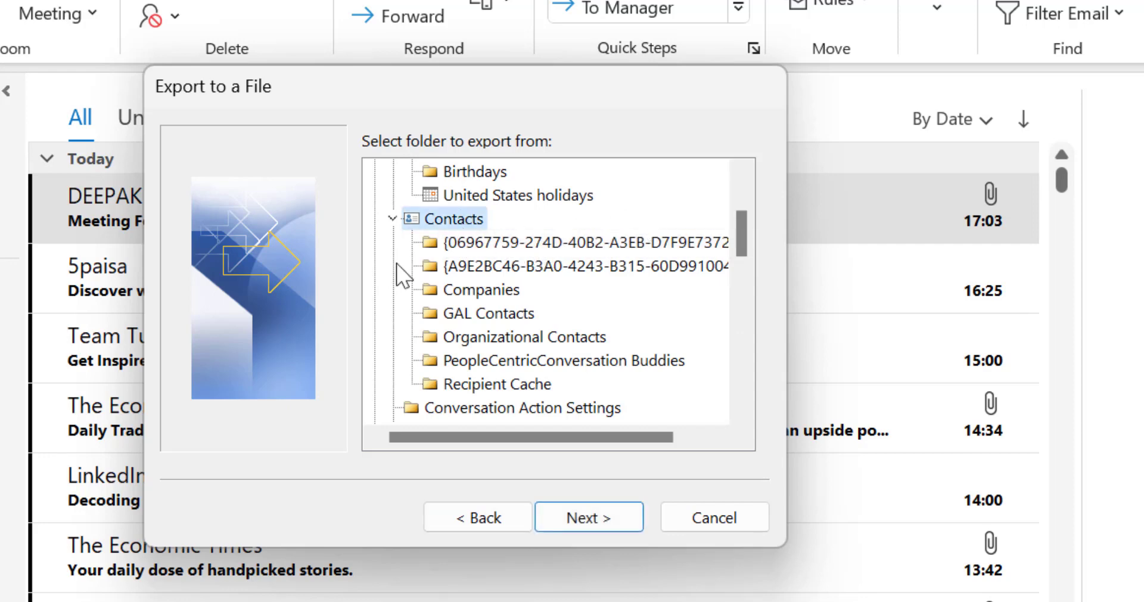
{"action": "mouse_move", "coordinate": [587, 517]}
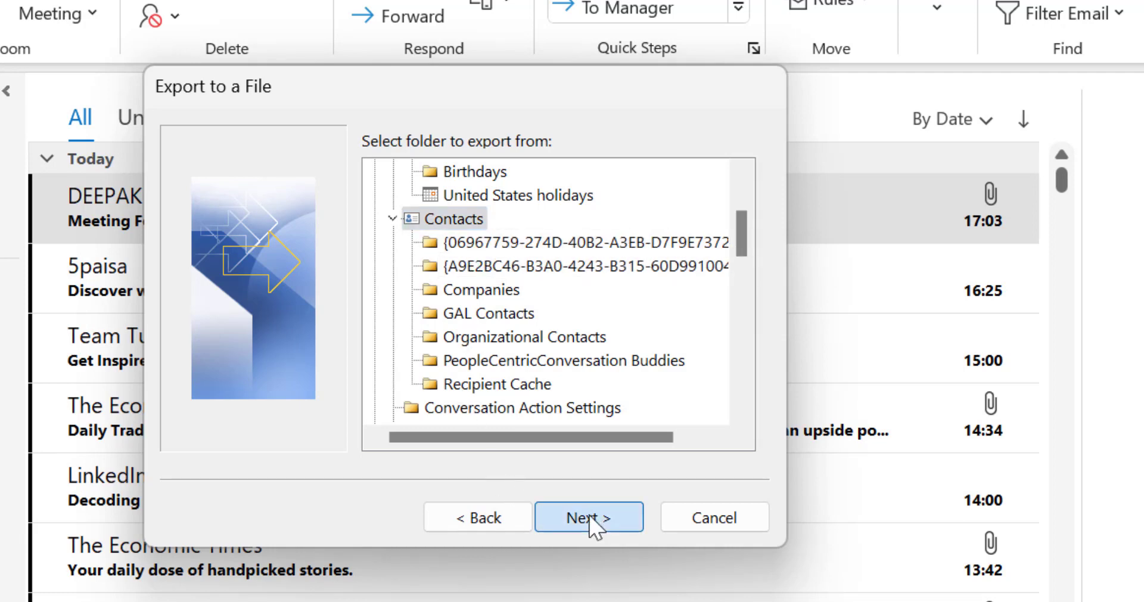
- Save the export to the Desktop as Contact 02-08-2023.csv
{"action": "left_click", "coordinate": [589, 517]}
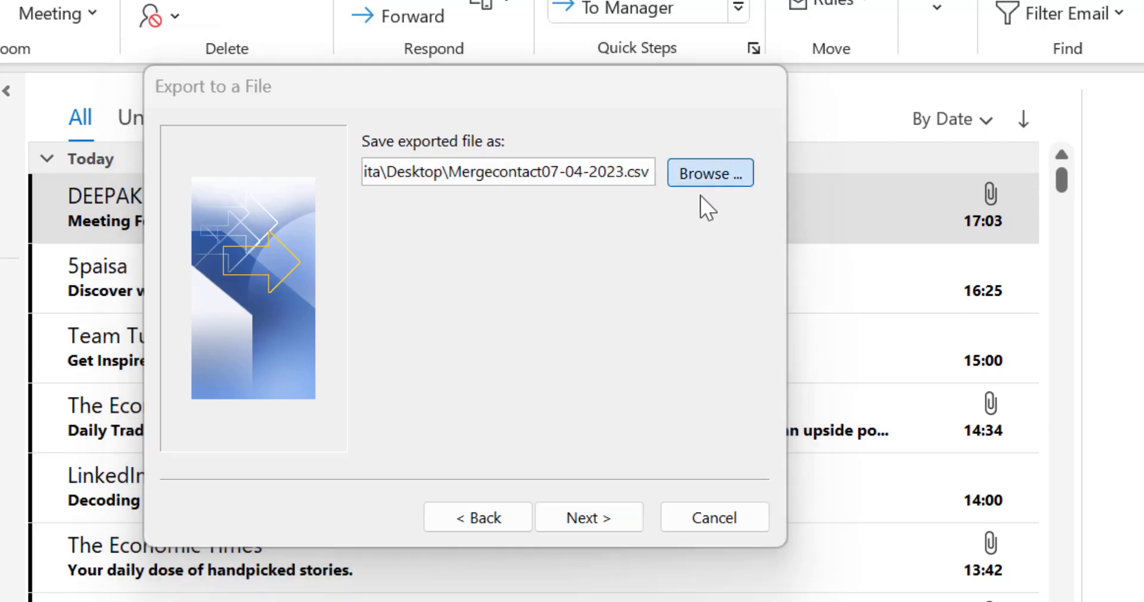
{"action": "left_click", "coordinate": [708, 172]}
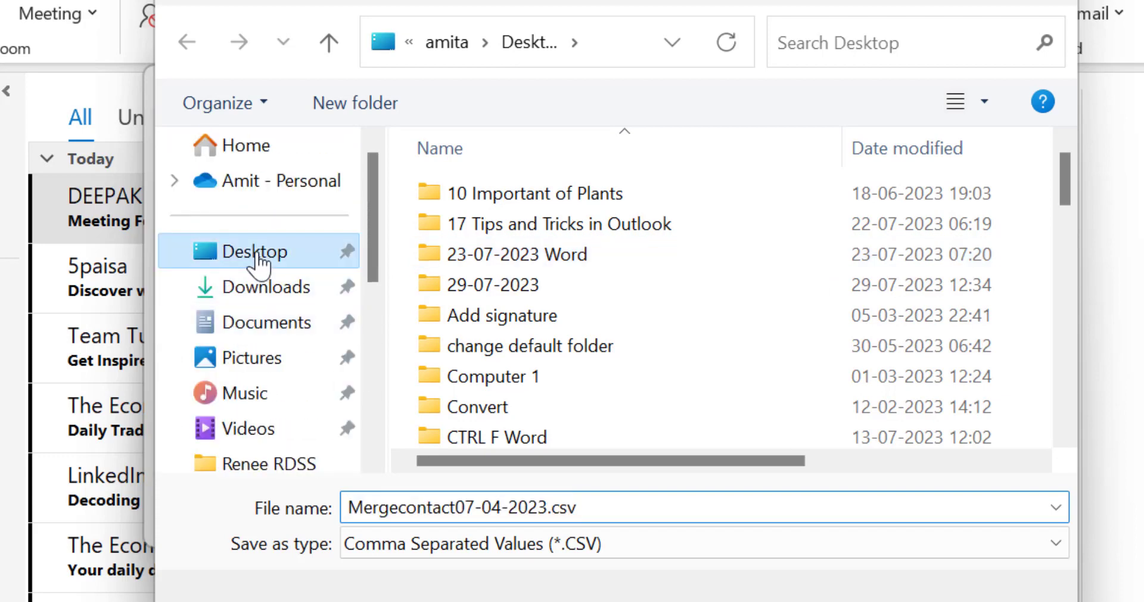
{"action": "left_click", "coordinate": [985, 100]}
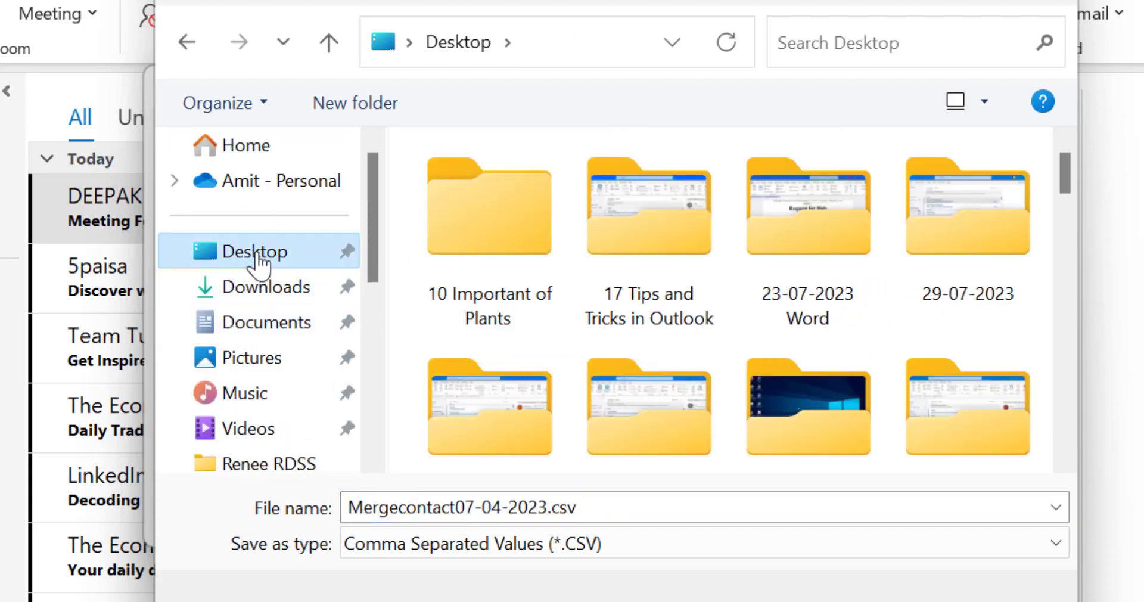
{"action": "mouse_move", "coordinate": [394, 529]}
{"action": "type", "text": "Contact "}
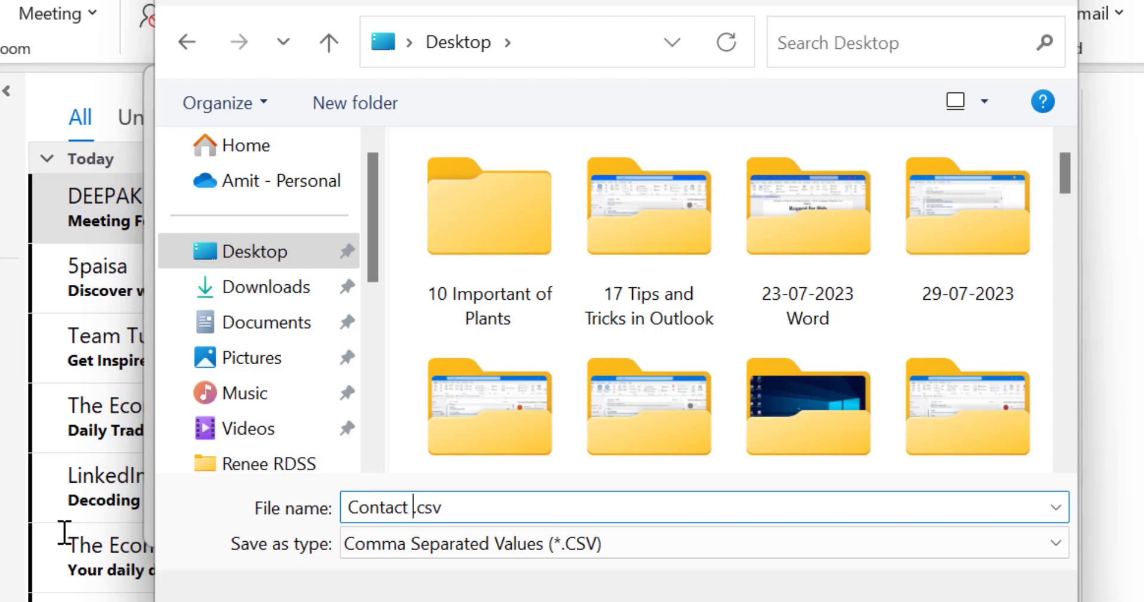
{"action": "type", "text": "02-08"}
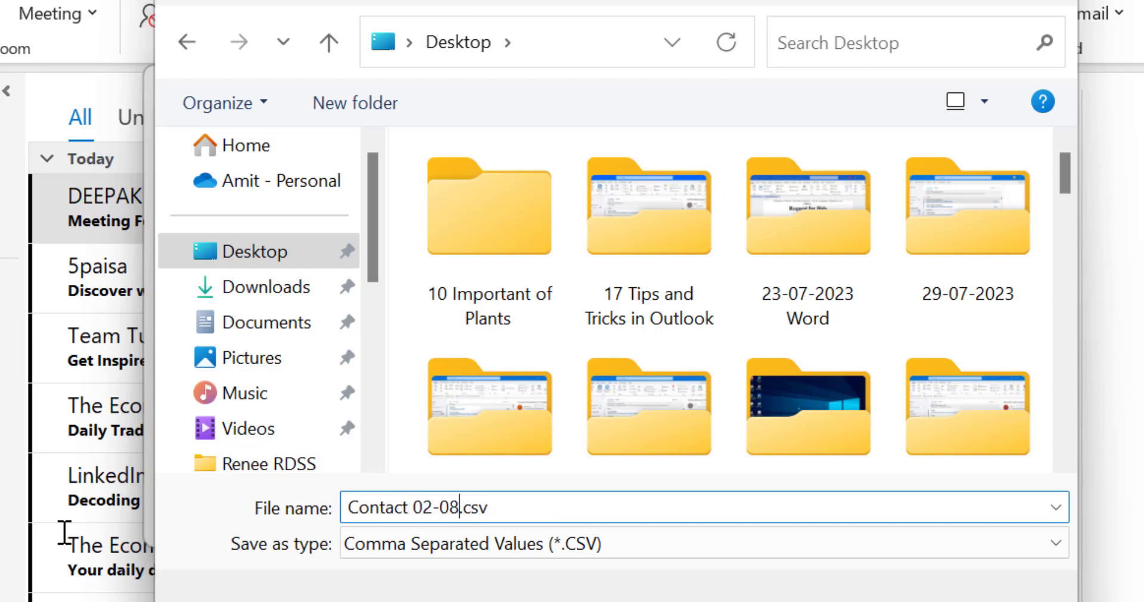
{"action": "type", "text": "-2023"}
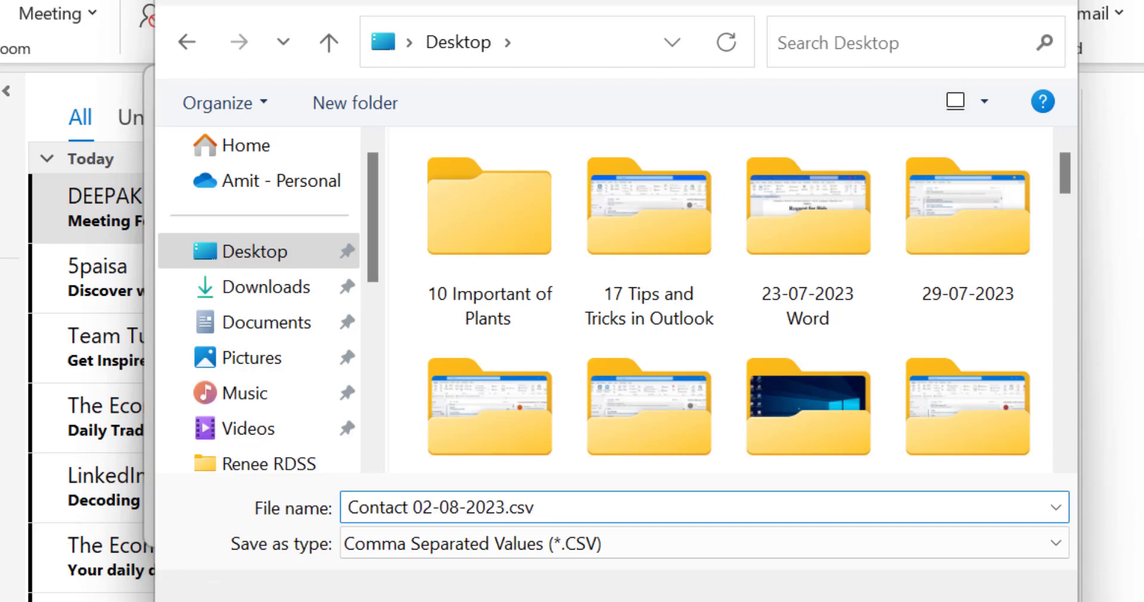
{"action": "left_click", "coordinate": [588, 517]}
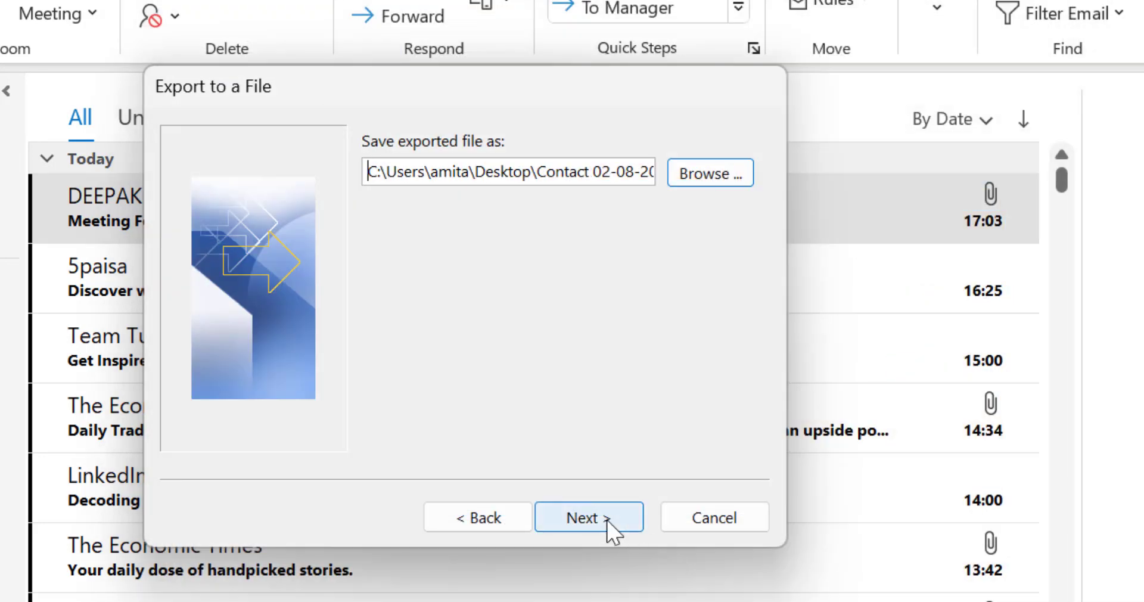
- Reach the final export page confirming Export "Contacts" from folder: Contacts
{"action": "left_click", "coordinate": [588, 517]}
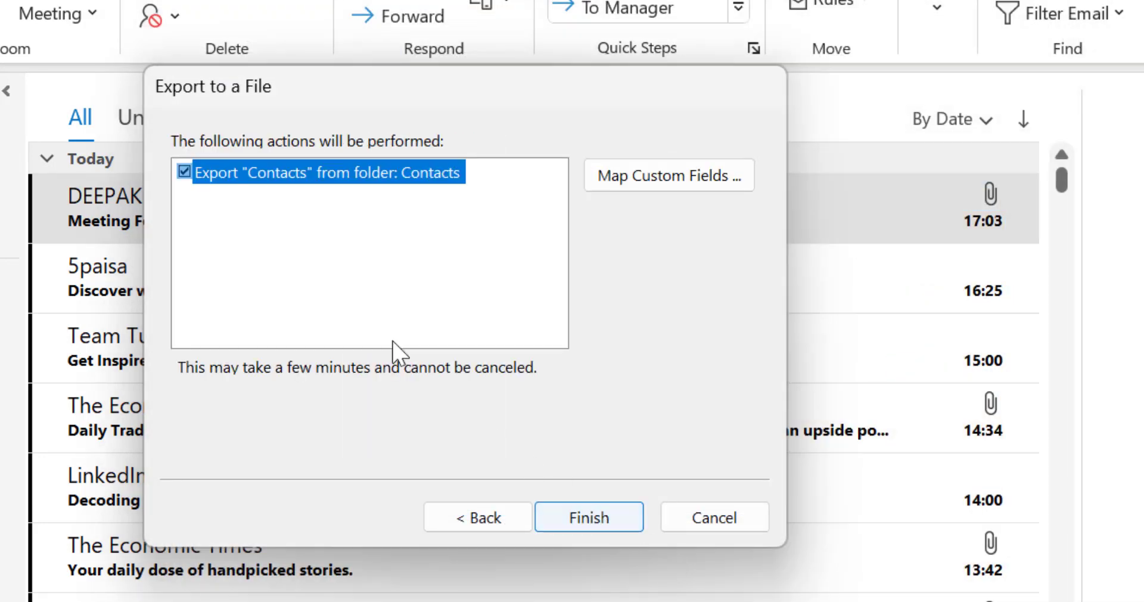
{"action": "mouse_move", "coordinate": [273, 159]}
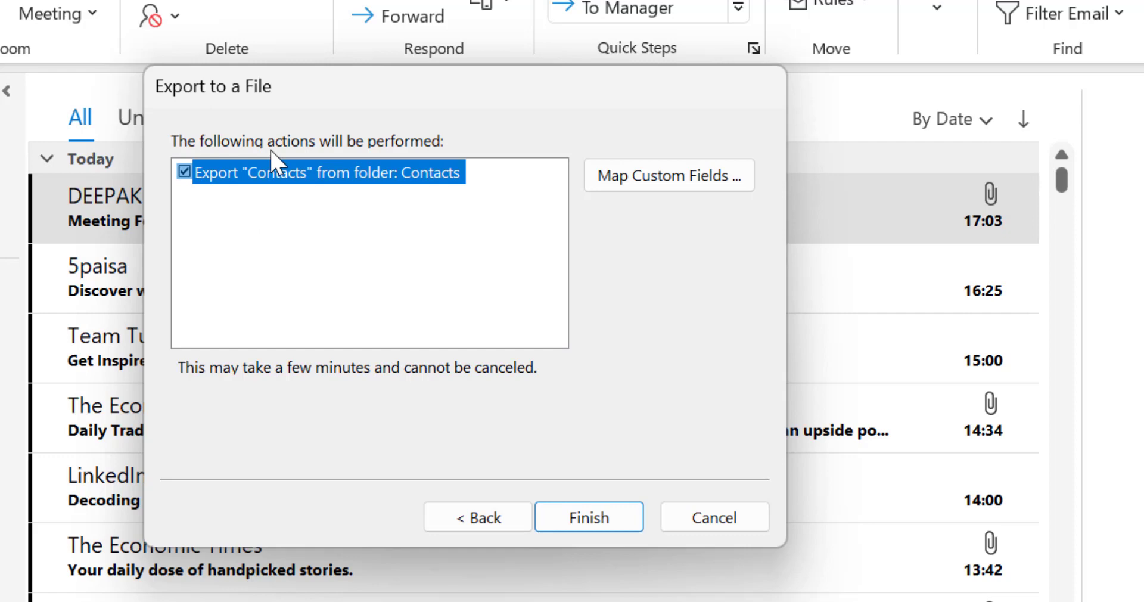
{"action": "mouse_move", "coordinate": [224, 199]}
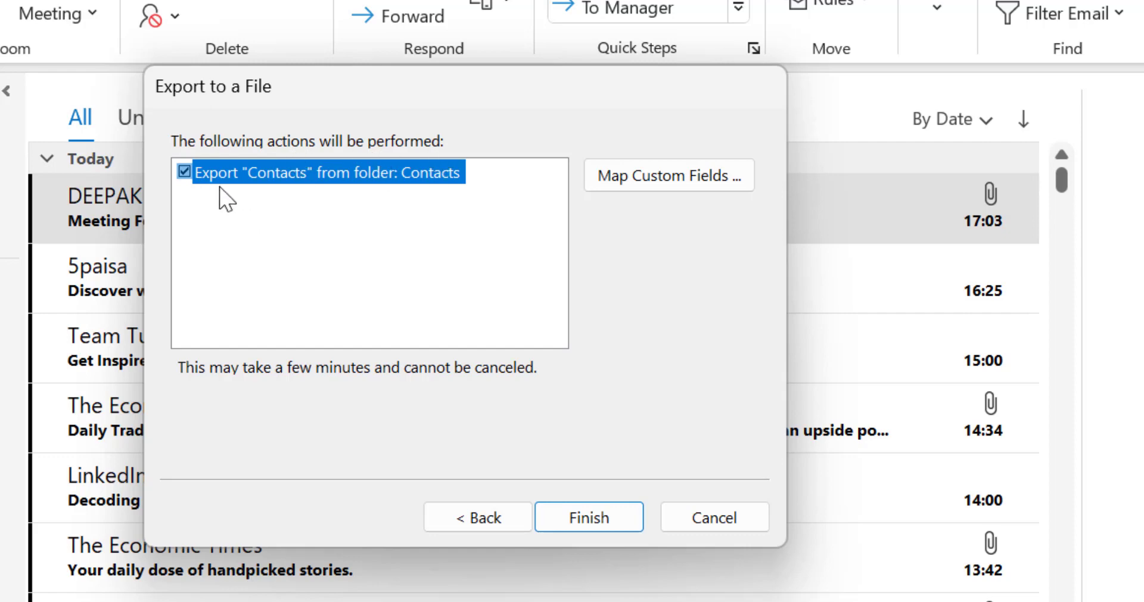
{"action": "mouse_move", "coordinate": [579, 137]}
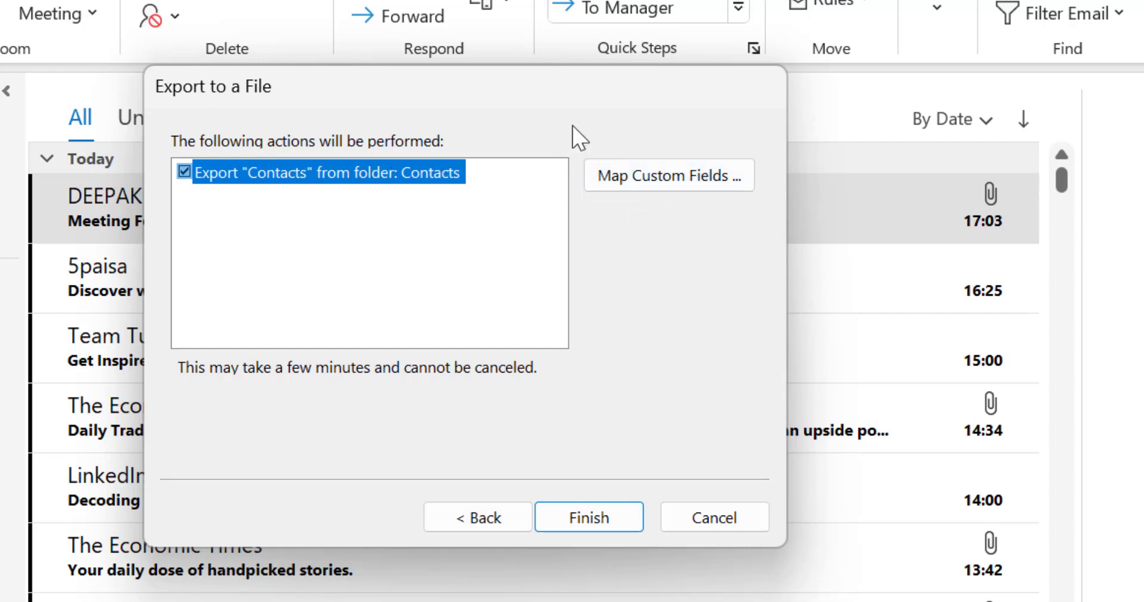
{"action": "mouse_move", "coordinate": [663, 210]}
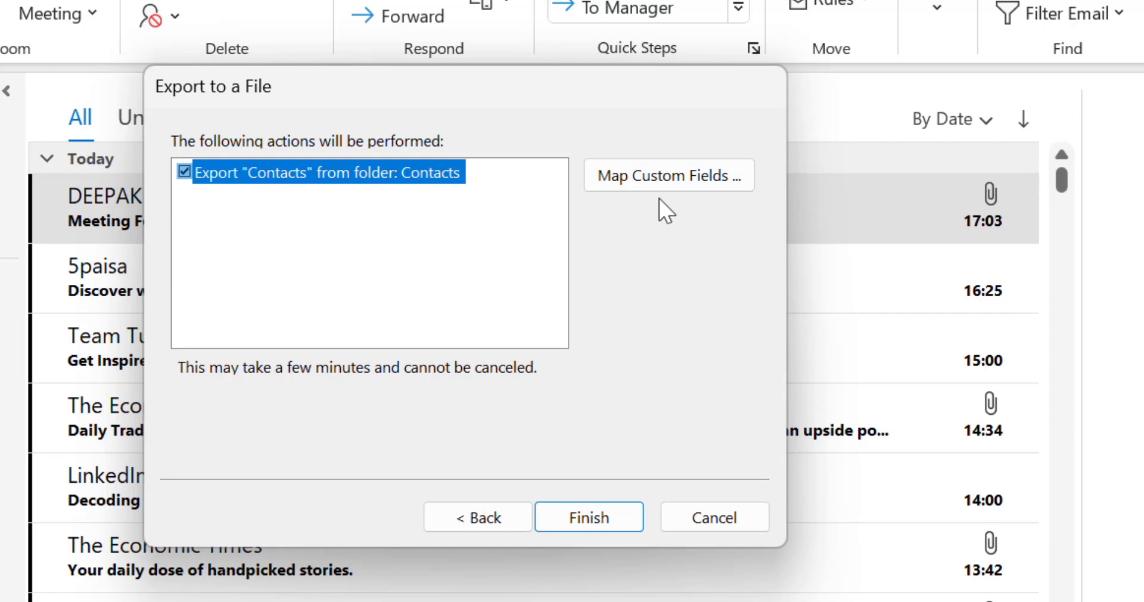
{"action": "mouse_move", "coordinate": [615, 206]}
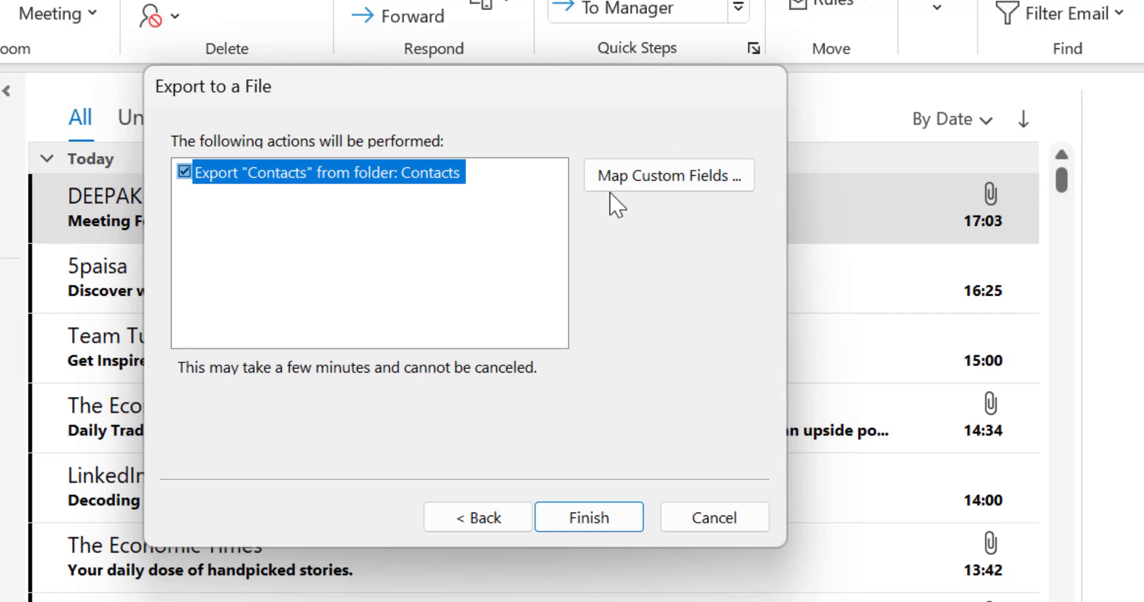
- Open Map Custom Fields for the CSV export and clear all default mappings
{"action": "left_click", "coordinate": [667, 175]}
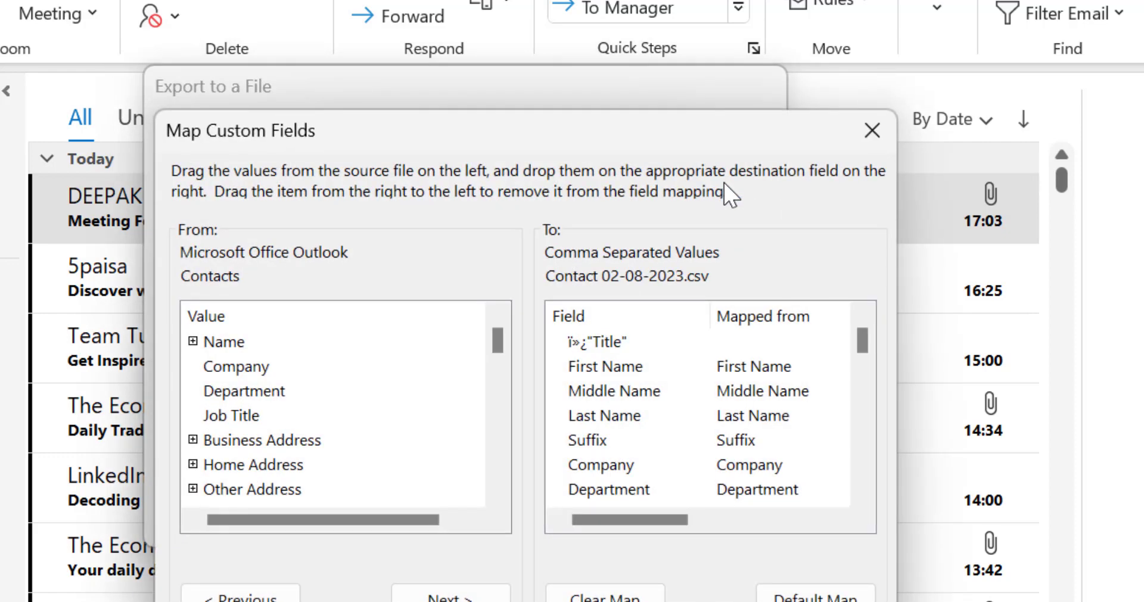
{"action": "mouse_move", "coordinate": [376, 365]}
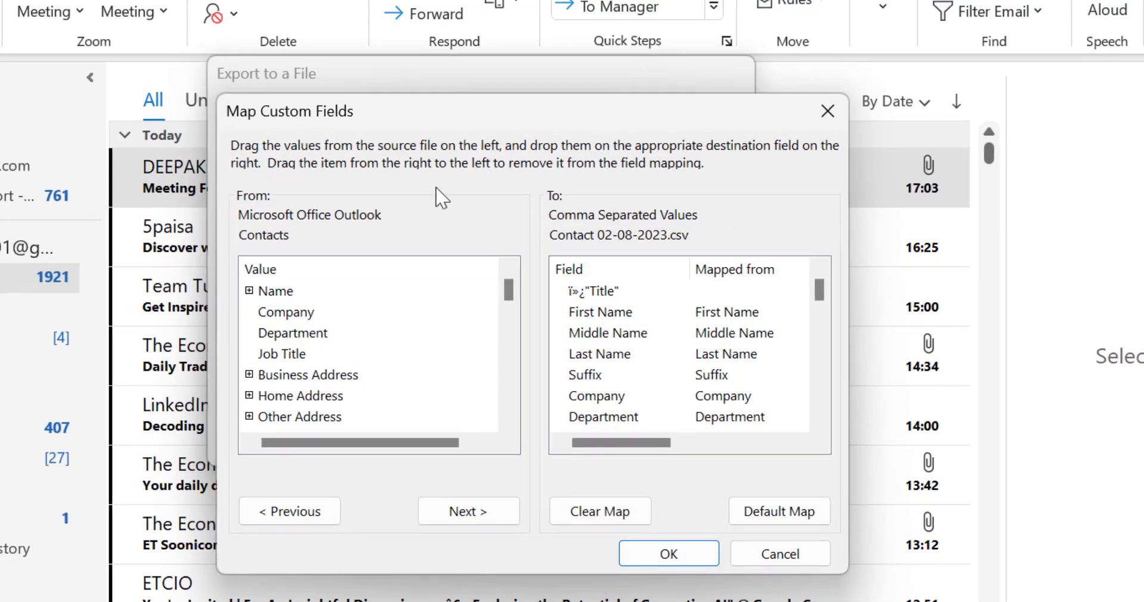
{"action": "mouse_move", "coordinate": [412, 164]}
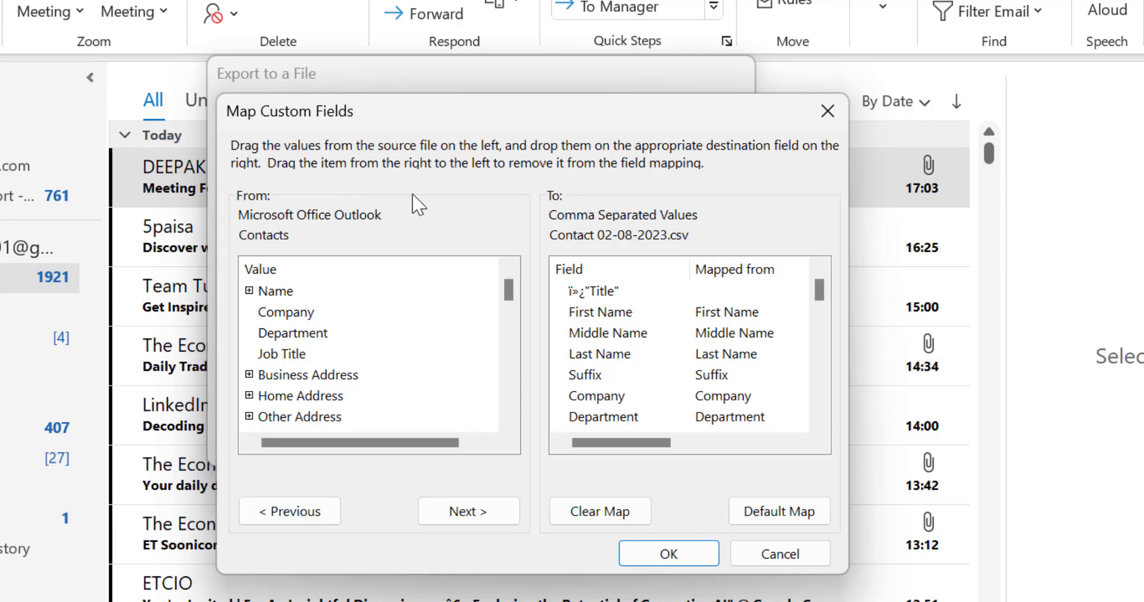
{"action": "mouse_move", "coordinate": [670, 166]}
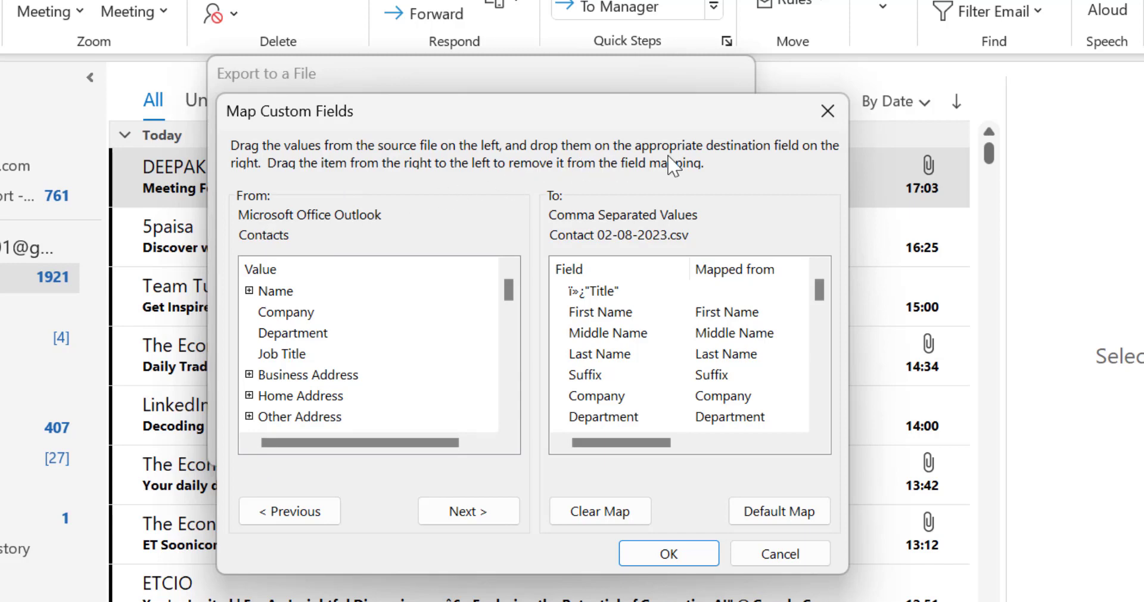
{"action": "mouse_move", "coordinate": [667, 175]}
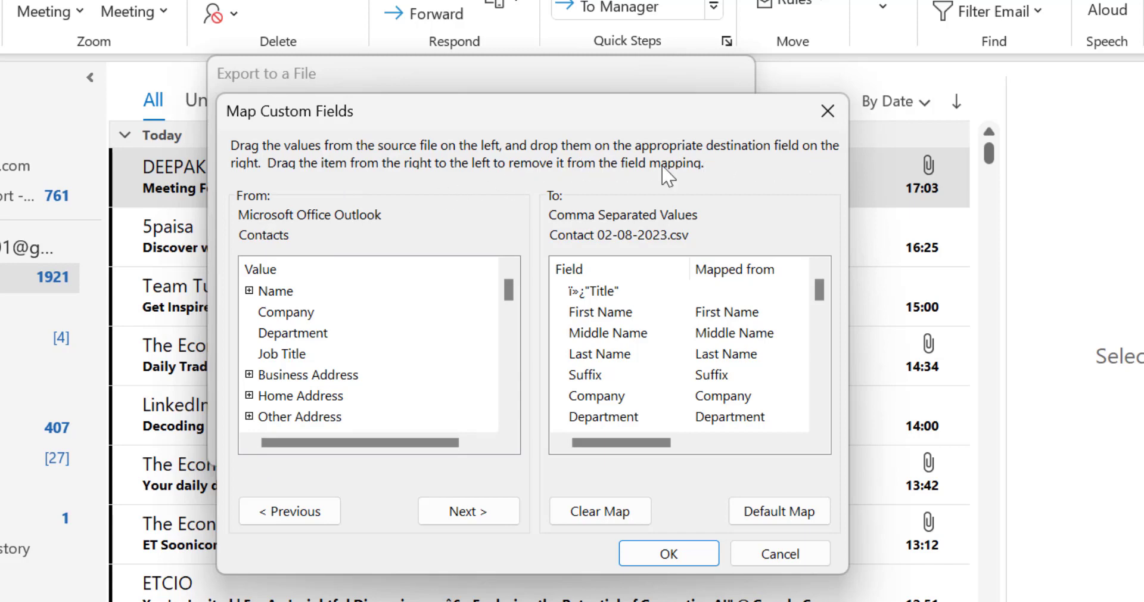
{"action": "mouse_move", "coordinate": [693, 334]}
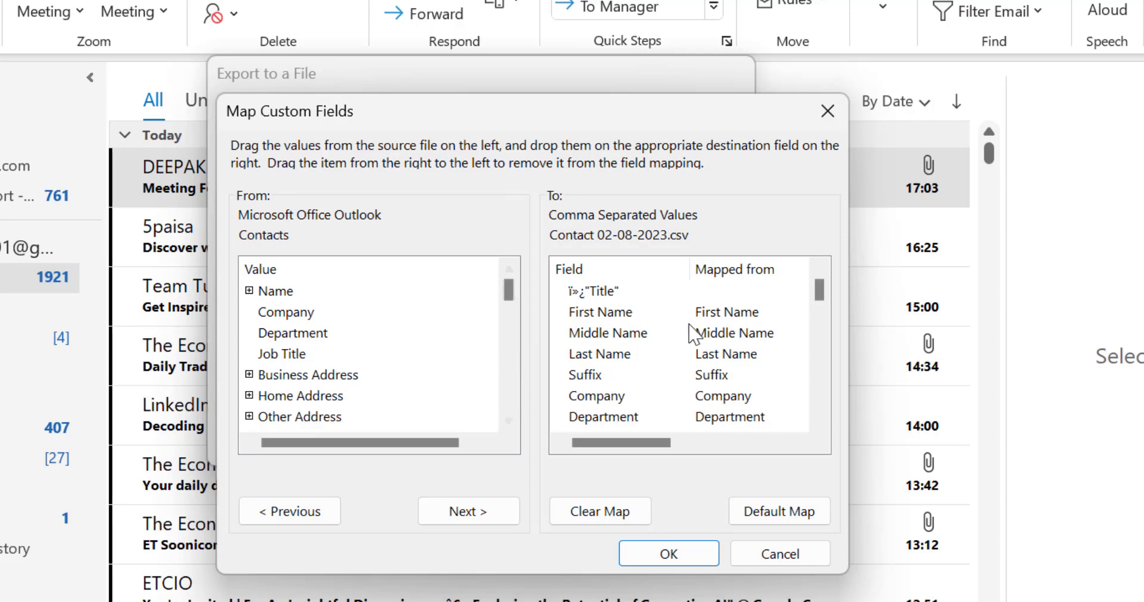
{"action": "mouse_move", "coordinate": [660, 302]}
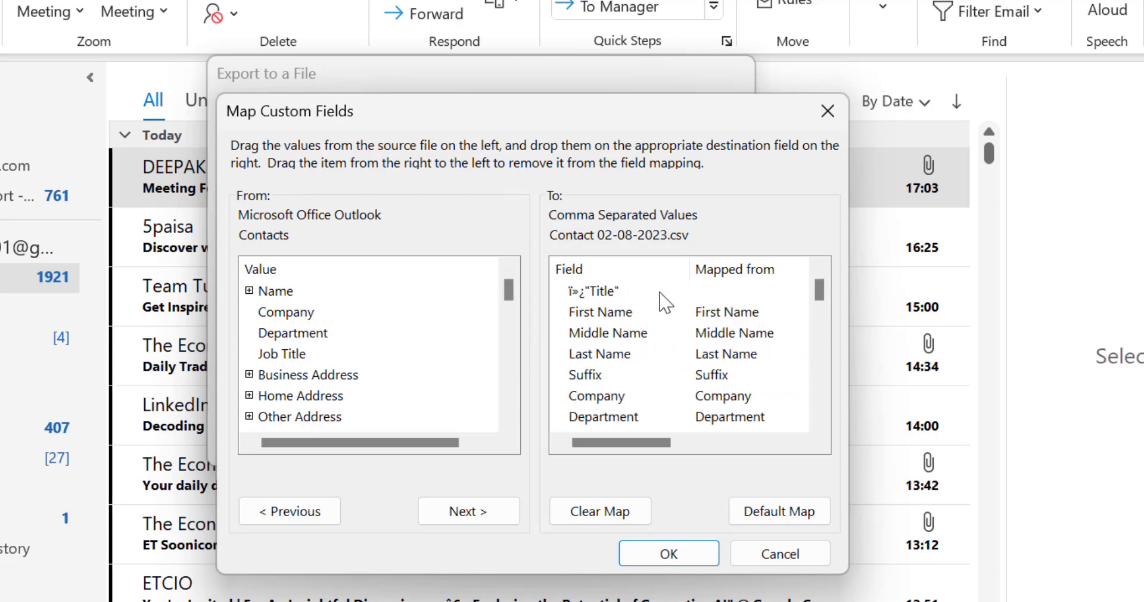
{"action": "mouse_move", "coordinate": [667, 334]}
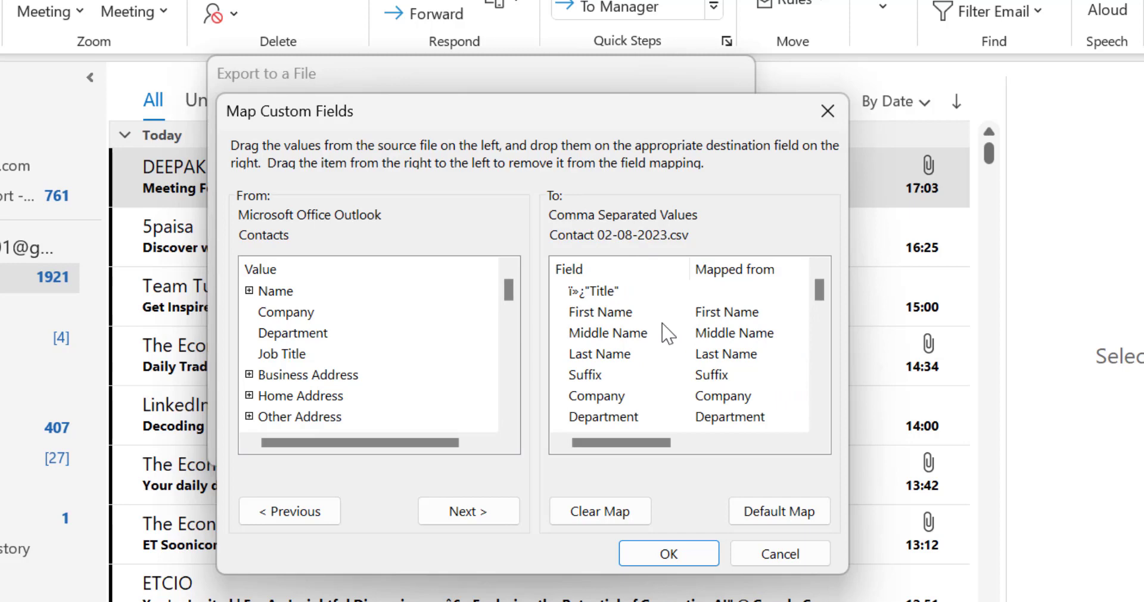
{"action": "mouse_move", "coordinate": [374, 181]}
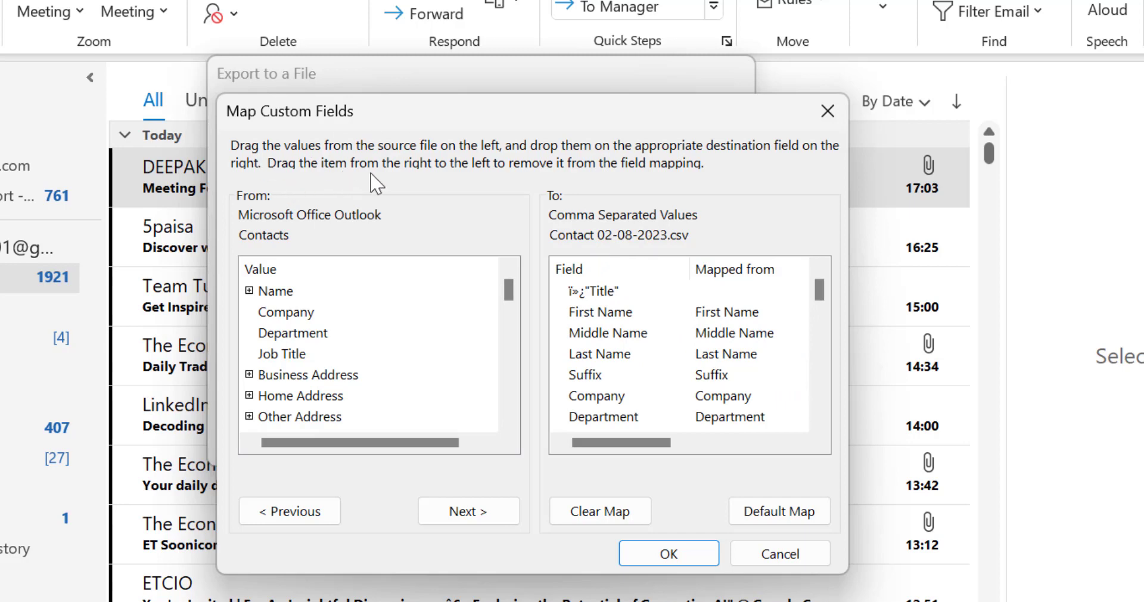
{"action": "mouse_move", "coordinate": [500, 182]}
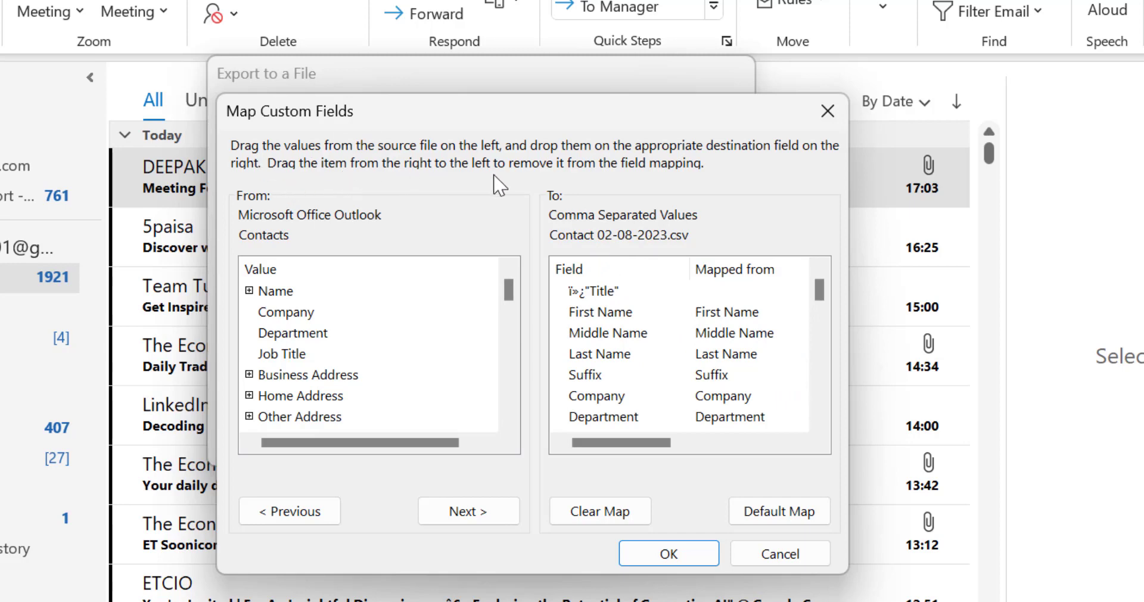
{"action": "mouse_move", "coordinate": [623, 182]}
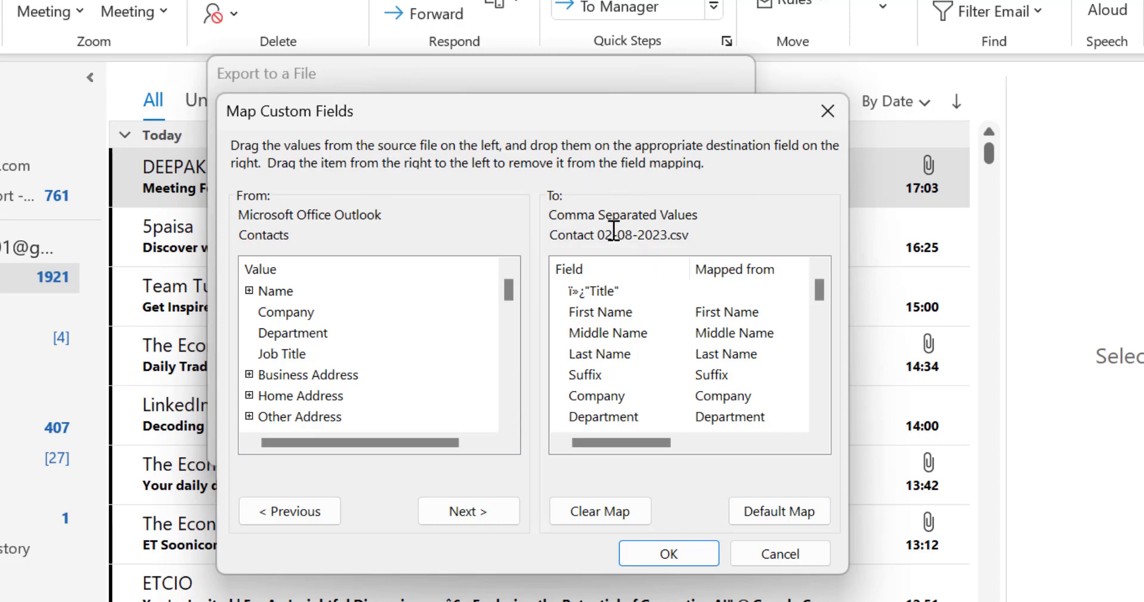
{"action": "mouse_move", "coordinate": [599, 347]}
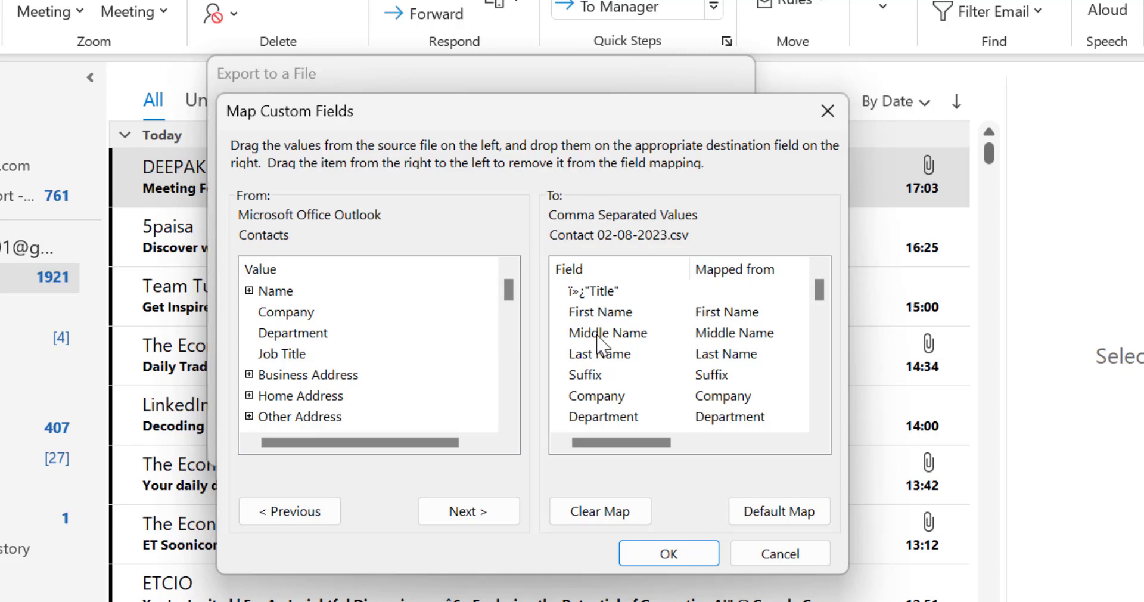
{"action": "mouse_move", "coordinate": [622, 326]}
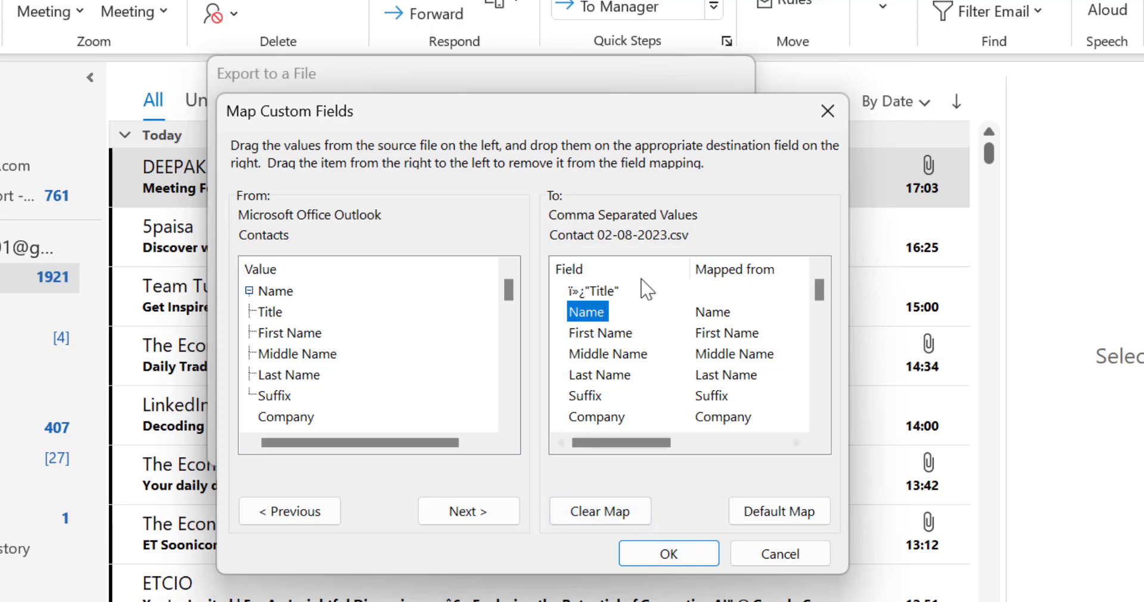
{"action": "left_click", "coordinate": [599, 510]}
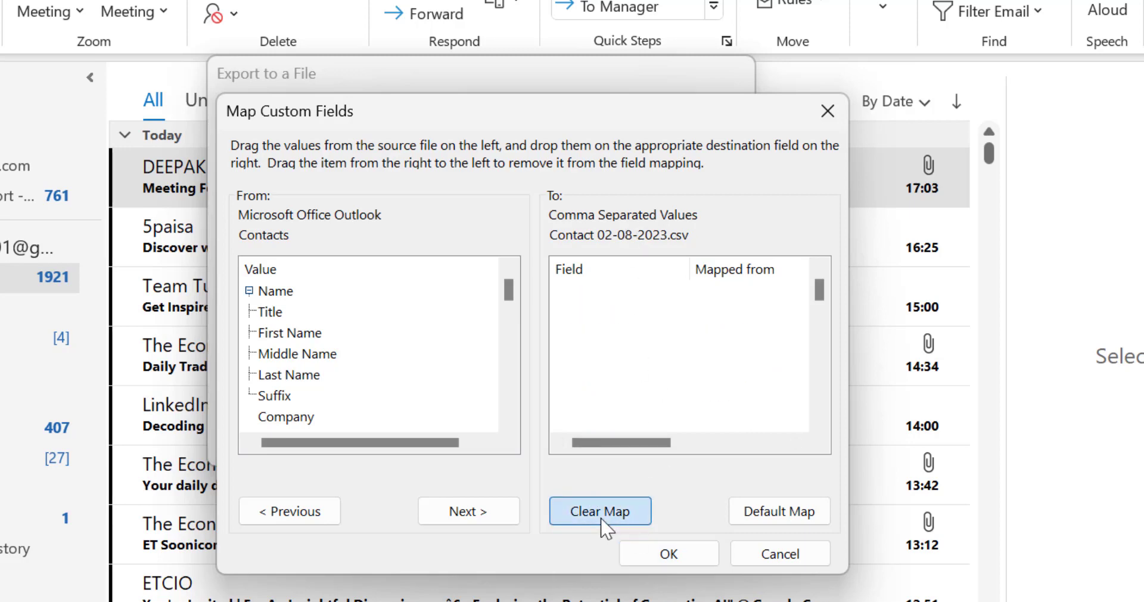
- Drag Name, Business Phone 2, and E-mail, E-mail 2, E-mail 3 into the CSV mapping
{"action": "left_click", "coordinate": [599, 511]}
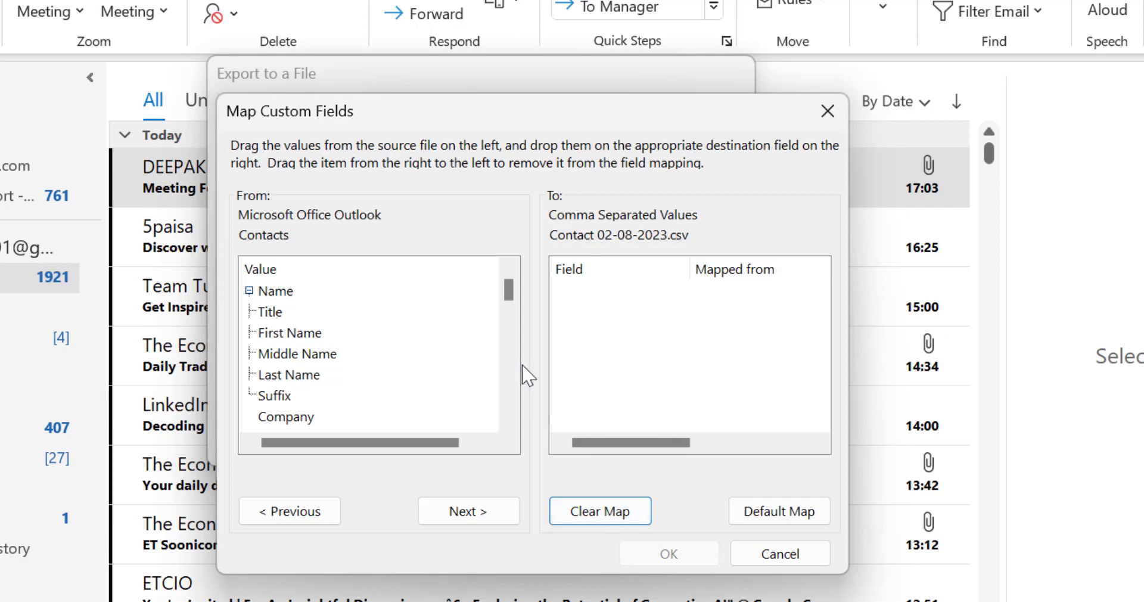
{"action": "mouse_move", "coordinate": [257, 299]}
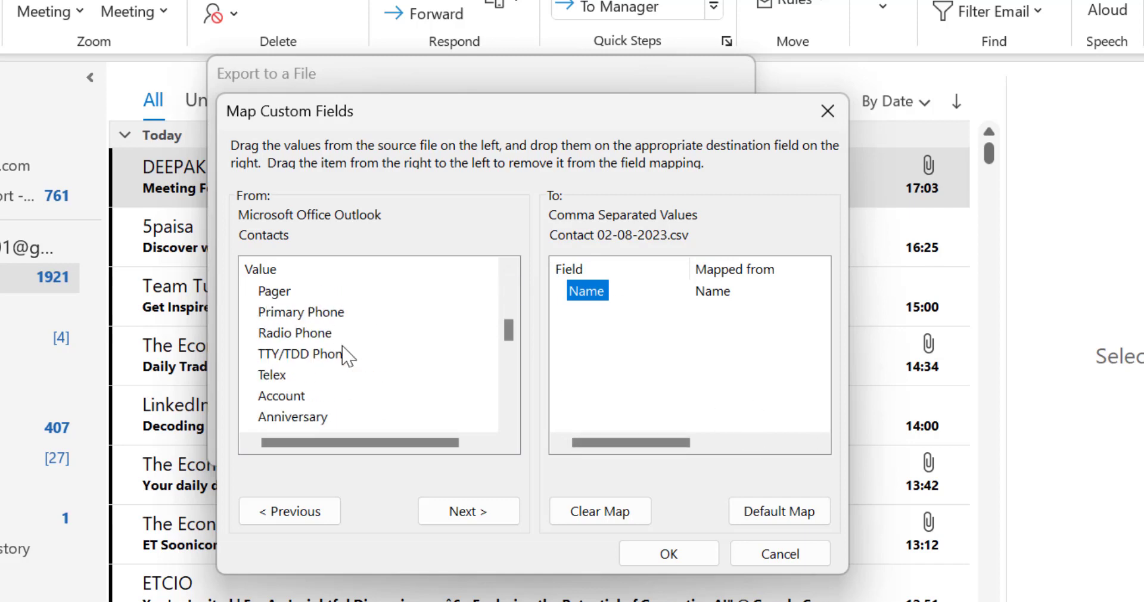
{"action": "scroll", "scroll_direction": "up", "scroll_amount": 3}
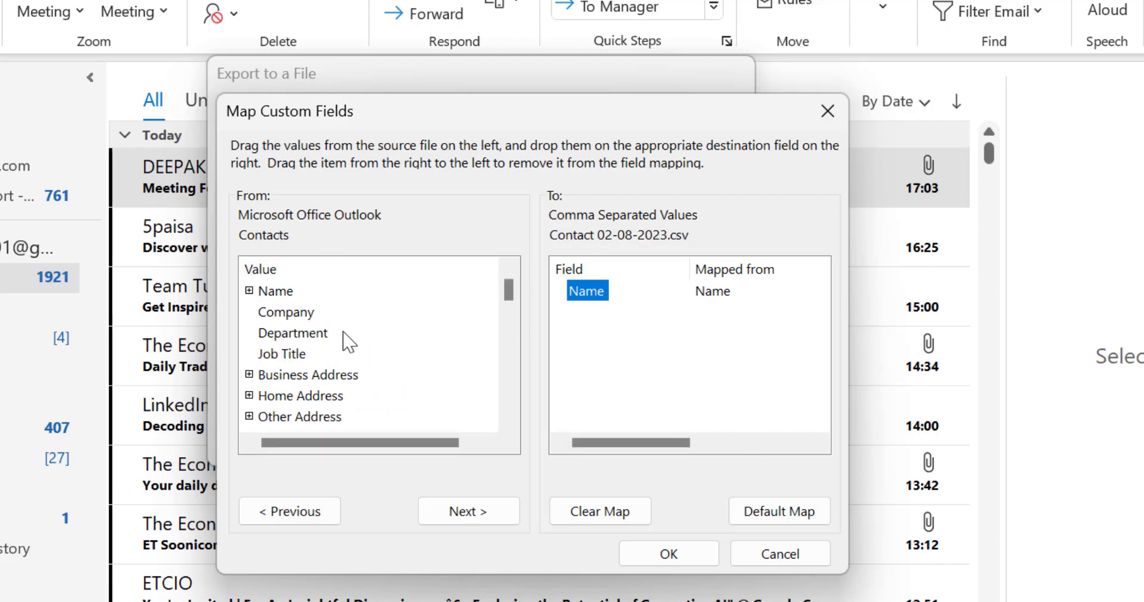
{"action": "mouse_move", "coordinate": [316, 352]}
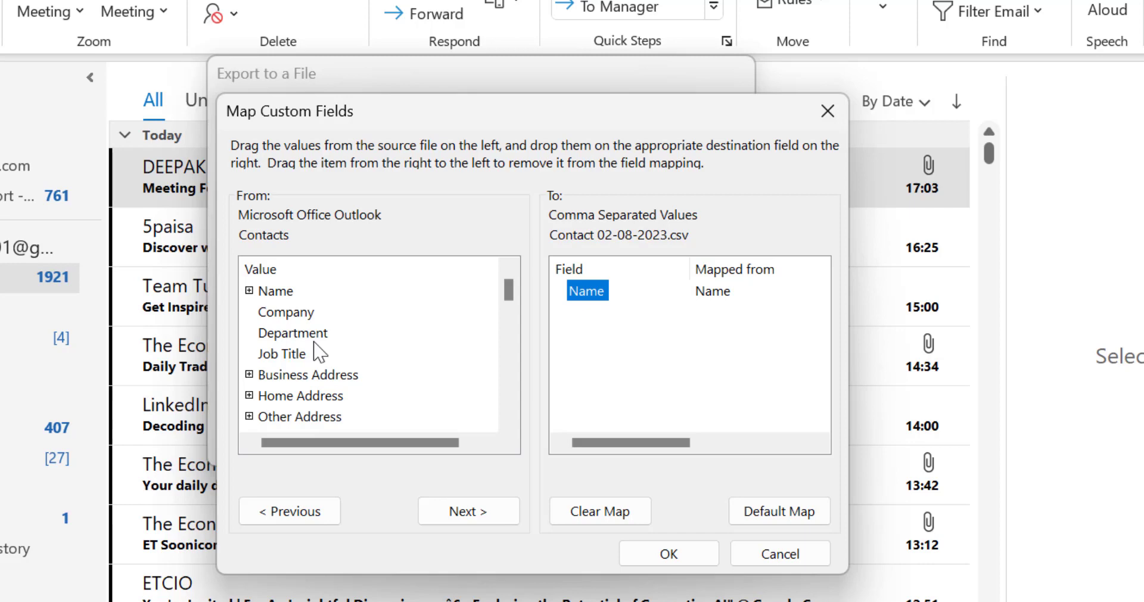
{"action": "mouse_move", "coordinate": [326, 343]}
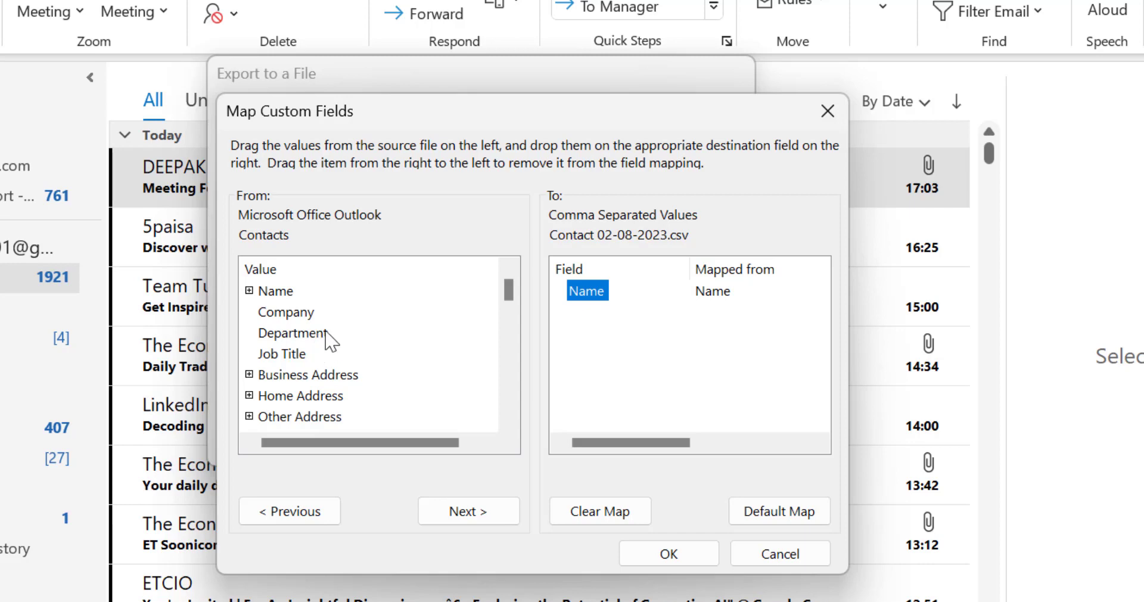
{"action": "mouse_move", "coordinate": [320, 342]}
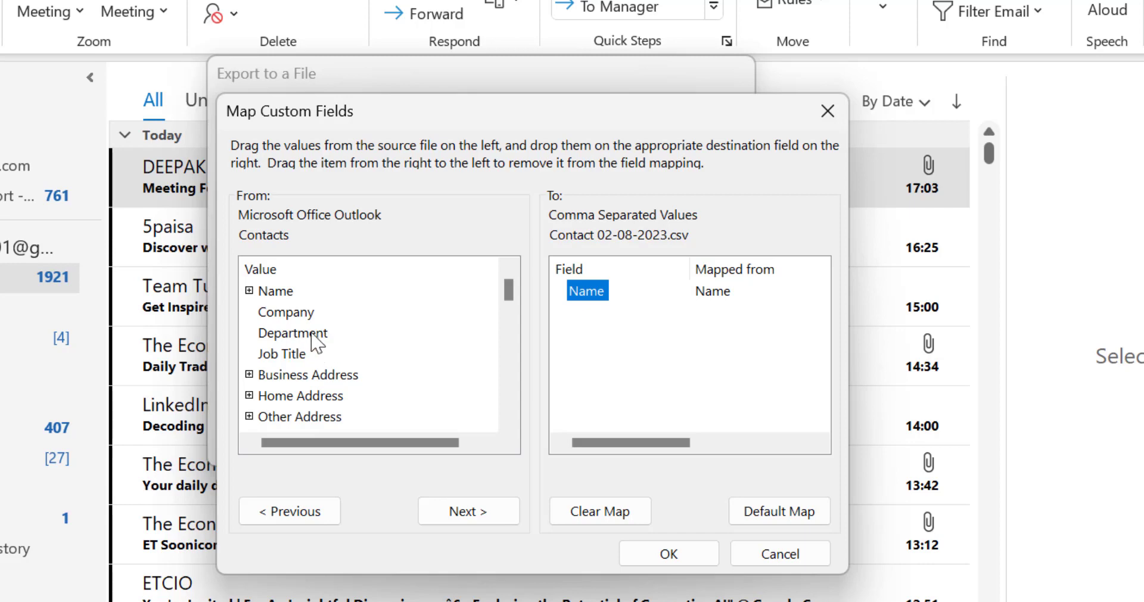
{"action": "scroll", "scroll_direction": "down", "scroll_amount": 3}
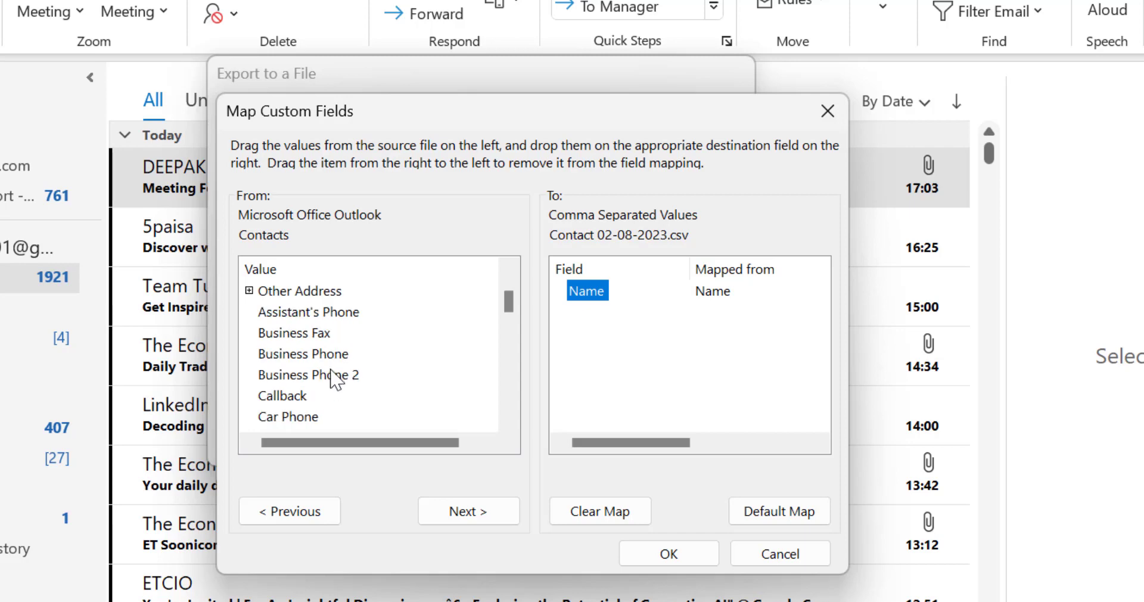
{"action": "scroll", "scroll_direction": "down", "scroll_amount": 3}
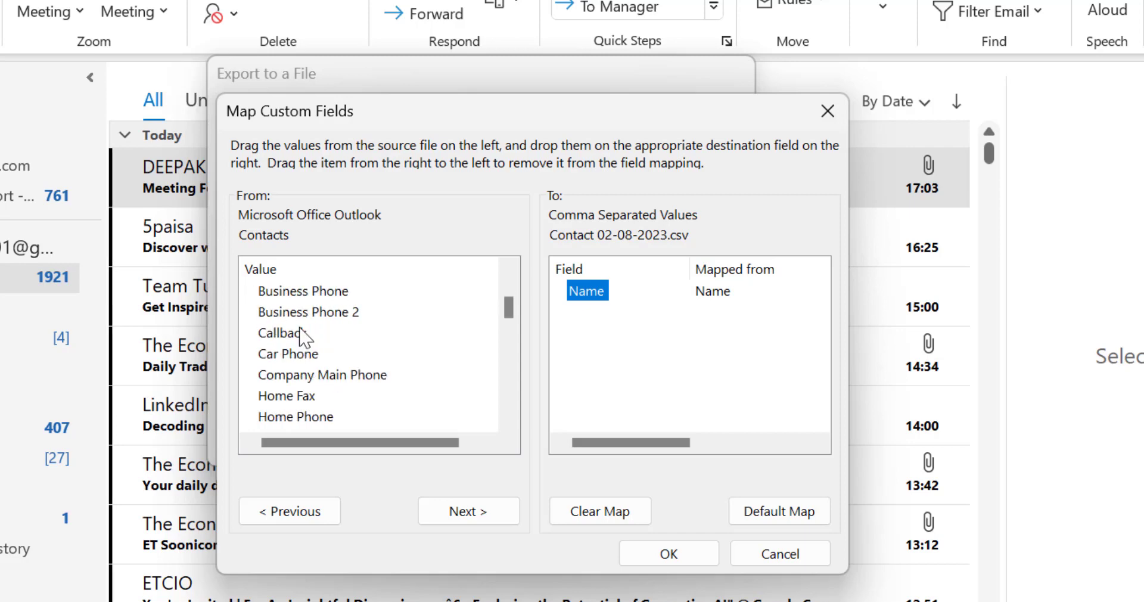
{"action": "left_click_drag", "start_coordinate": [308, 311], "coordinate": [620, 311]}
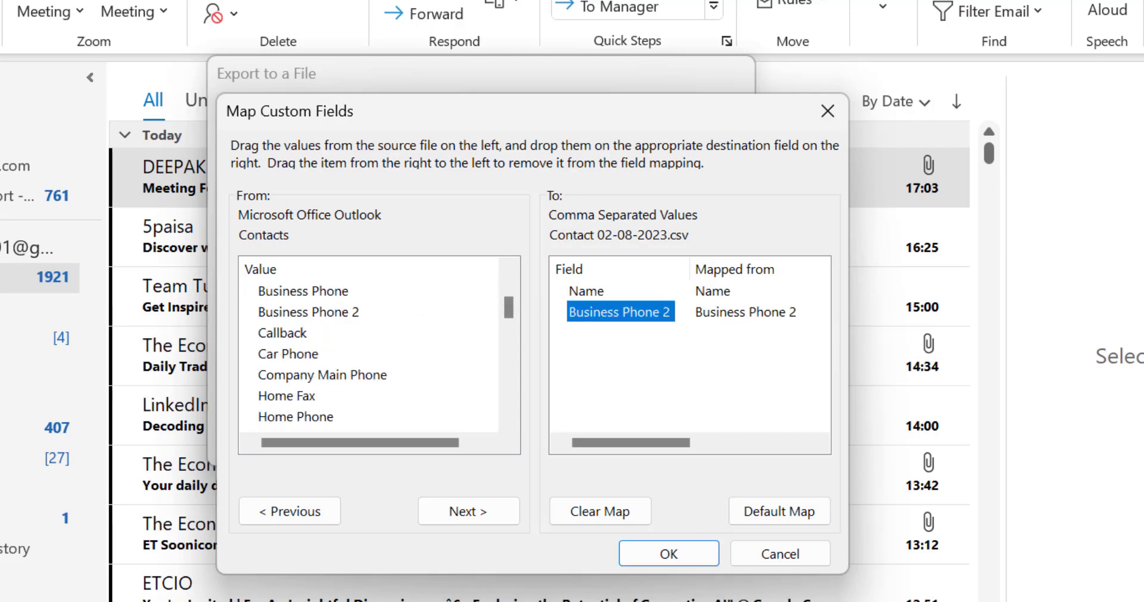
{"action": "scroll", "scroll_direction": "down", "scroll_amount": 3}
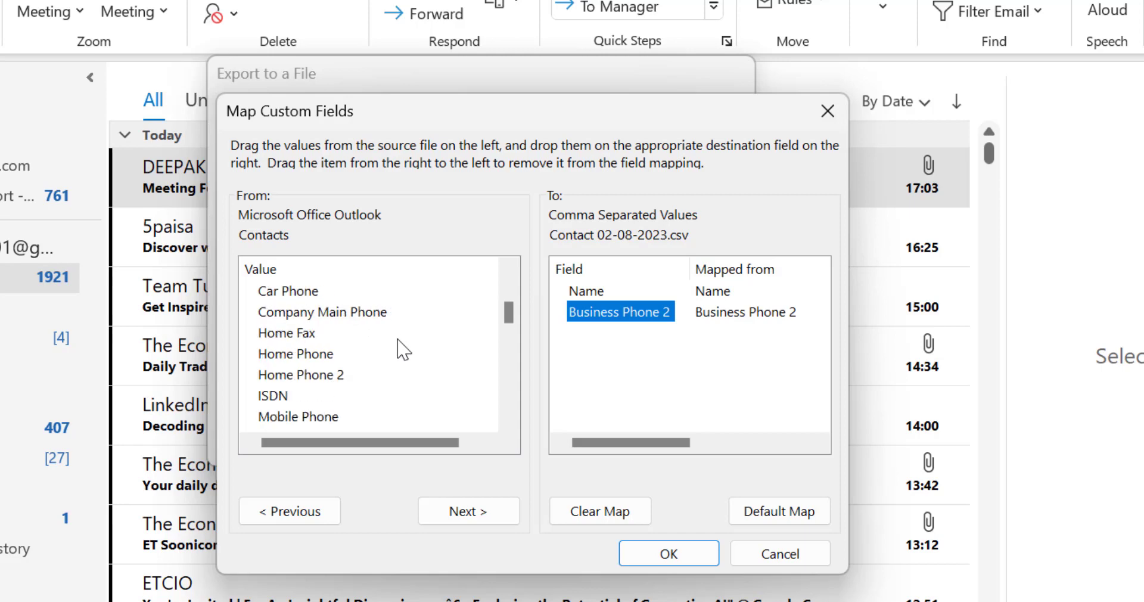
{"action": "scroll", "scroll_direction": "up", "scroll_amount": 3}
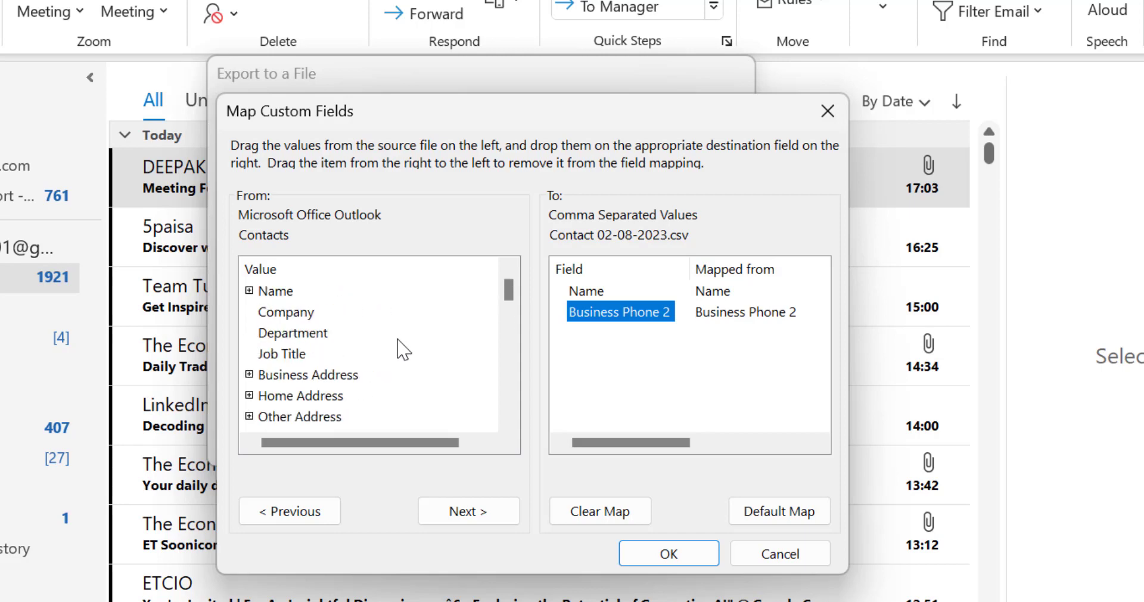
{"action": "scroll", "scroll_direction": "down", "scroll_amount": 3}
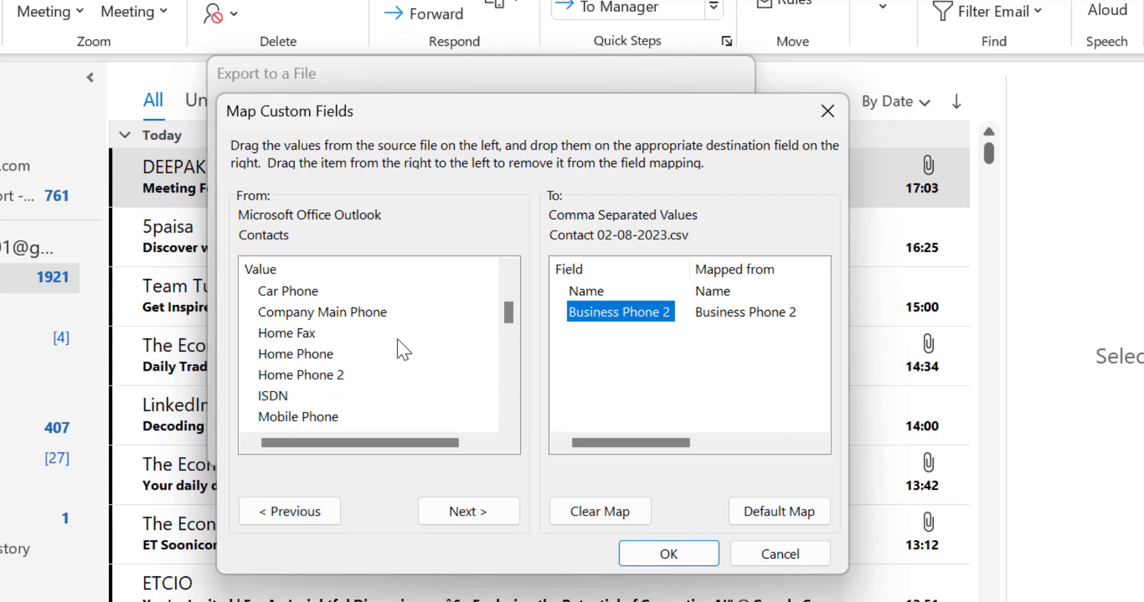
{"action": "scroll", "scroll_direction": "up", "scroll_amount": 3}
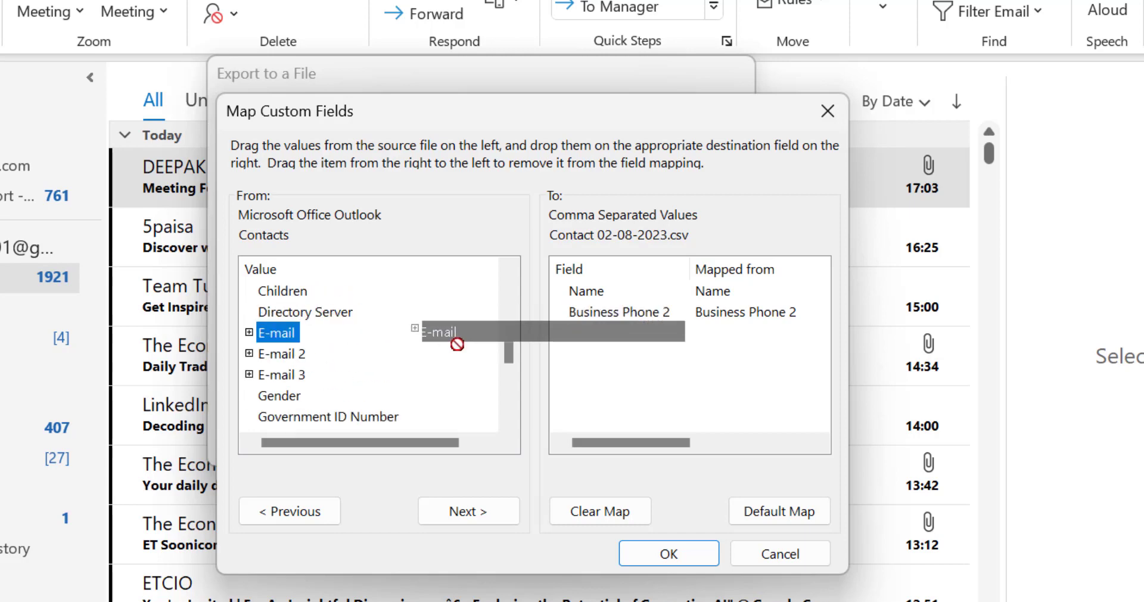
{"action": "left_click_drag", "start_coordinate": [277, 332], "coordinate": [588, 332]}
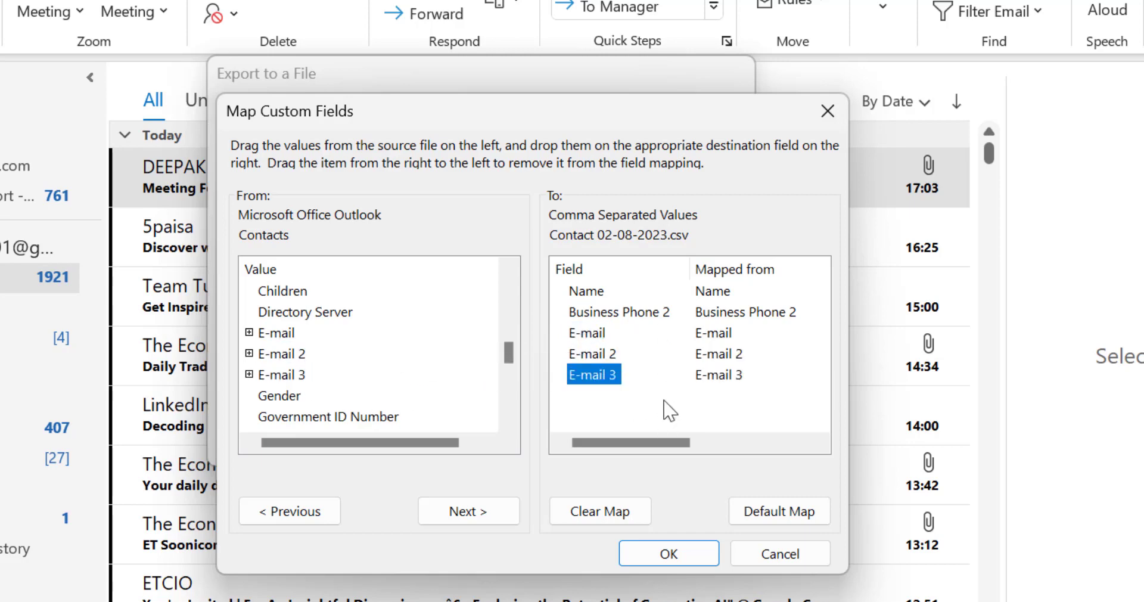
{"action": "mouse_move", "coordinate": [743, 317]}
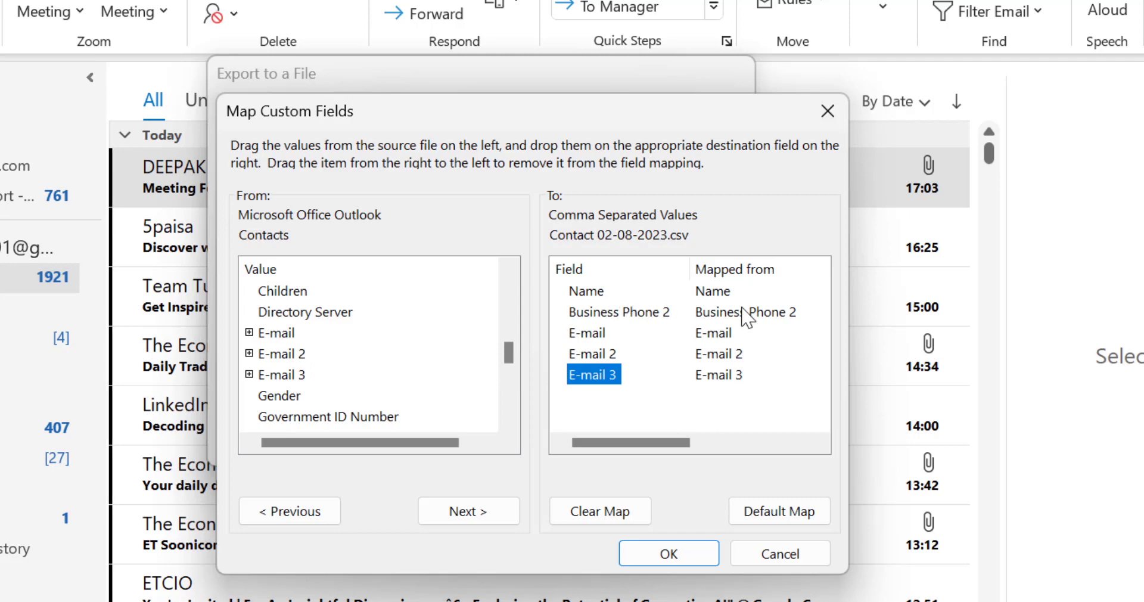
{"action": "mouse_move", "coordinate": [725, 394]}
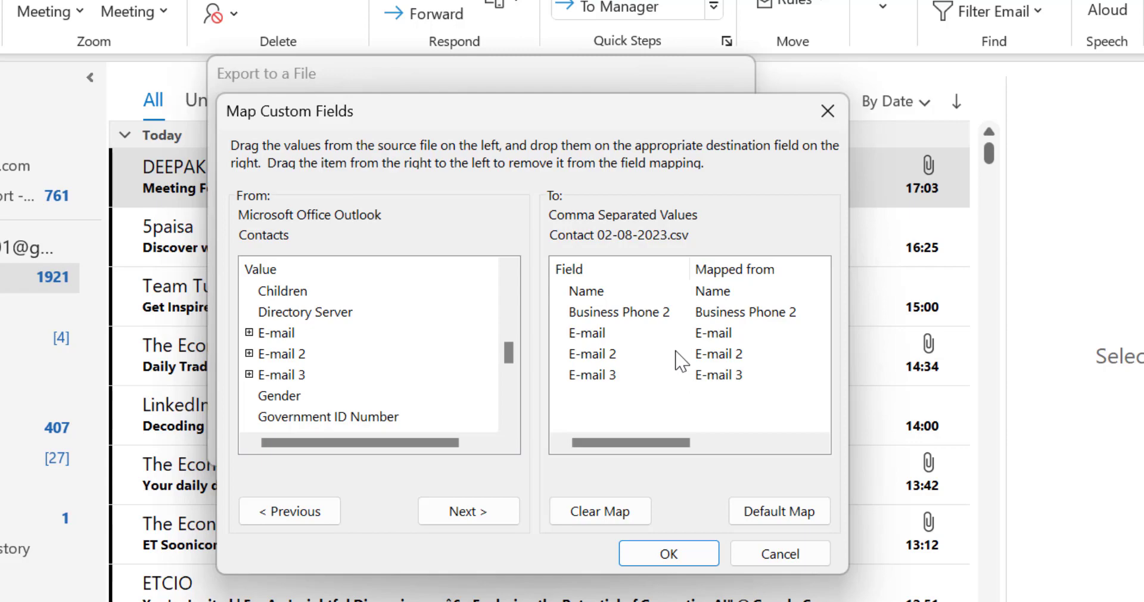
{"action": "mouse_move", "coordinate": [669, 553]}
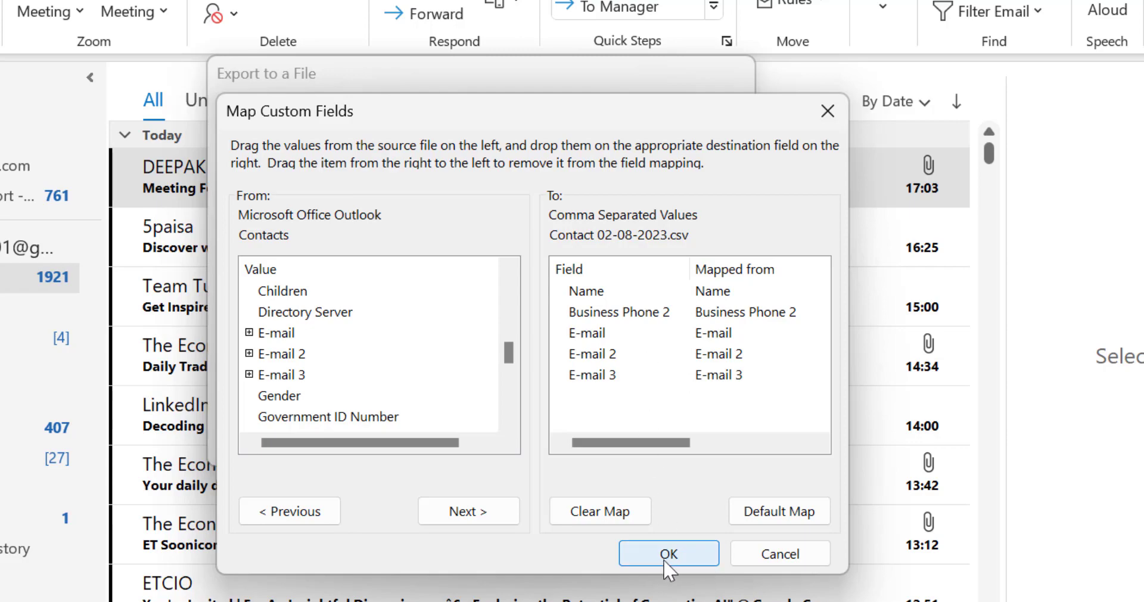
- Confirm the mapping, run the Contacts CSV export, and minimise Outlook
{"action": "left_click", "coordinate": [667, 552]}
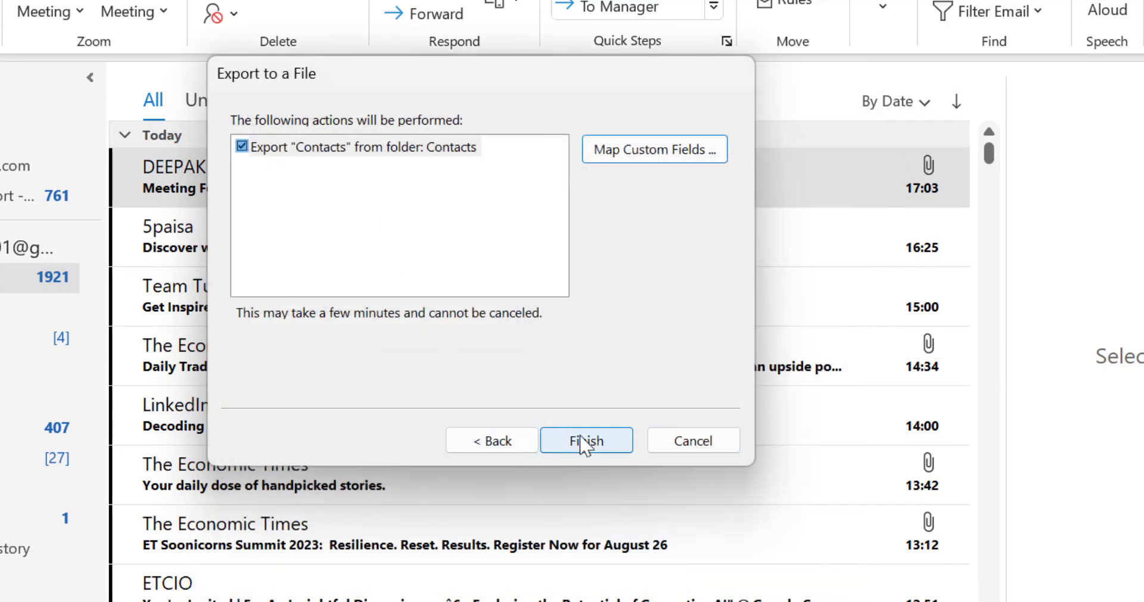
{"action": "left_click", "coordinate": [585, 439]}
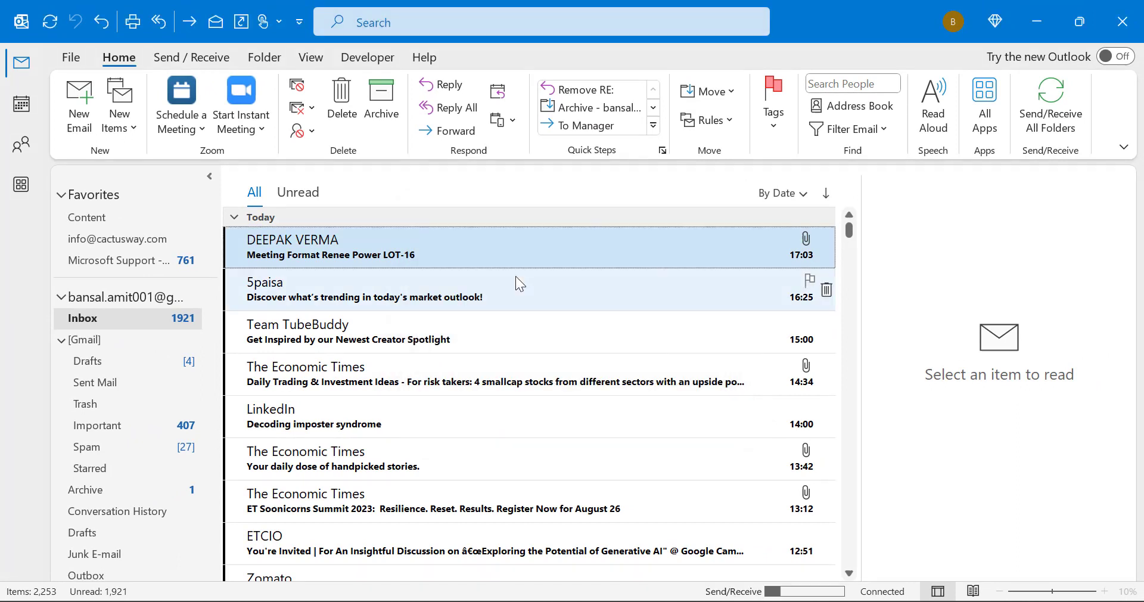
{"action": "mouse_move", "coordinate": [515, 283]}
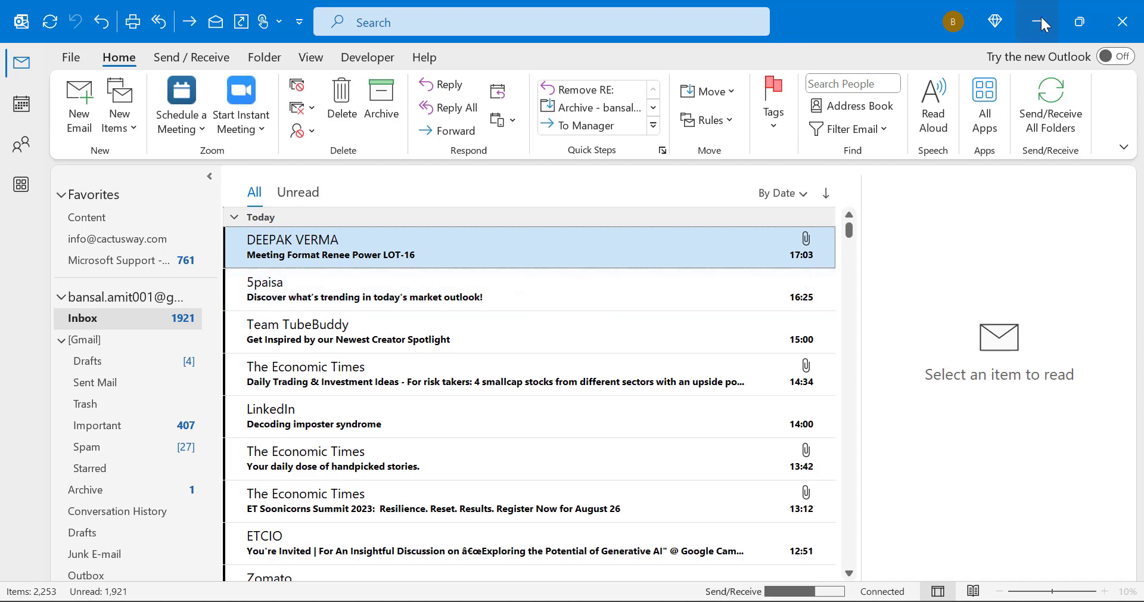
{"action": "left_click", "coordinate": [1042, 22]}
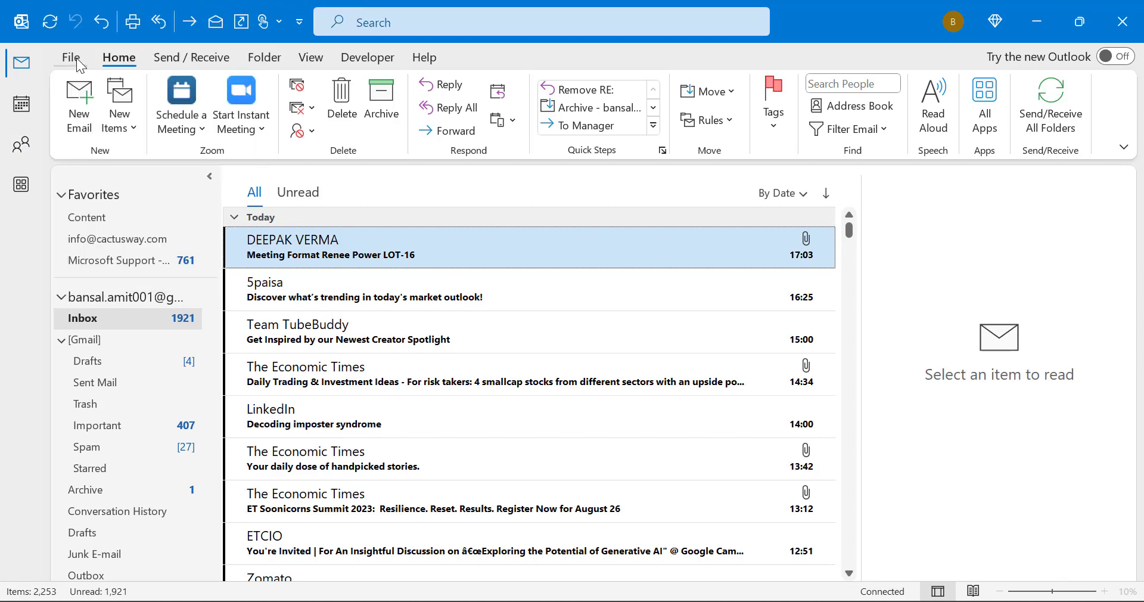
- Launch the Import and Export Wizard and advance to the Import a File type step
{"action": "left_click", "coordinate": [70, 56]}
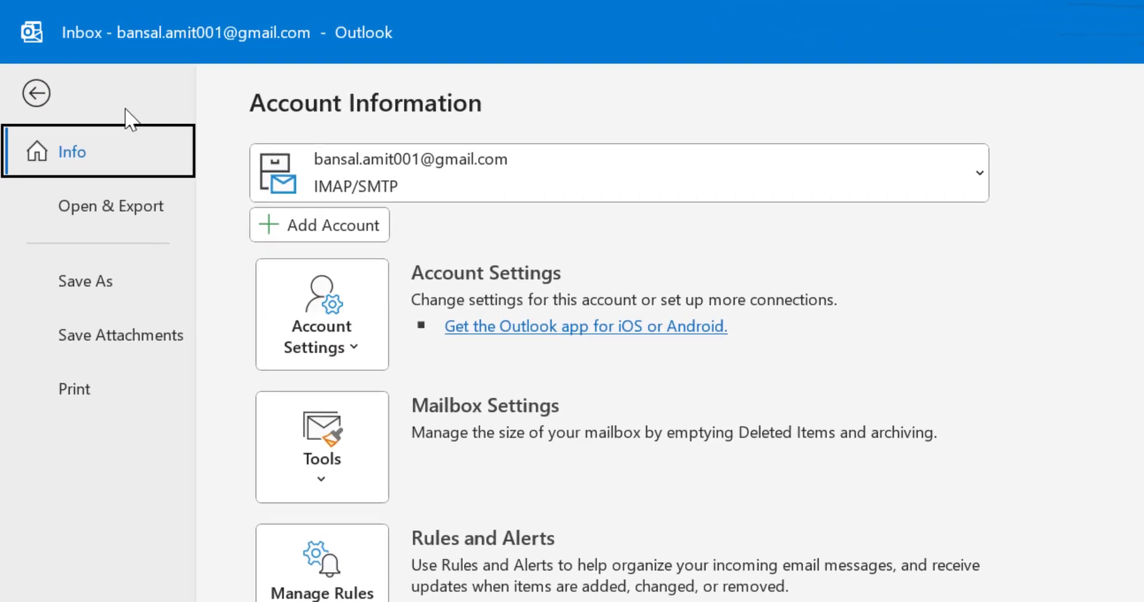
{"action": "left_click", "coordinate": [111, 206]}
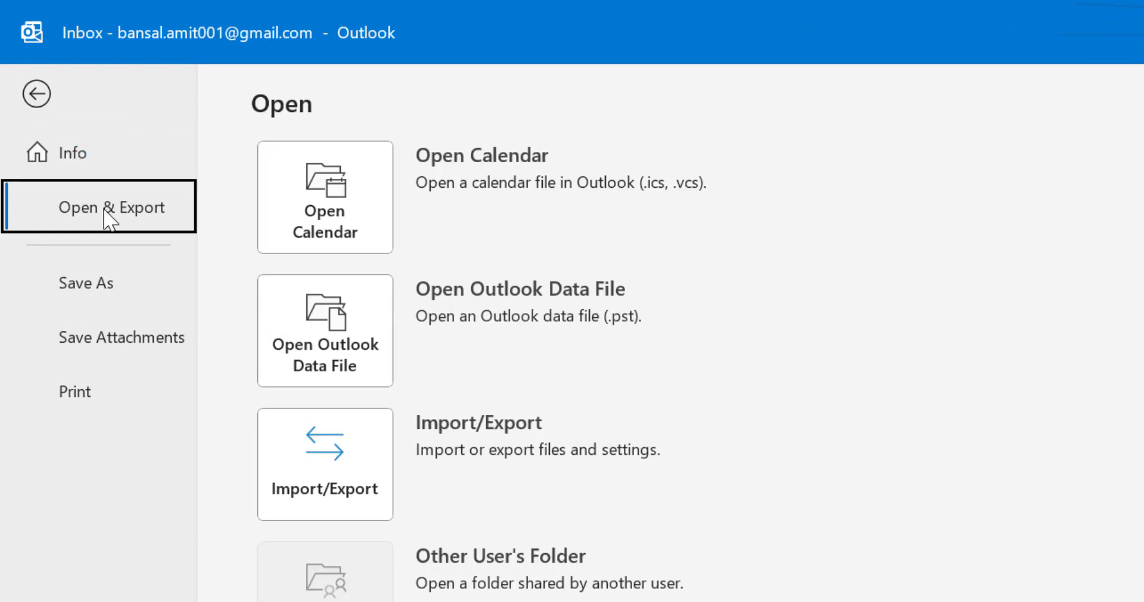
{"action": "left_click", "coordinate": [325, 463]}
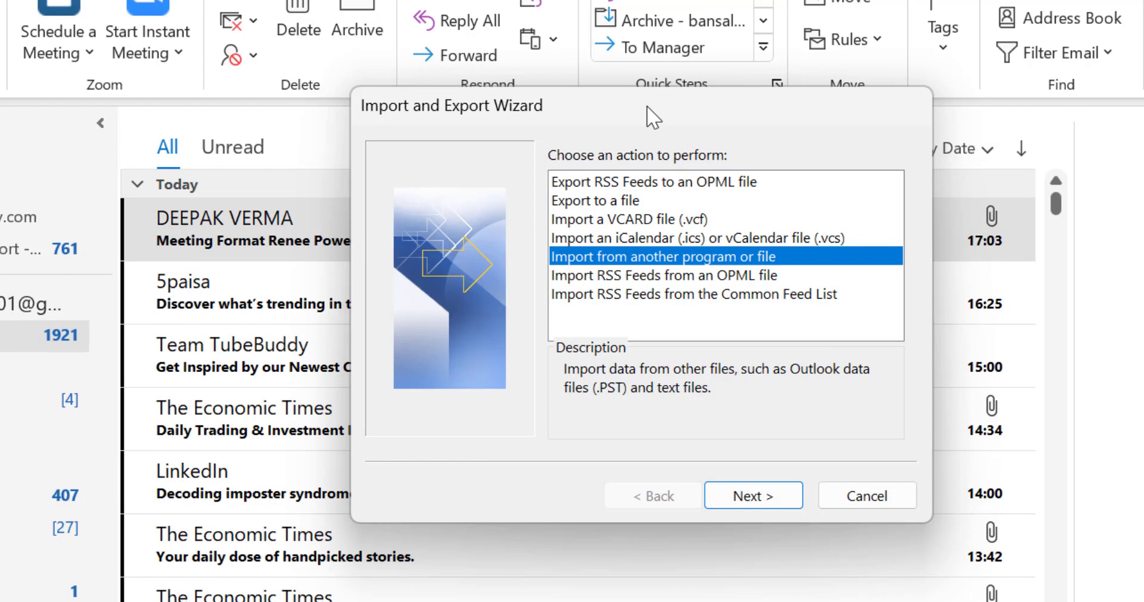
{"action": "left_click_drag", "start_coordinate": [649, 117], "coordinate": [481, 109]}
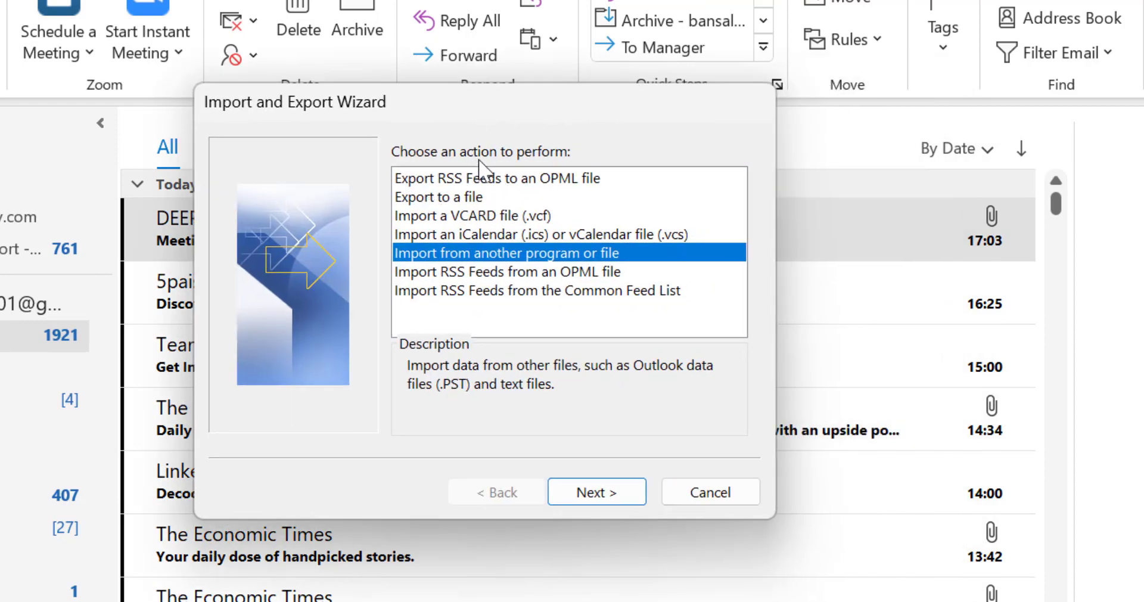
{"action": "mouse_move", "coordinate": [485, 237]}
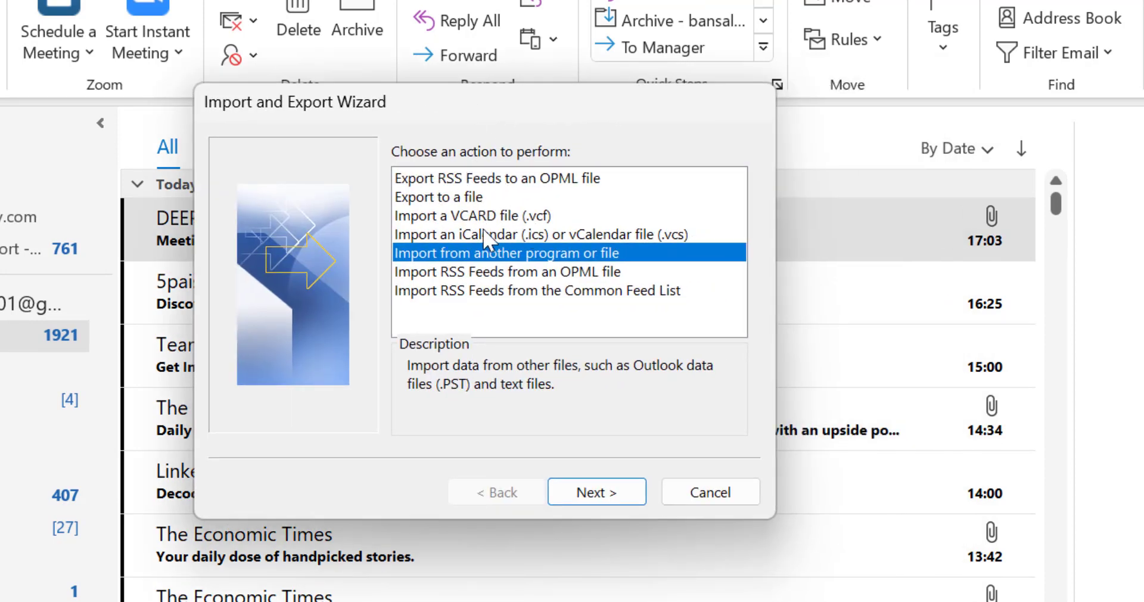
{"action": "mouse_move", "coordinate": [430, 250]}
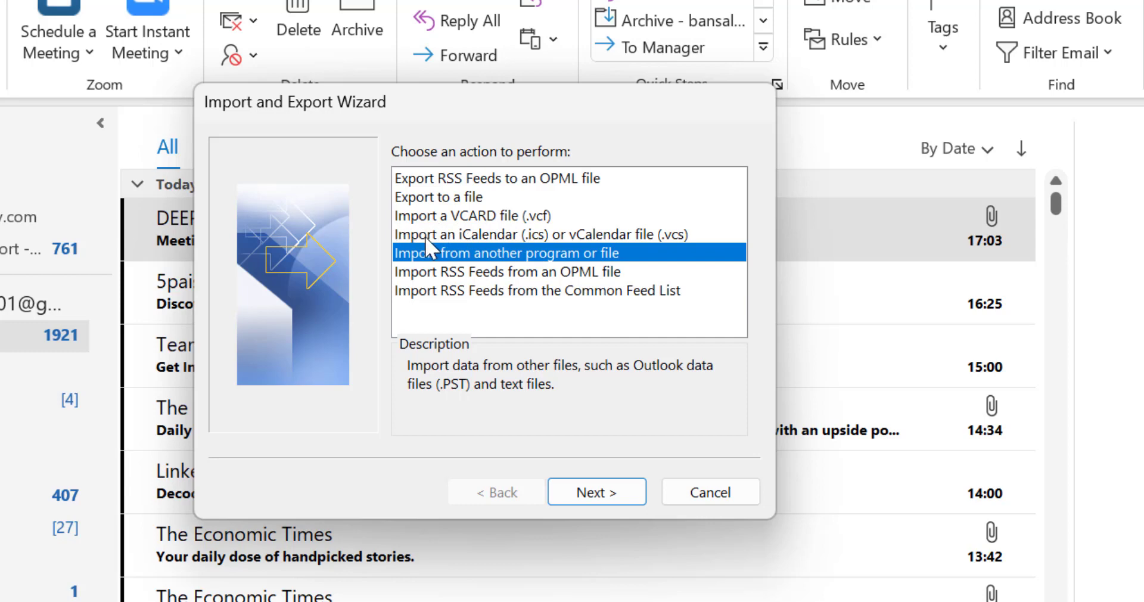
{"action": "mouse_move", "coordinate": [474, 243]}
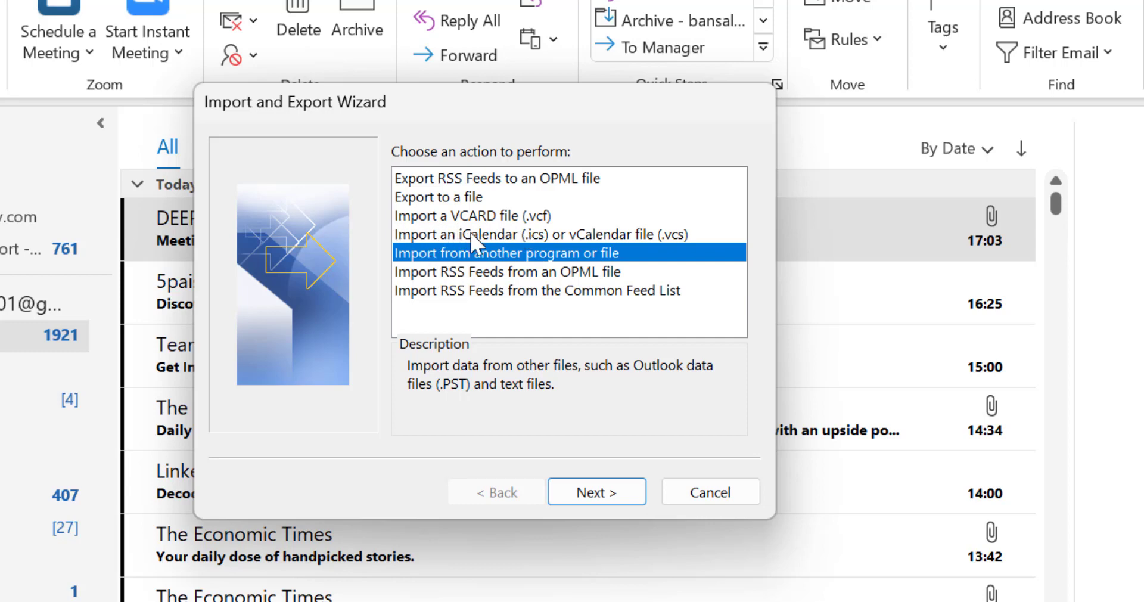
{"action": "mouse_move", "coordinate": [579, 252]}
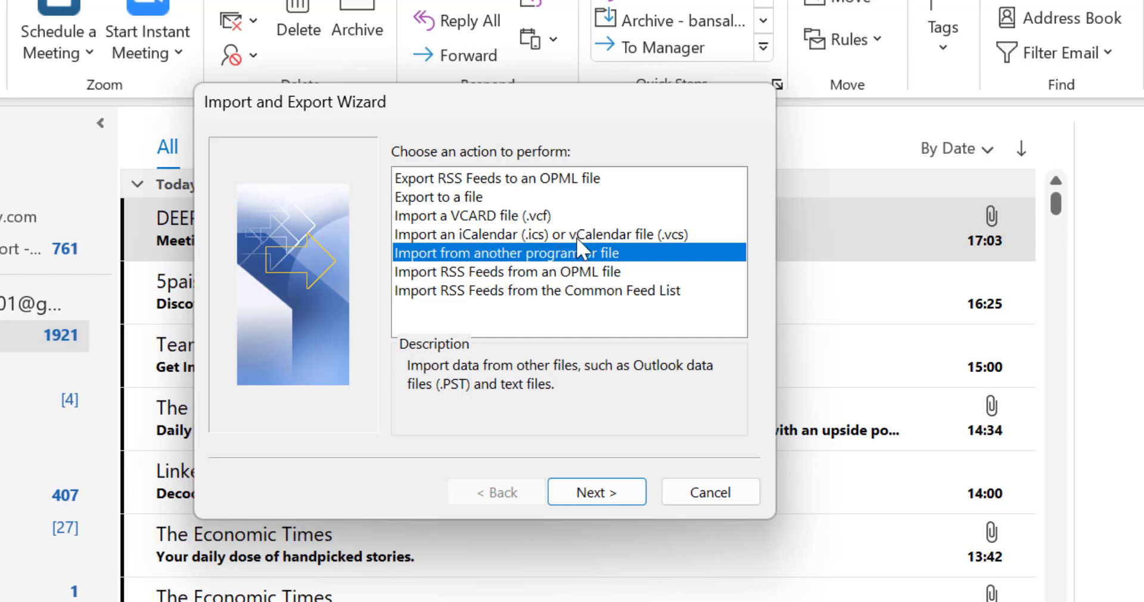
{"action": "mouse_move", "coordinate": [602, 274]}
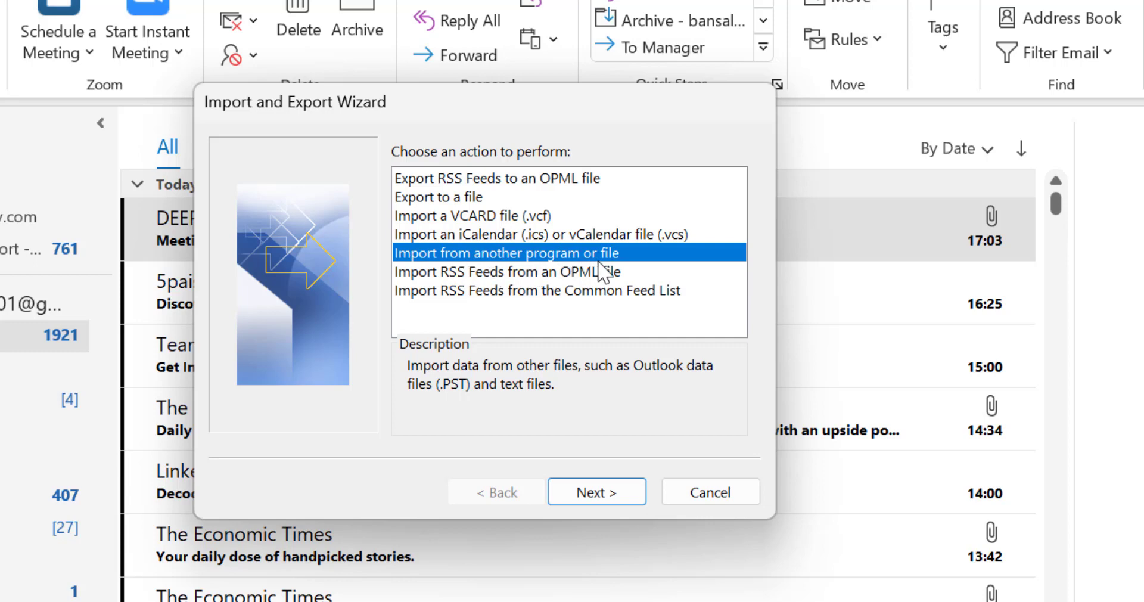
{"action": "mouse_move", "coordinate": [357, 306]}
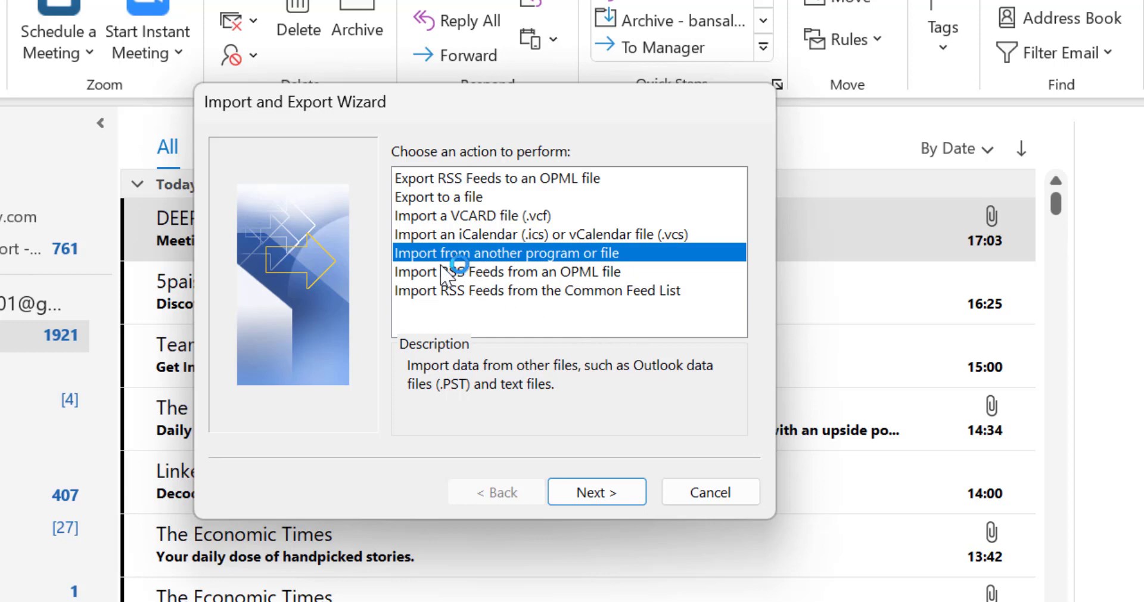
{"action": "mouse_move", "coordinate": [507, 276]}
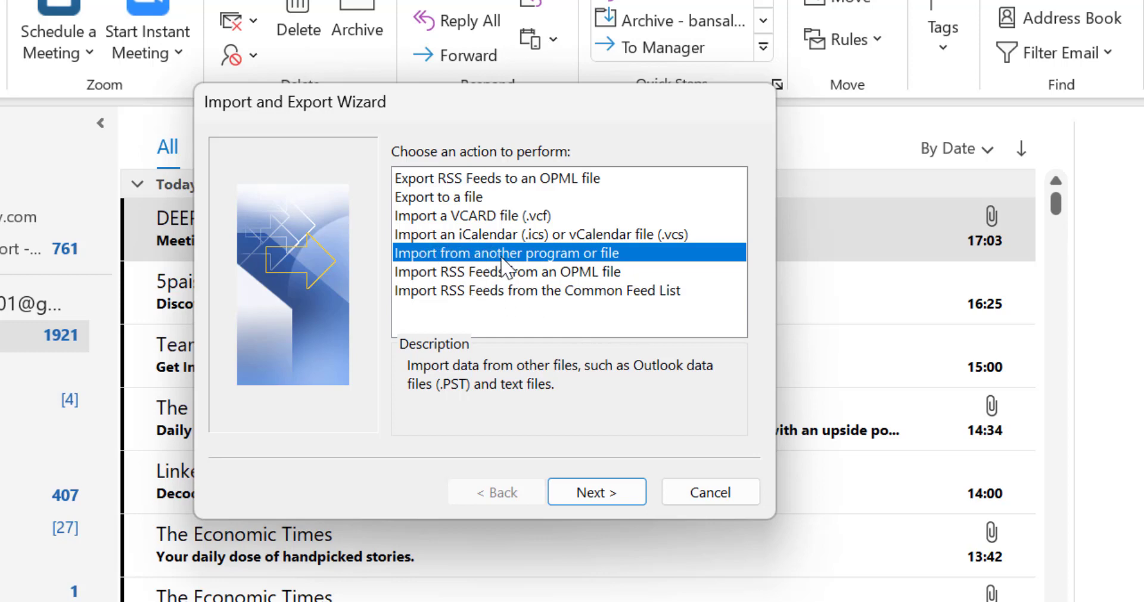
{"action": "left_click", "coordinate": [596, 491]}
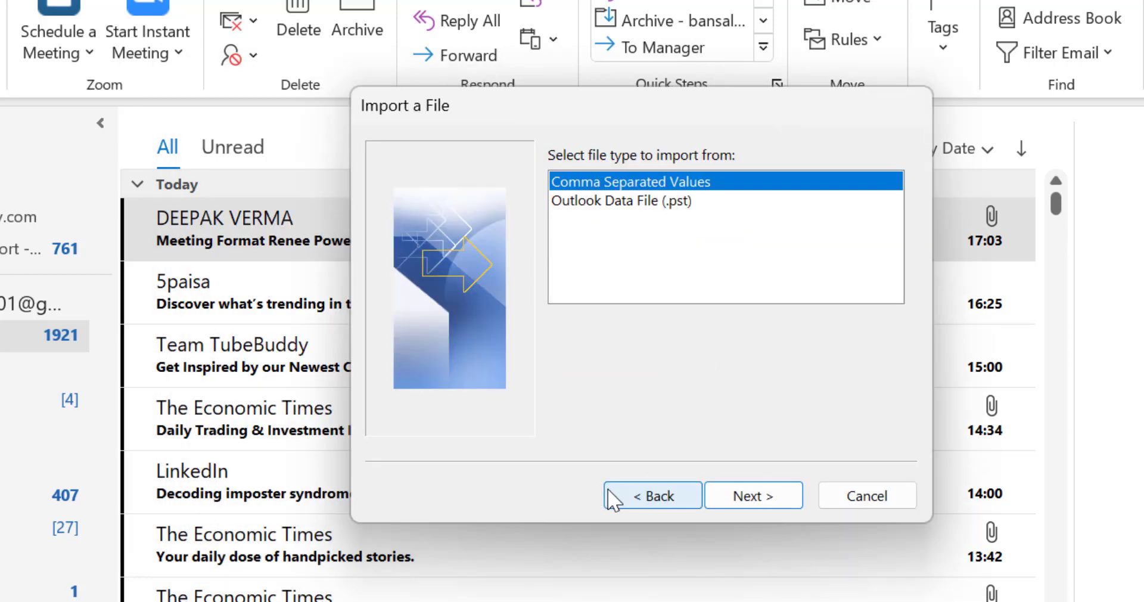
{"action": "mouse_move", "coordinate": [707, 197]}
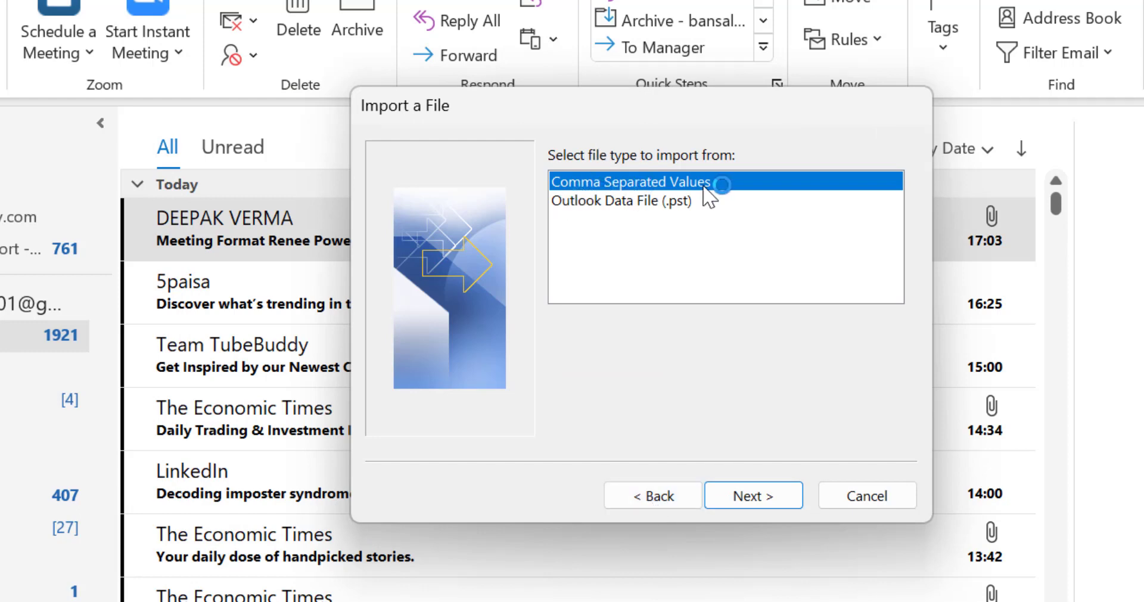
{"action": "mouse_move", "coordinate": [750, 193]}
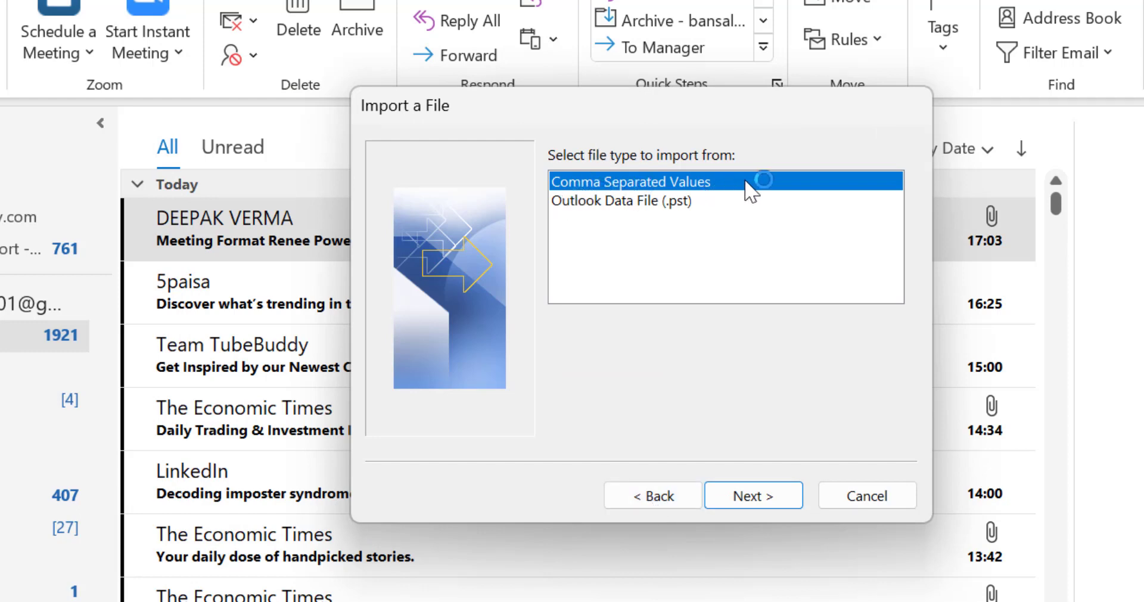
- Point the import at the Desktop contacts CSV and replace duplicates with imported items
{"action": "left_click", "coordinate": [752, 495]}
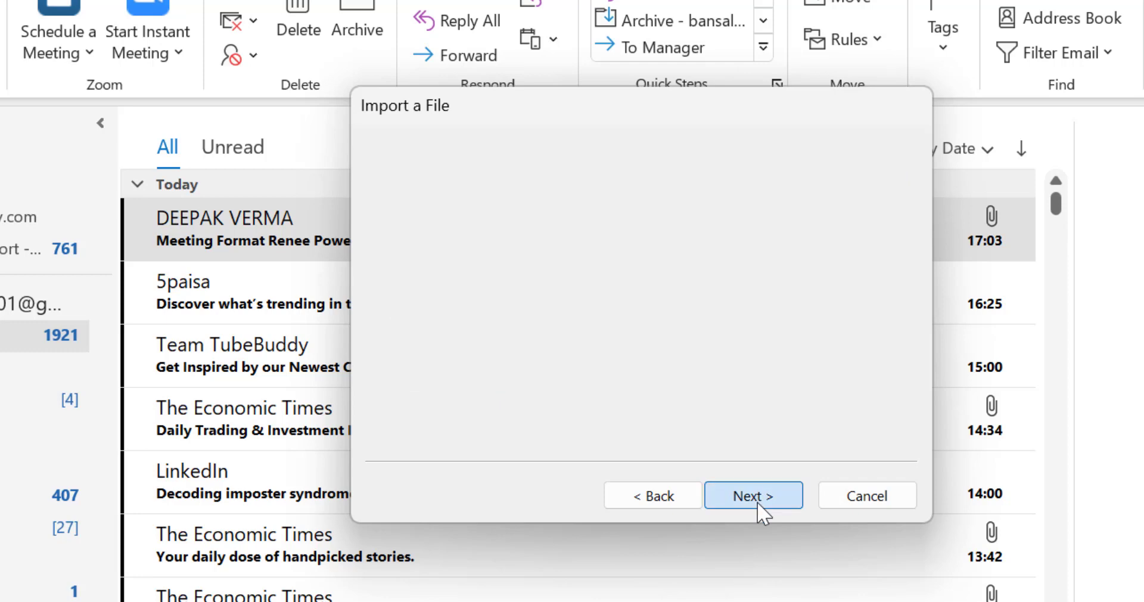
{"action": "left_click", "coordinate": [753, 495]}
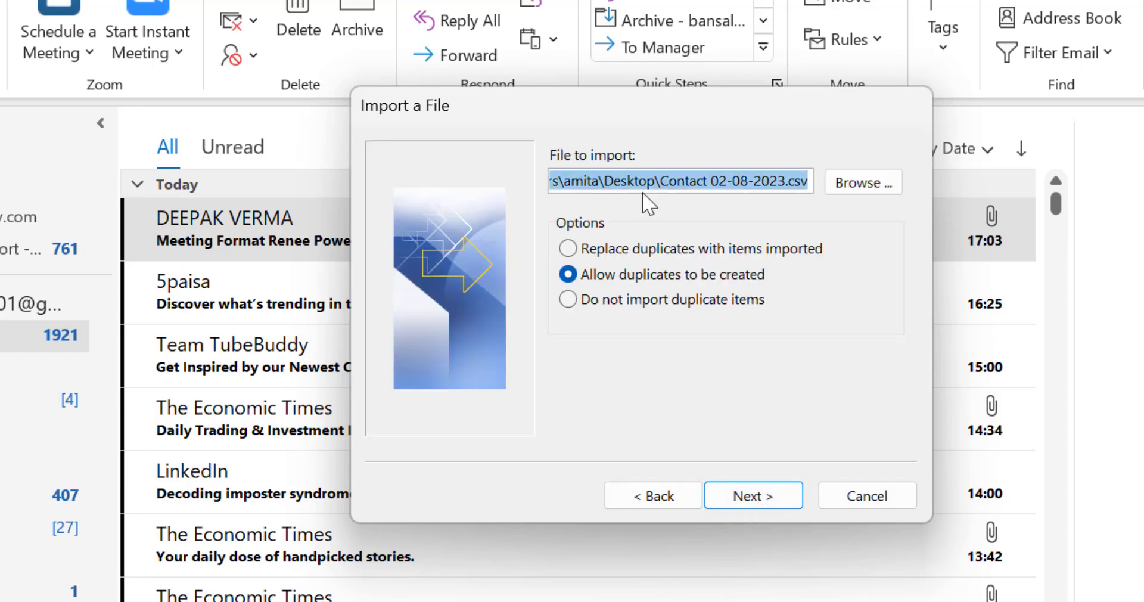
{"action": "mouse_move", "coordinate": [862, 182]}
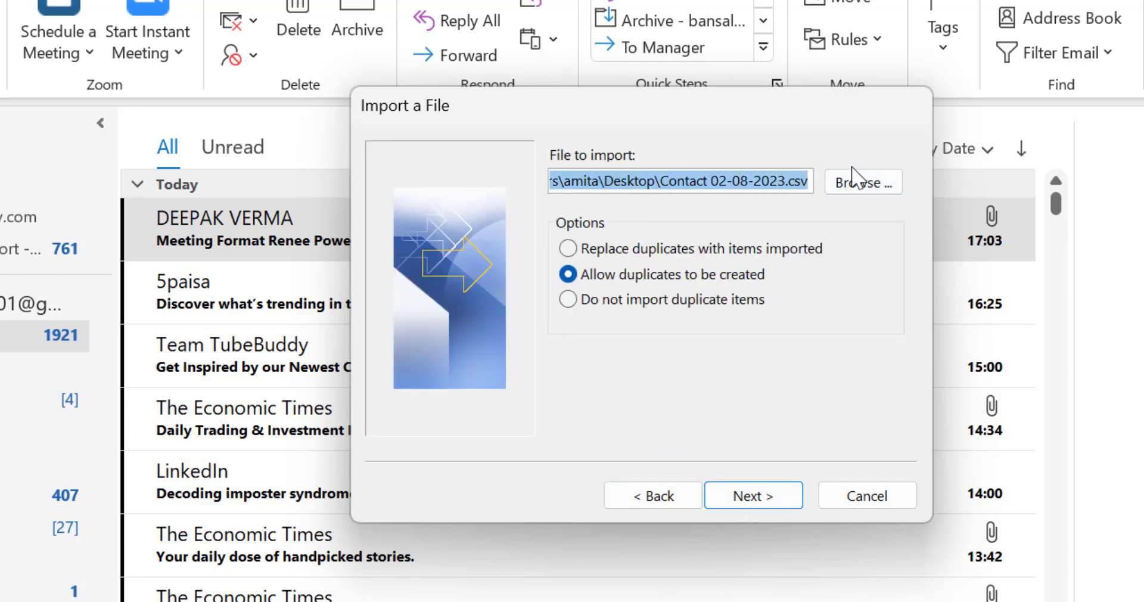
{"action": "left_click", "coordinate": [862, 182]}
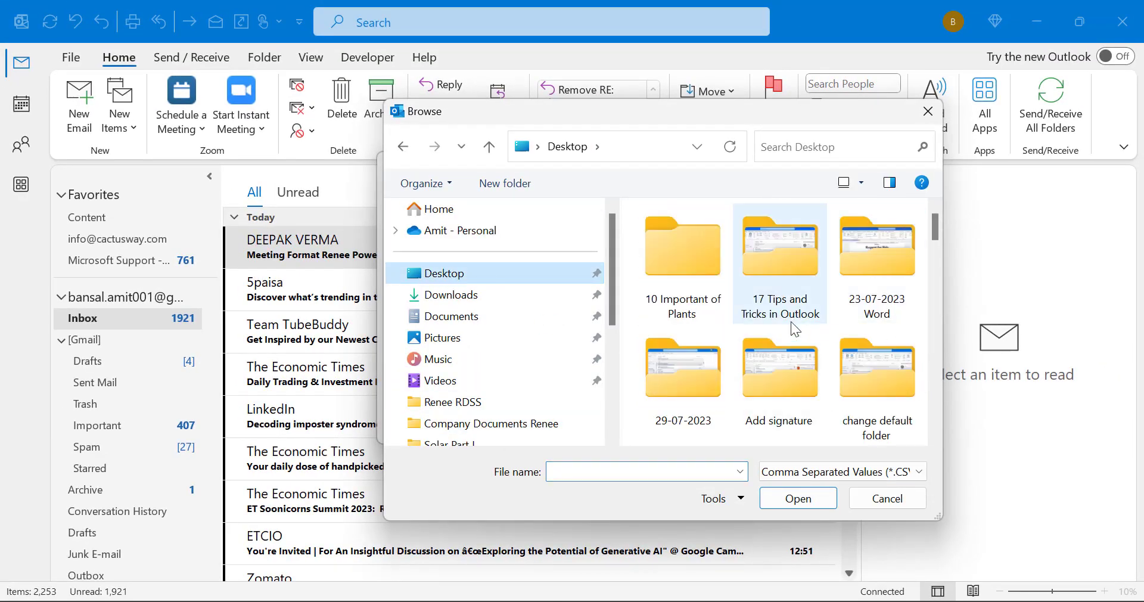
{"action": "scroll", "scroll_direction": "down", "scroll_amount": 3}
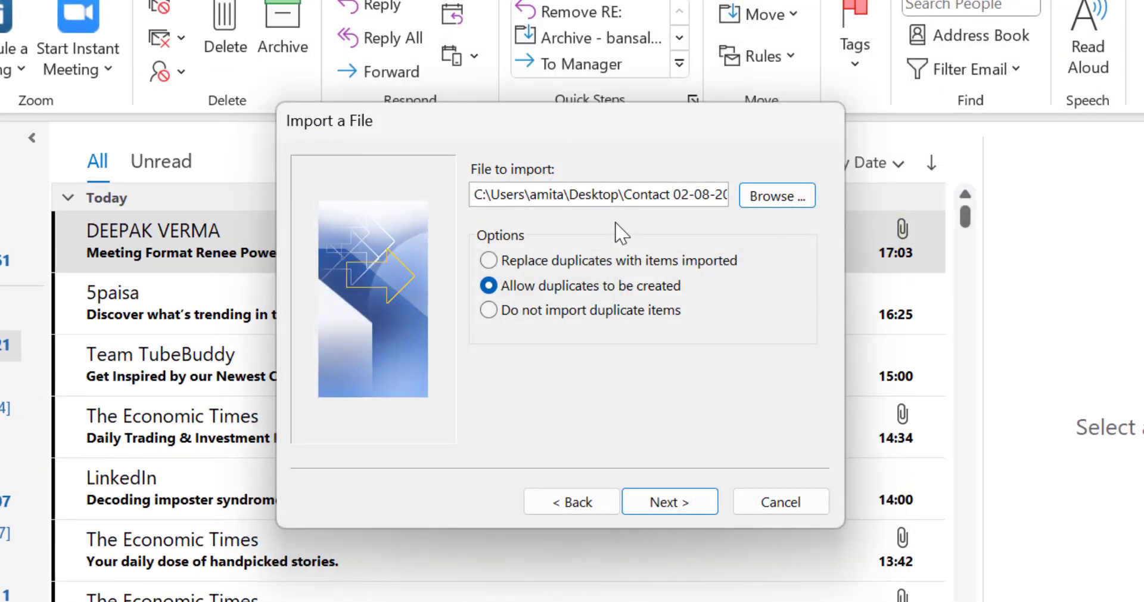
{"action": "mouse_move", "coordinate": [508, 250]}
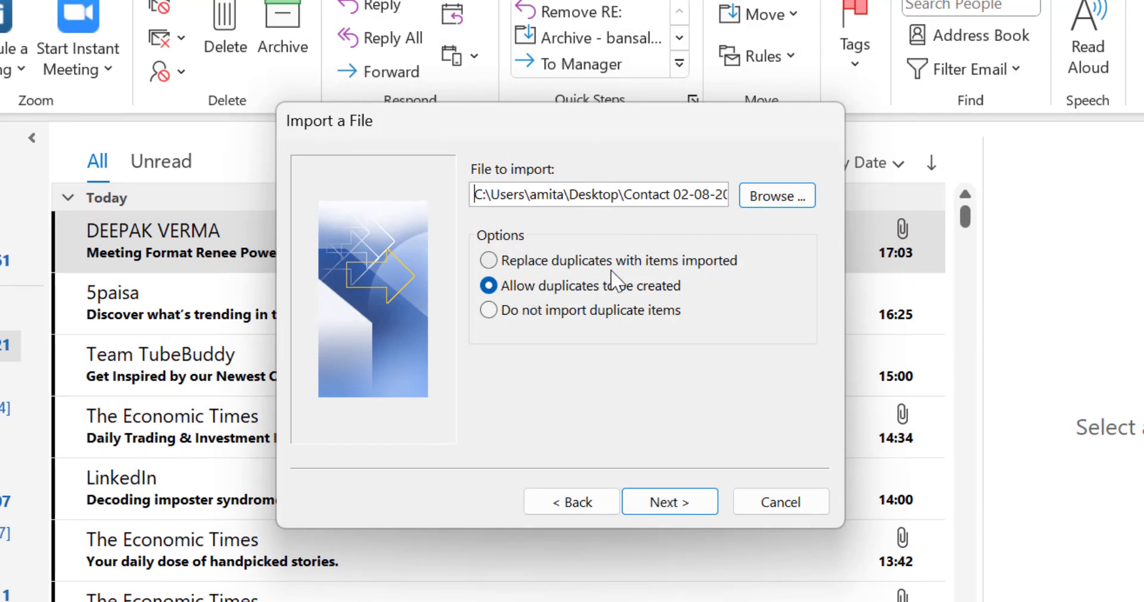
{"action": "mouse_move", "coordinate": [718, 281]}
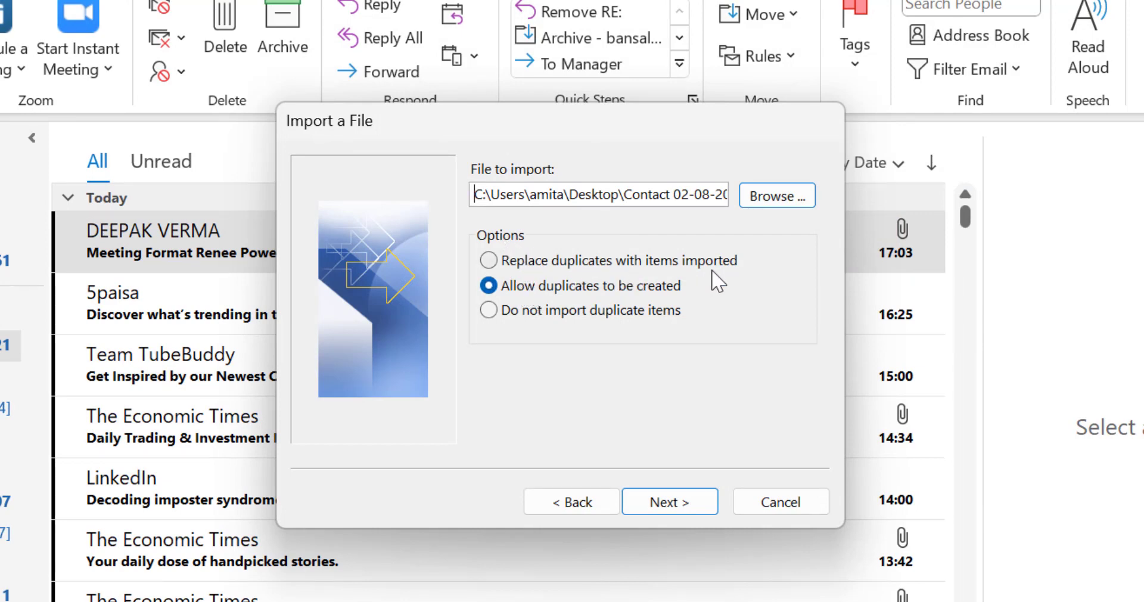
{"action": "mouse_move", "coordinate": [690, 305]}
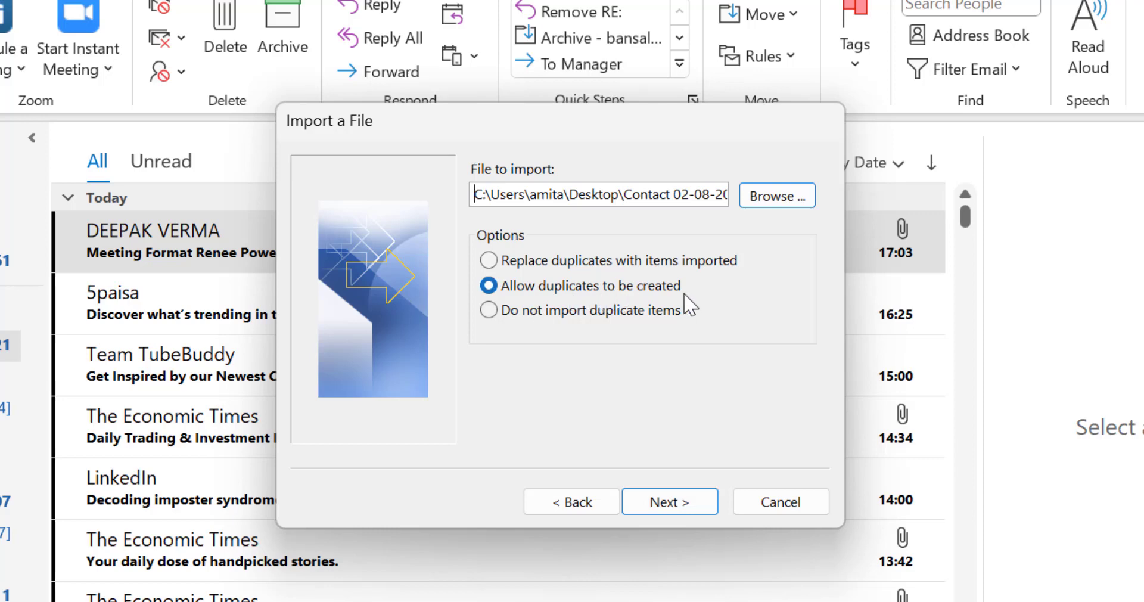
{"action": "mouse_move", "coordinate": [675, 335]}
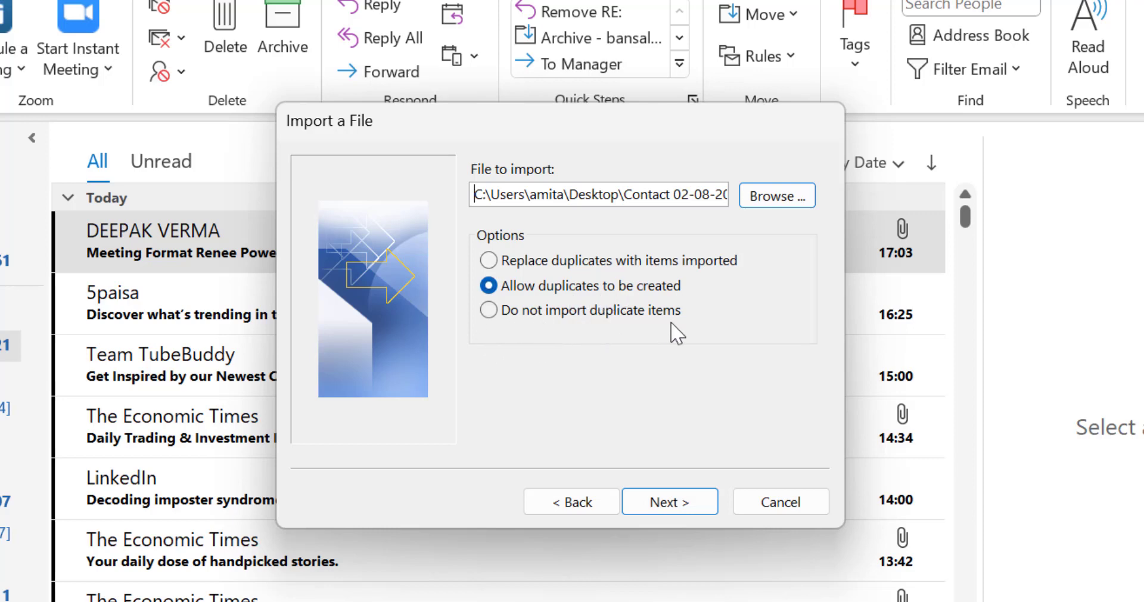
{"action": "mouse_move", "coordinate": [488, 261]}
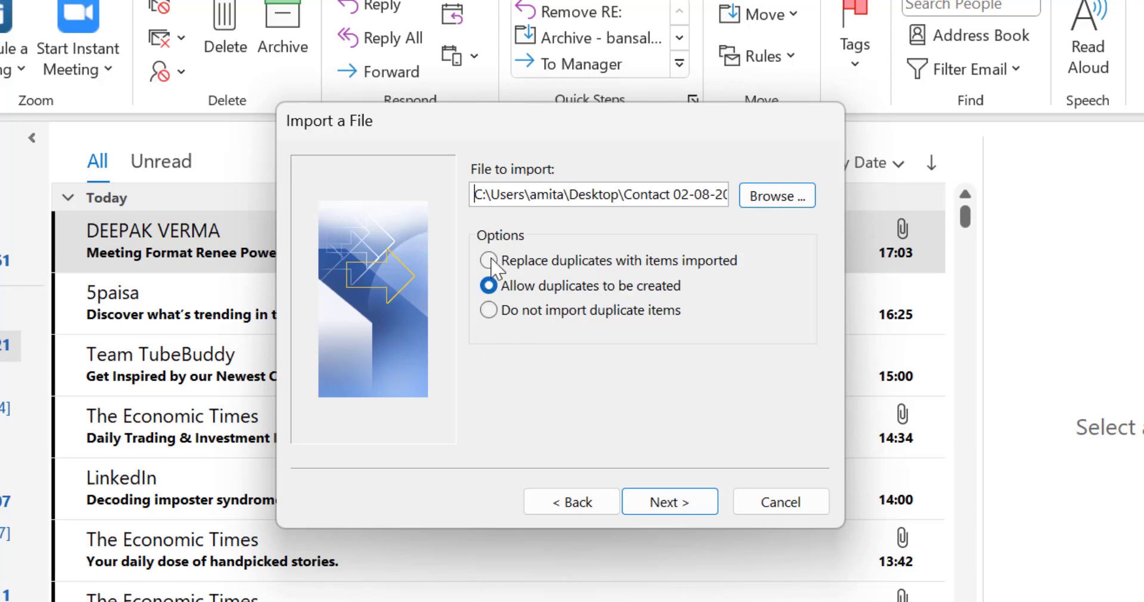
{"action": "left_click", "coordinate": [488, 260]}
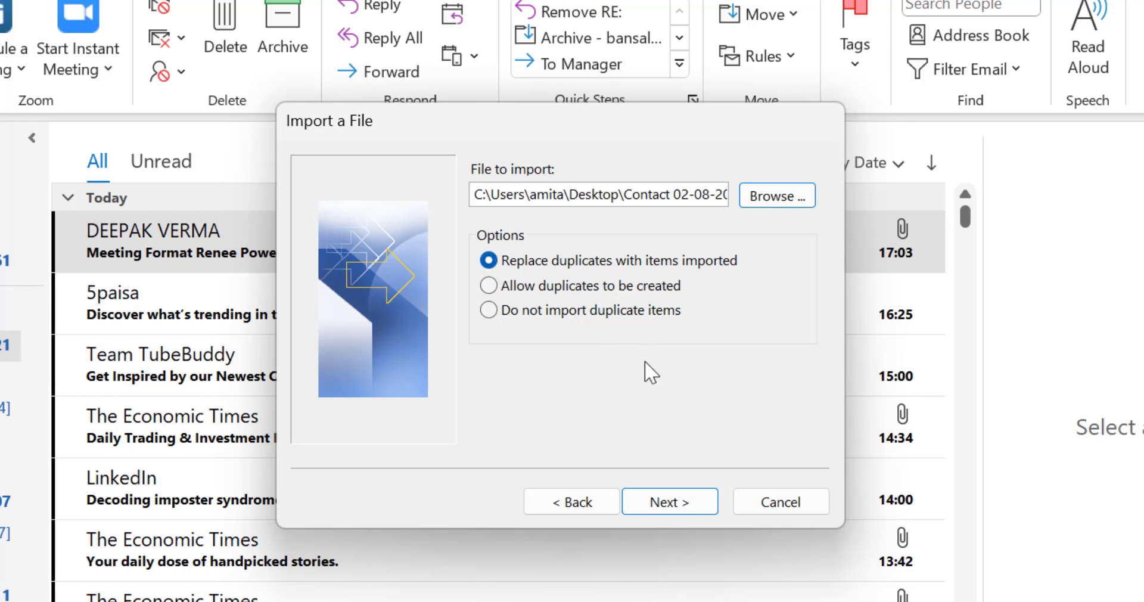
{"action": "mouse_move", "coordinate": [581, 286]}
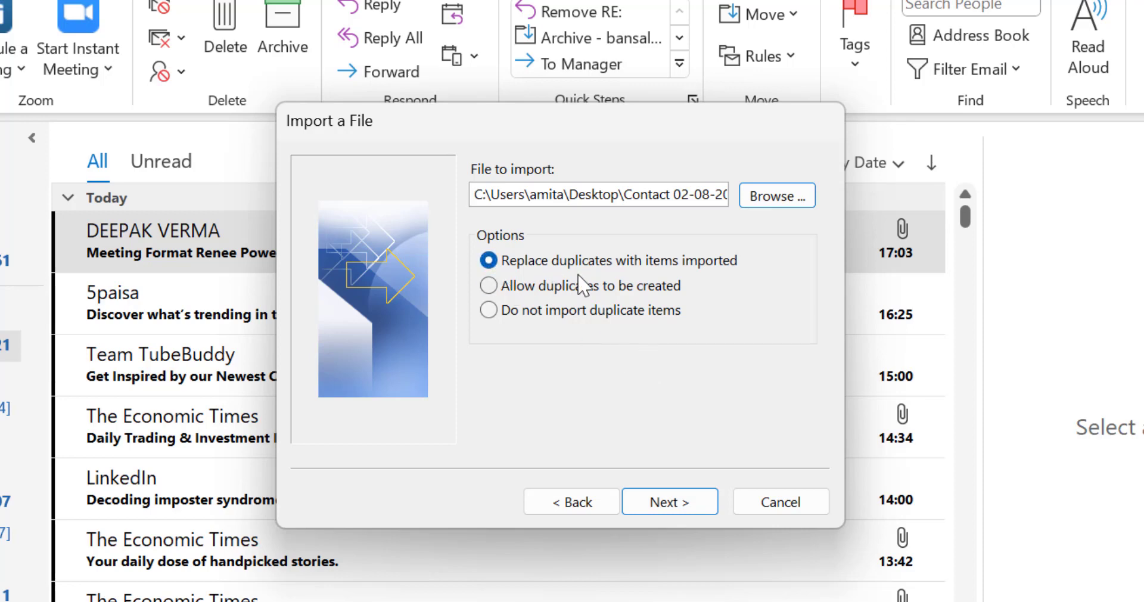
{"action": "mouse_move", "coordinate": [697, 283]}
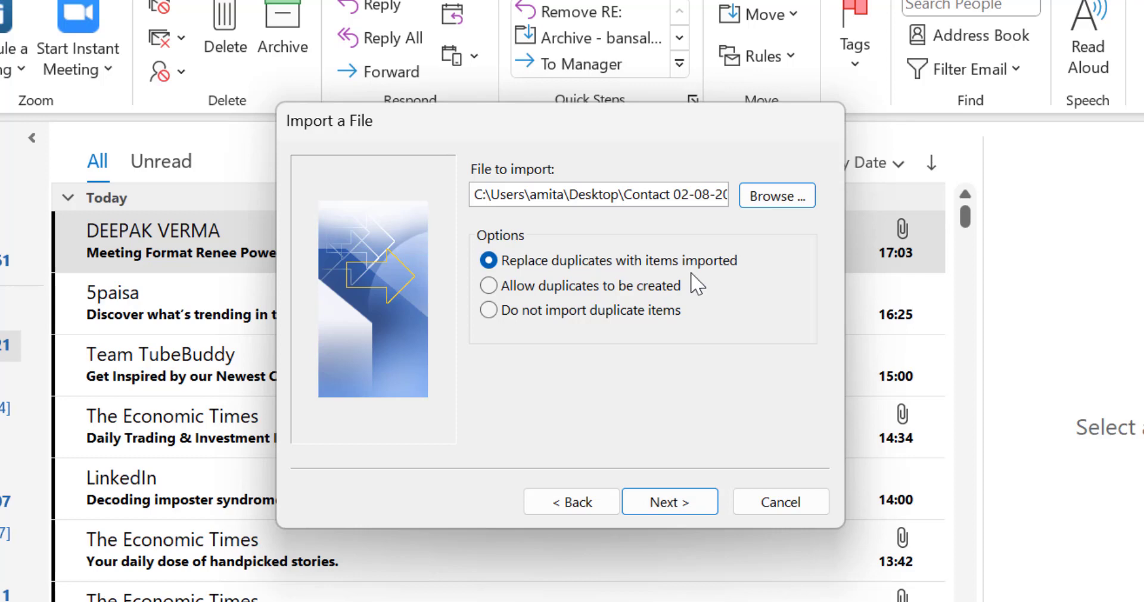
- Choose the Outlook account's Contacts folder as destination and advance to the import summary
{"action": "left_click", "coordinate": [669, 501]}
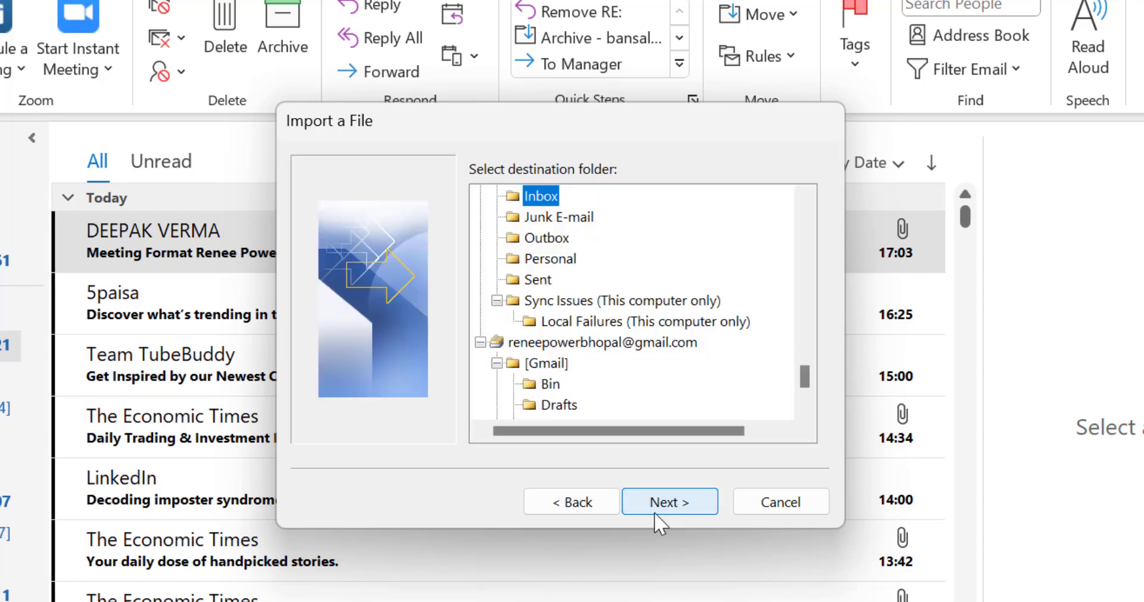
{"action": "scroll", "scroll_direction": "up", "scroll_amount": 3}
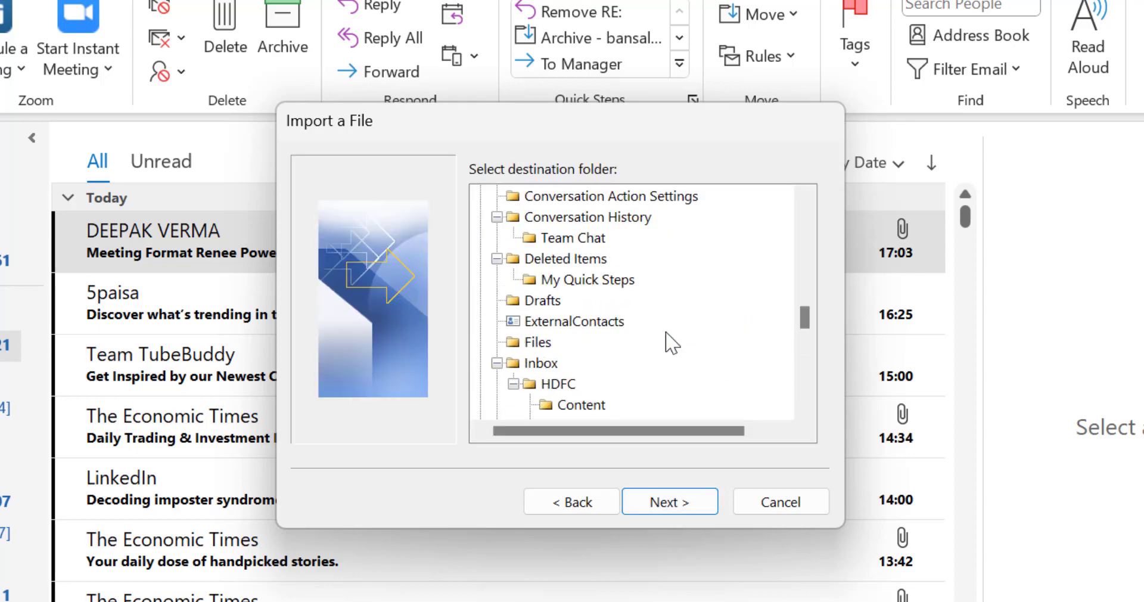
{"action": "scroll", "scroll_direction": "up", "scroll_amount": 3}
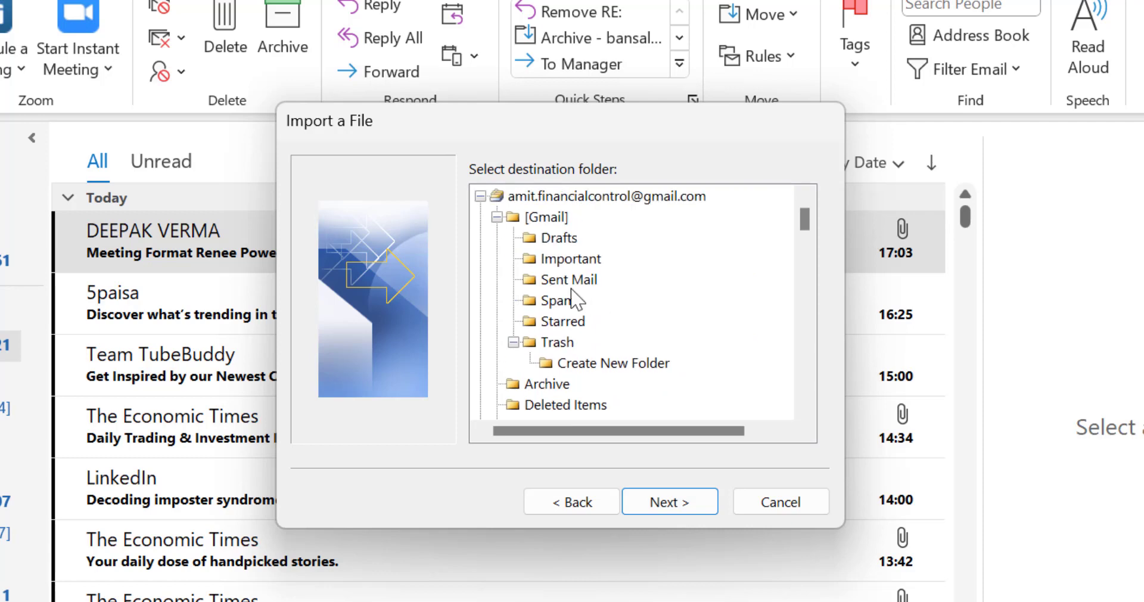
{"action": "left_click", "coordinate": [480, 196]}
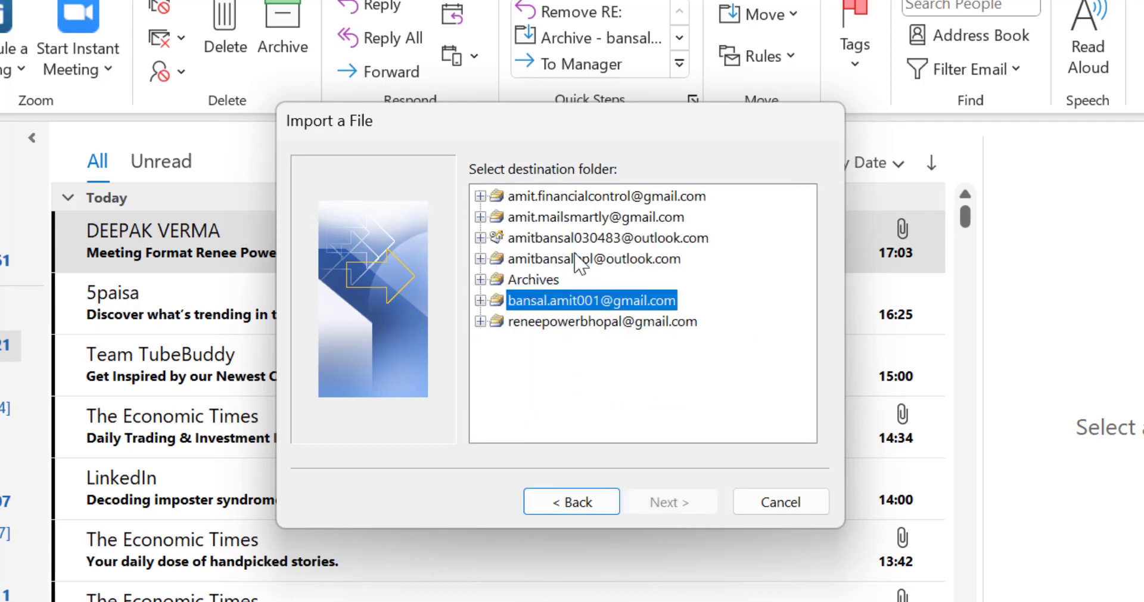
{"action": "left_click", "coordinate": [480, 258]}
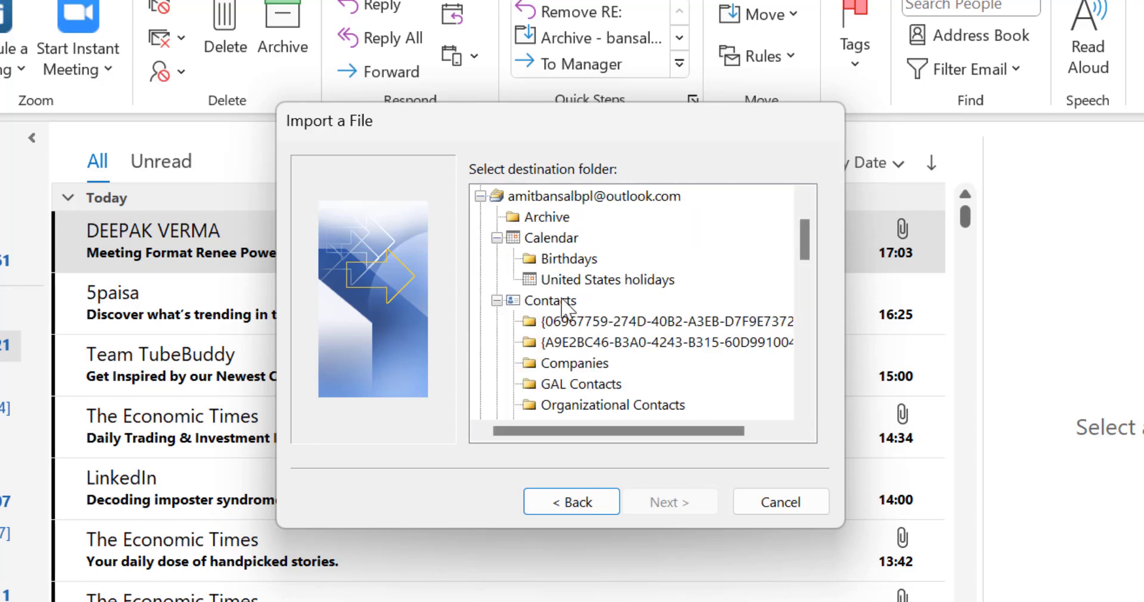
{"action": "left_click", "coordinate": [550, 300]}
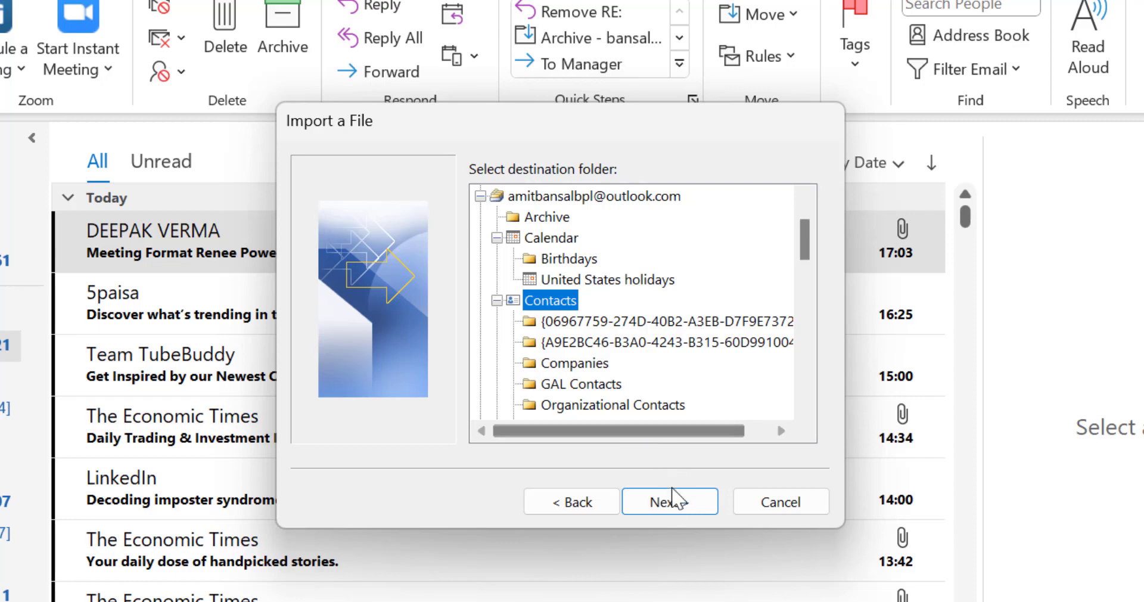
{"action": "left_click", "coordinate": [669, 501]}
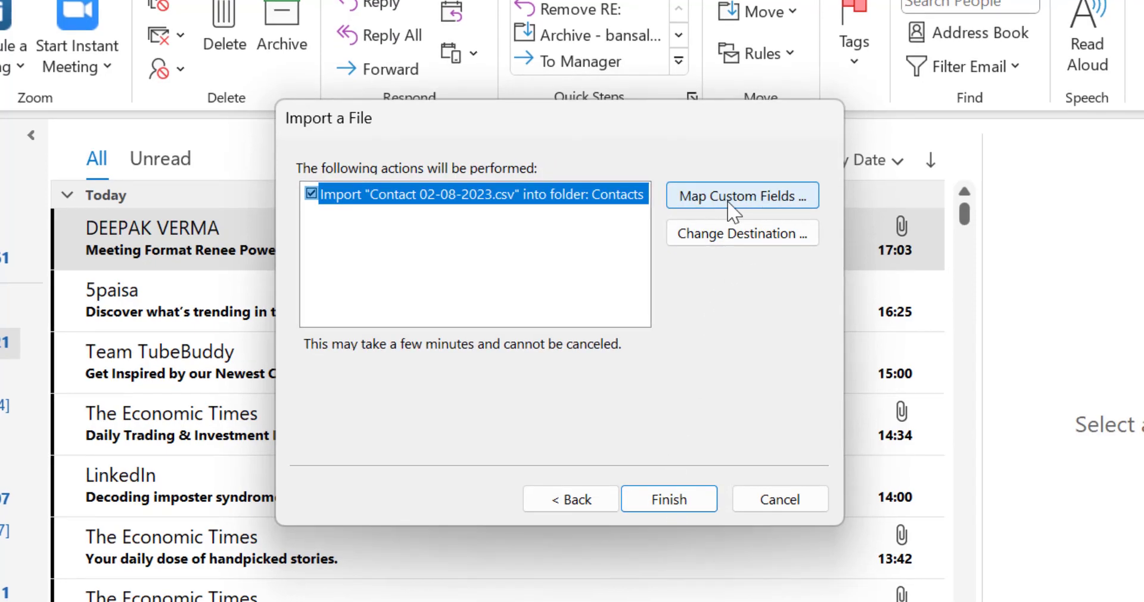
- In Map Custom Fields, map the Name and Business Phone 2 columns to their contact fields
{"action": "left_click", "coordinate": [742, 195]}
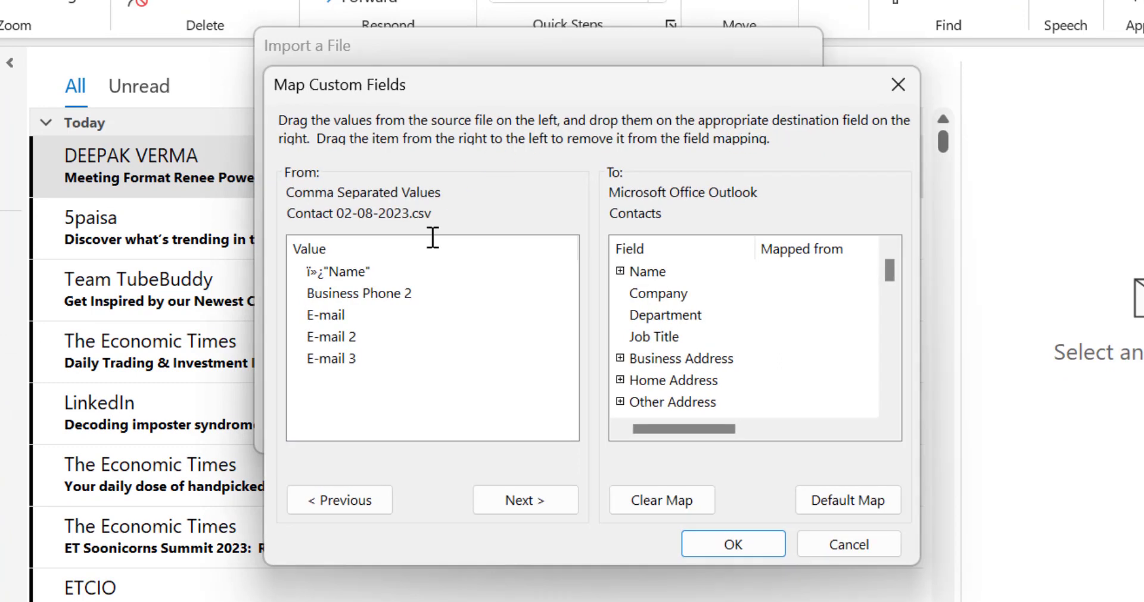
{"action": "mouse_move", "coordinate": [328, 244]}
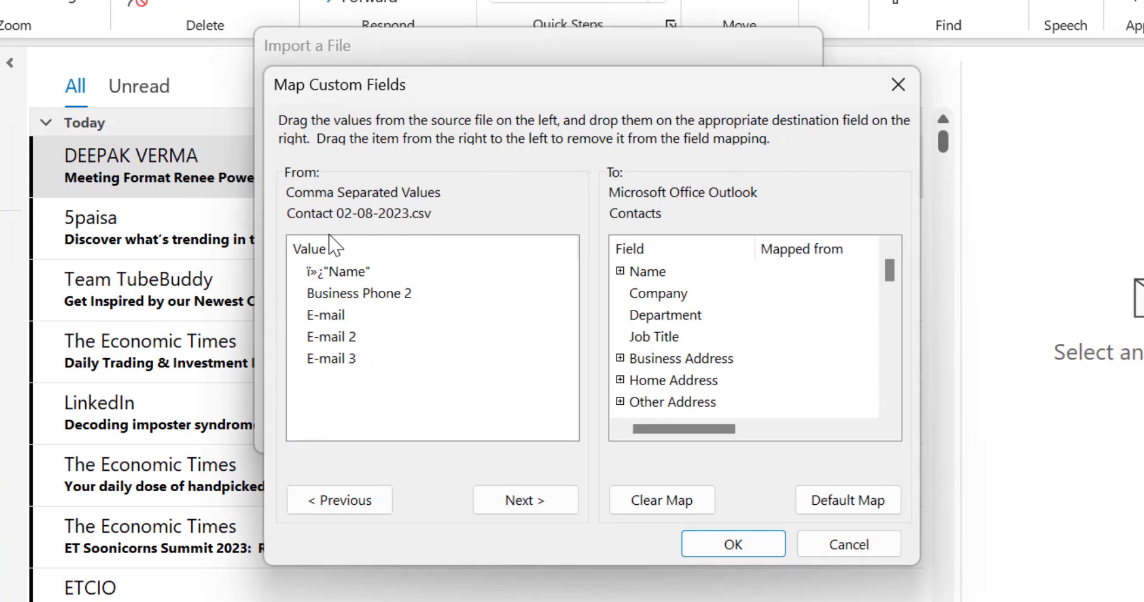
{"action": "mouse_move", "coordinate": [363, 283]}
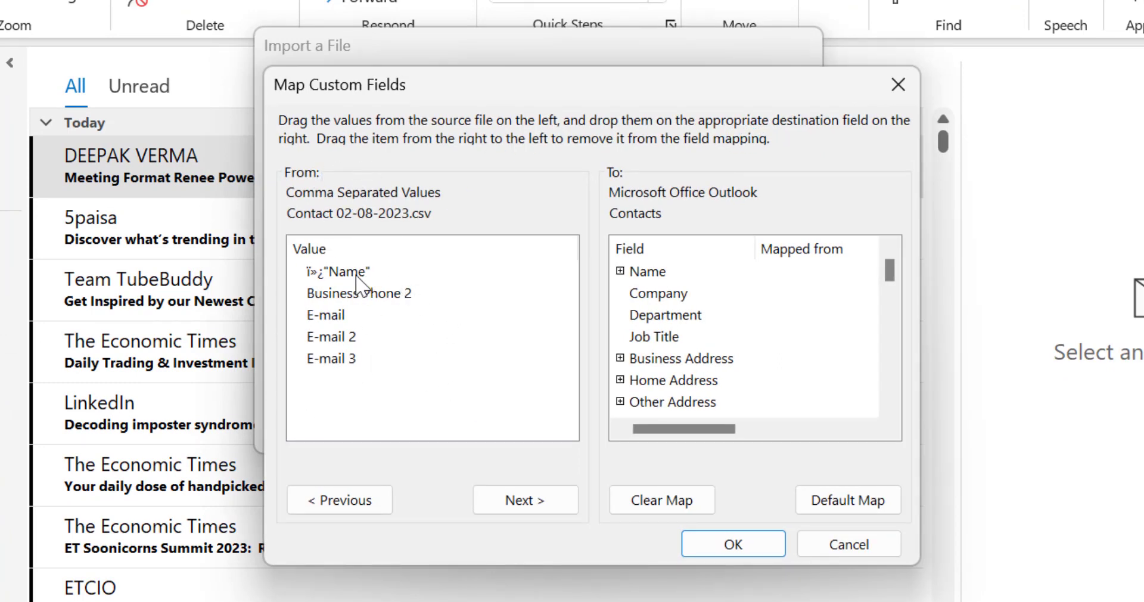
{"action": "mouse_move", "coordinate": [390, 342]}
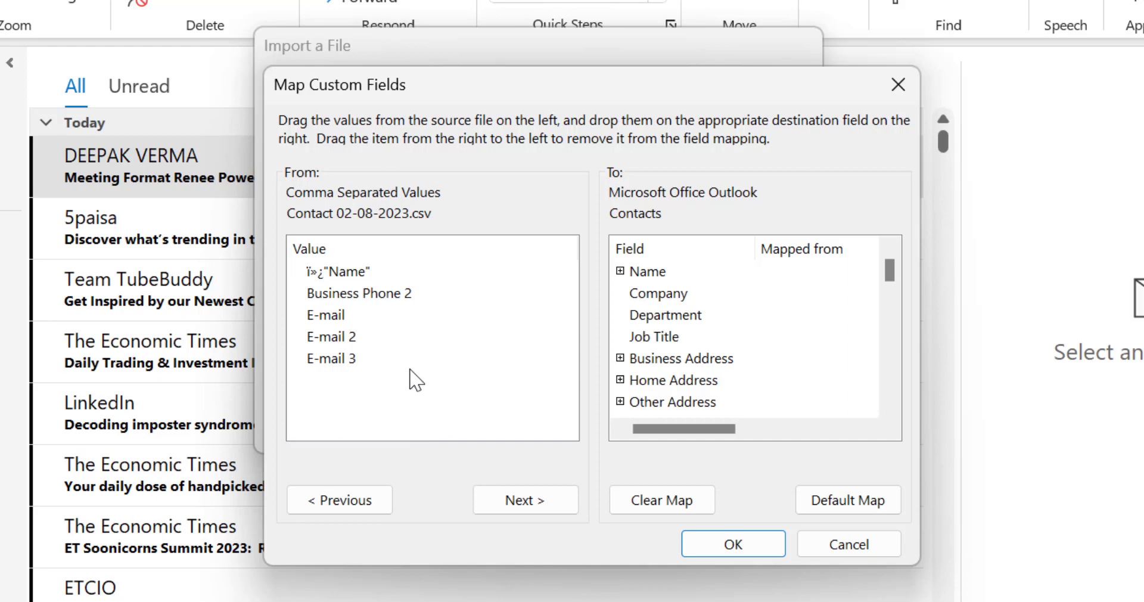
{"action": "mouse_move", "coordinate": [354, 281]}
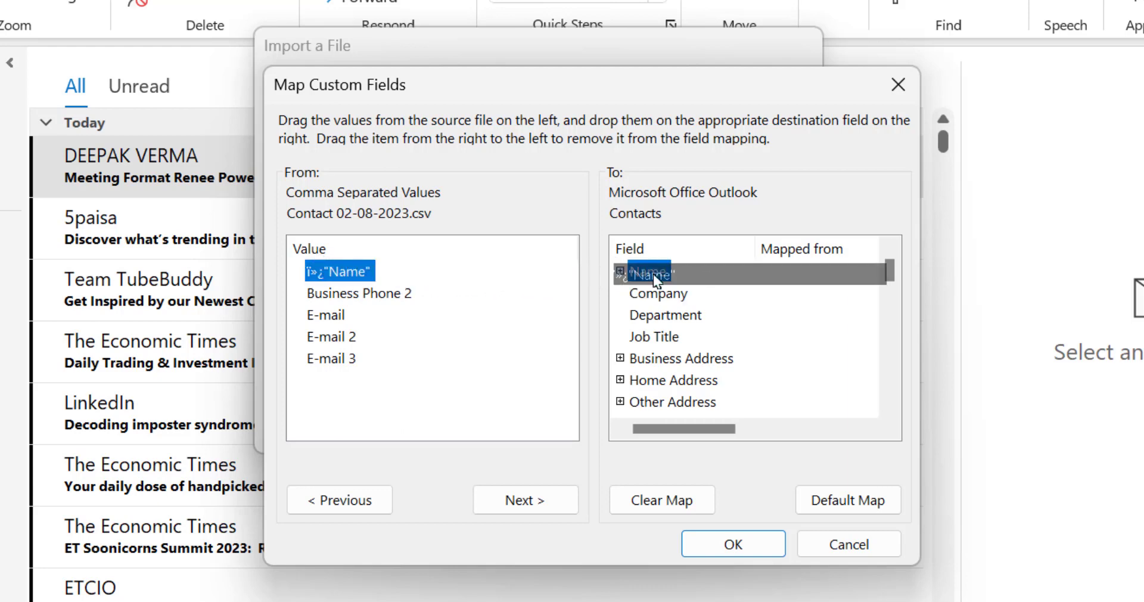
{"action": "left_click_drag", "start_coordinate": [342, 270], "coordinate": [647, 271]}
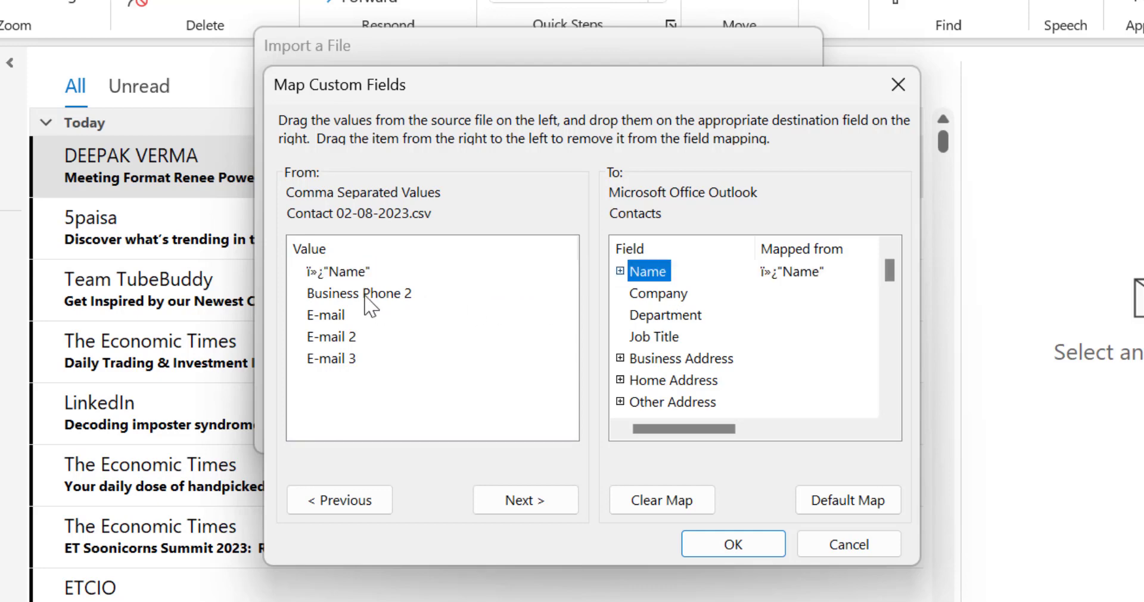
{"action": "left_click_drag", "start_coordinate": [358, 294], "coordinate": [573, 314]}
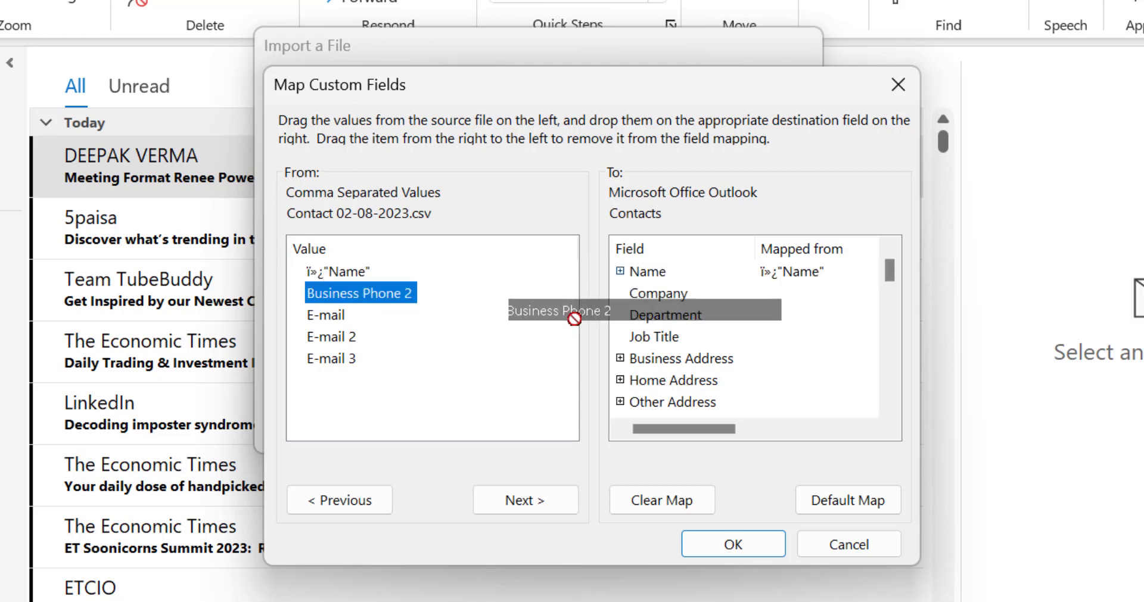
{"action": "left_click_drag", "start_coordinate": [360, 293], "coordinate": [688, 348]}
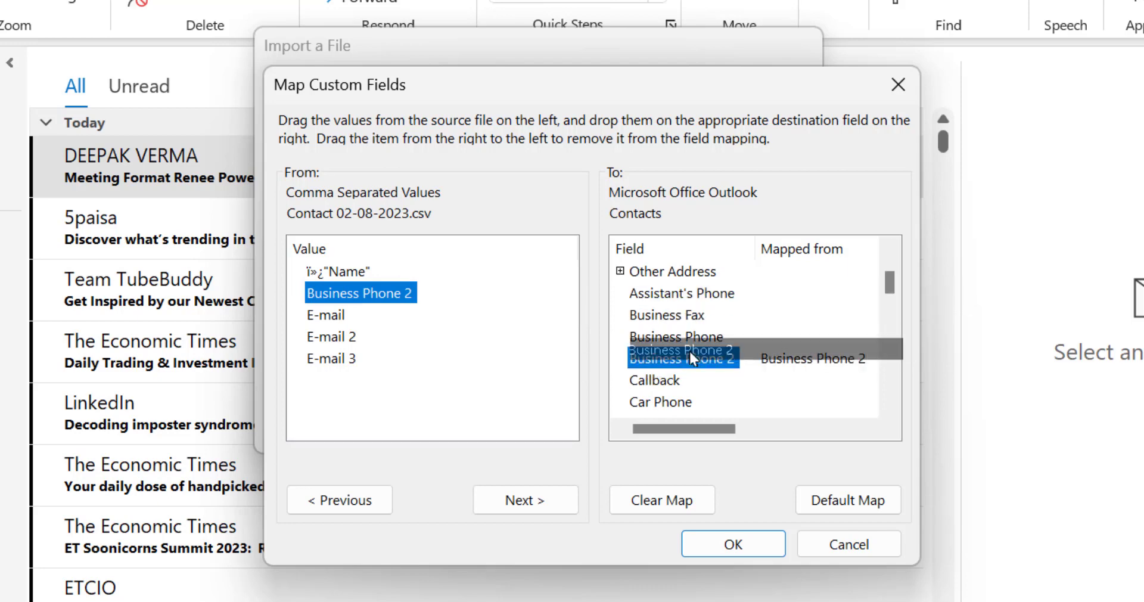
- Check the E-mail, E-mail 2 and E-mail 3 field mappings
{"action": "left_click", "coordinate": [682, 357]}
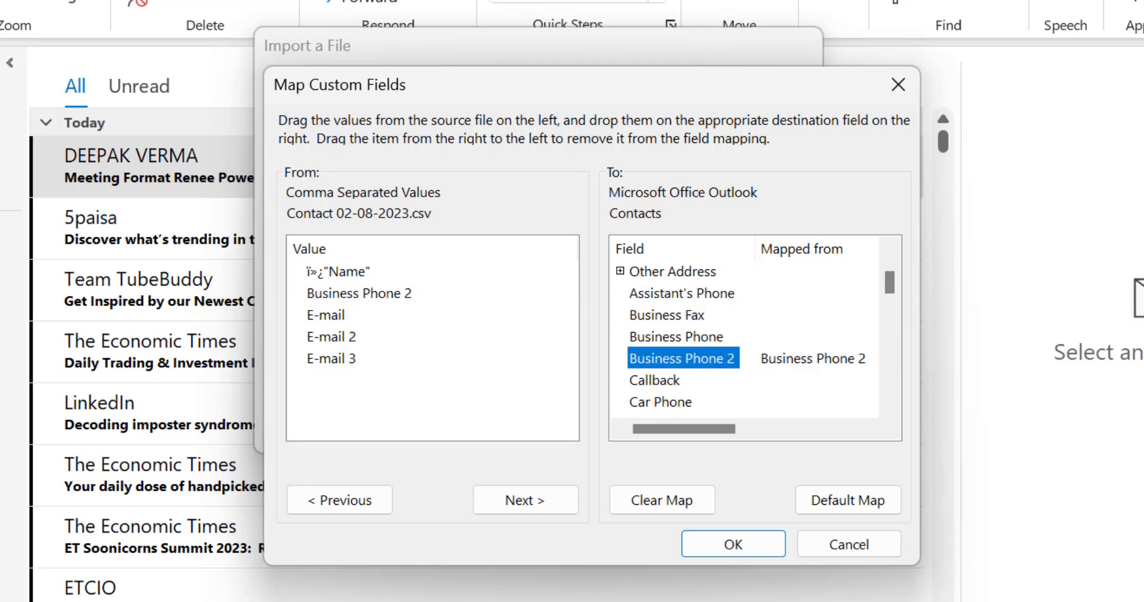
{"action": "scroll", "scroll_direction": "down", "scroll_amount": 3}
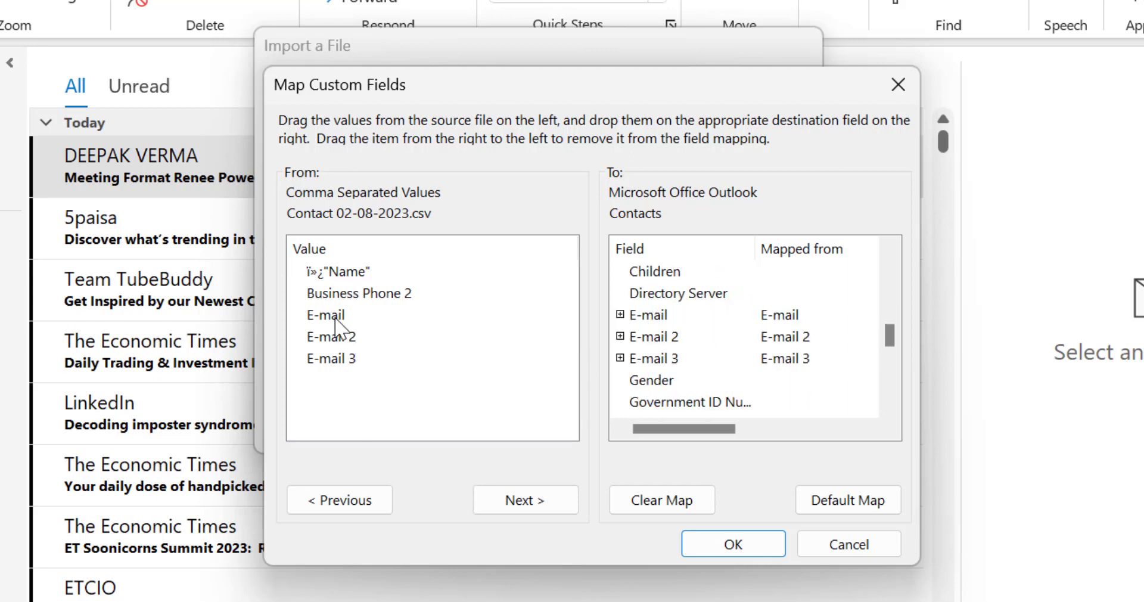
{"action": "left_click", "coordinate": [654, 336]}
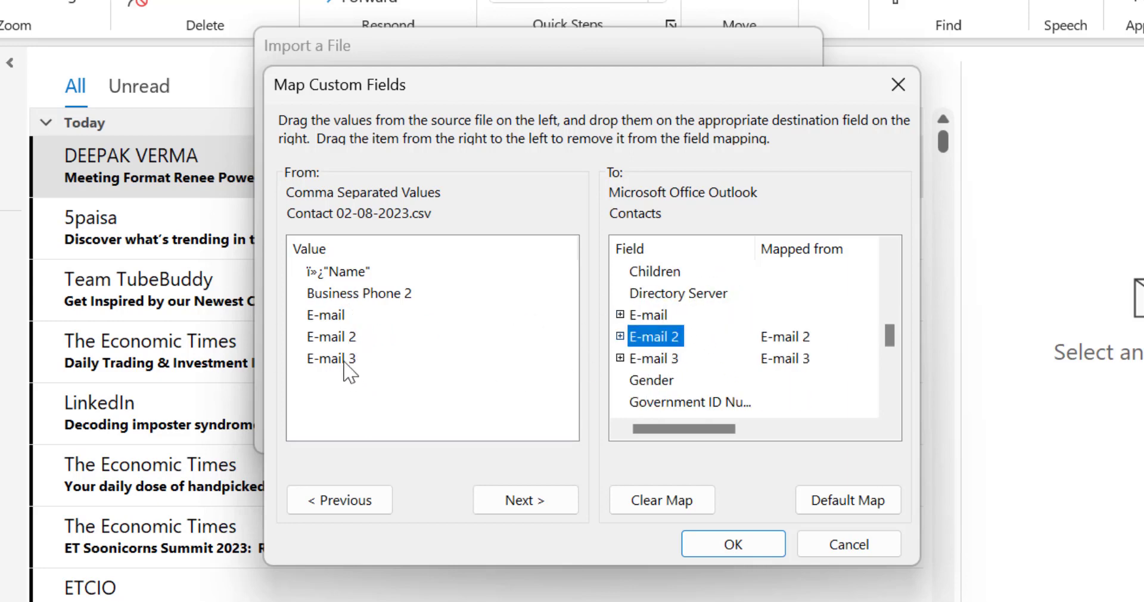
{"action": "left_click", "coordinate": [654, 358]}
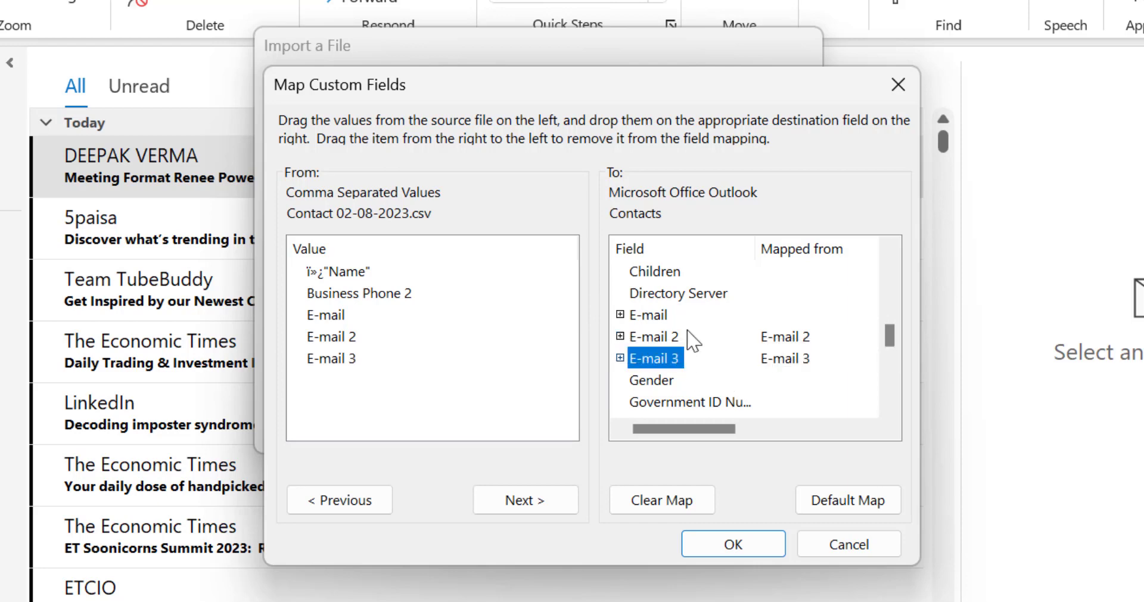
{"action": "left_click", "coordinate": [732, 544]}
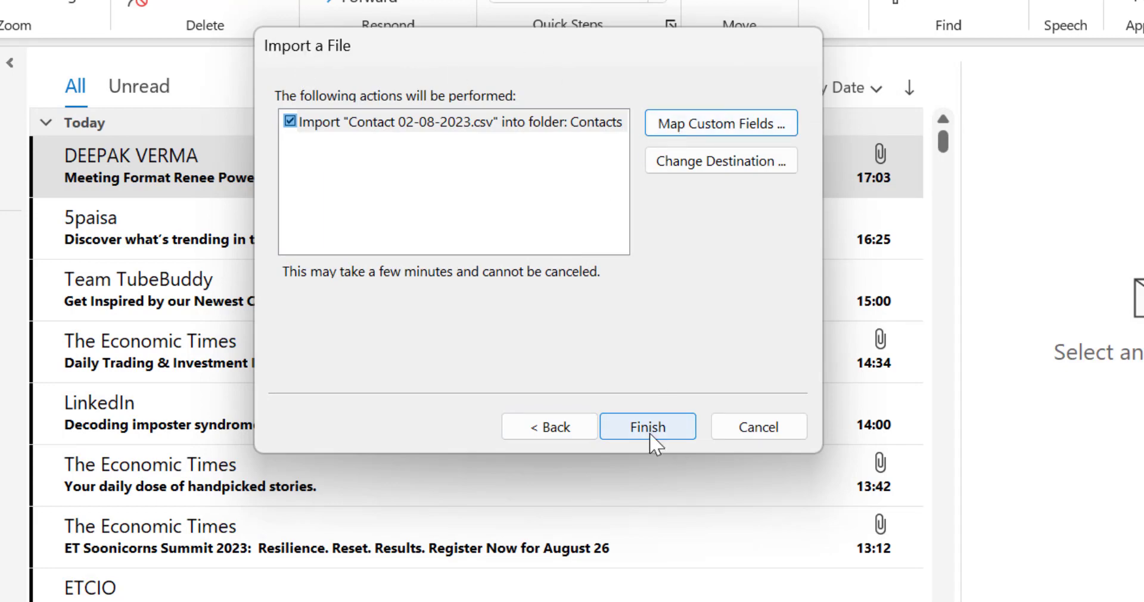
- Confirm the field mapping and run the contacts CSV import
{"action": "left_click", "coordinate": [647, 426]}
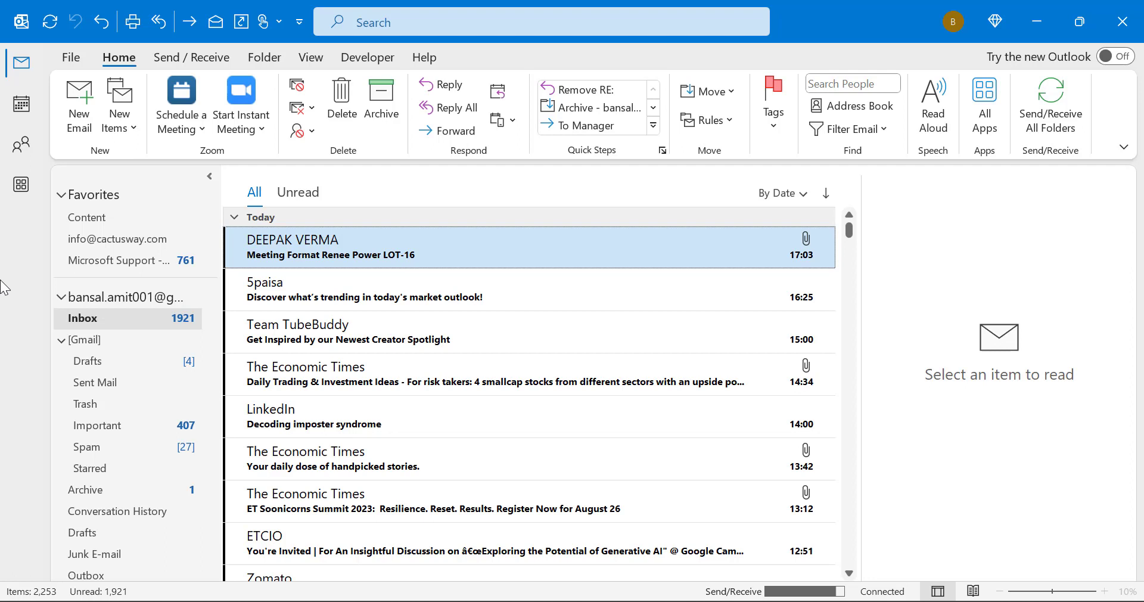
{"action": "mouse_move", "coordinate": [1124, 390]}
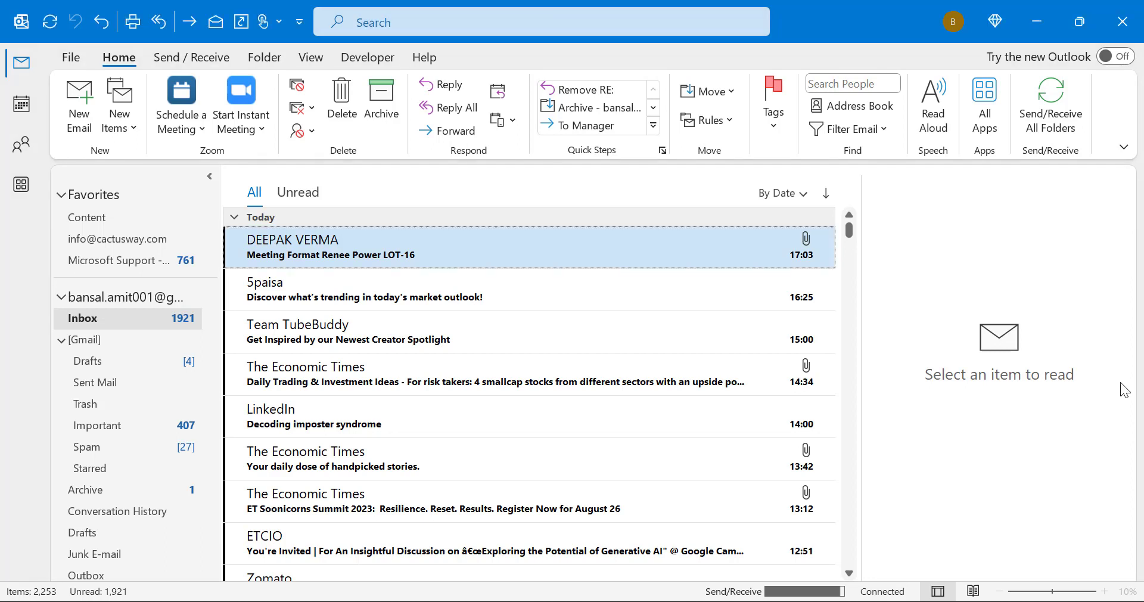